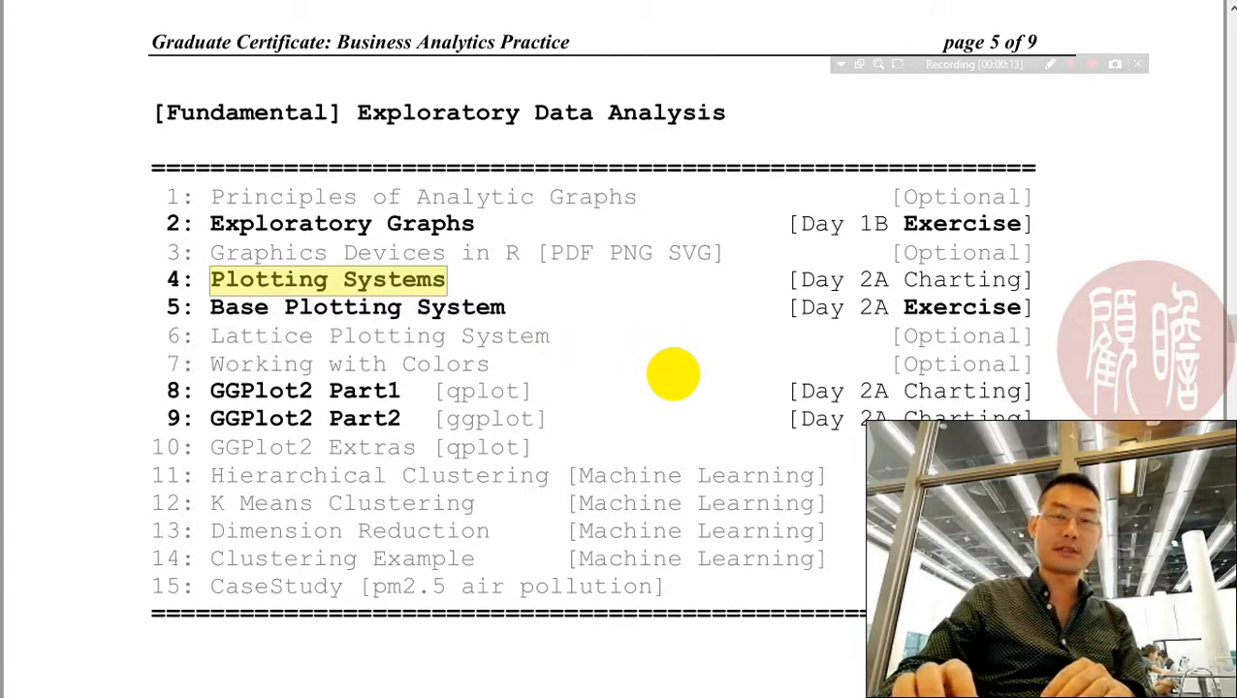
pyautogui.moveTo(680, 370)
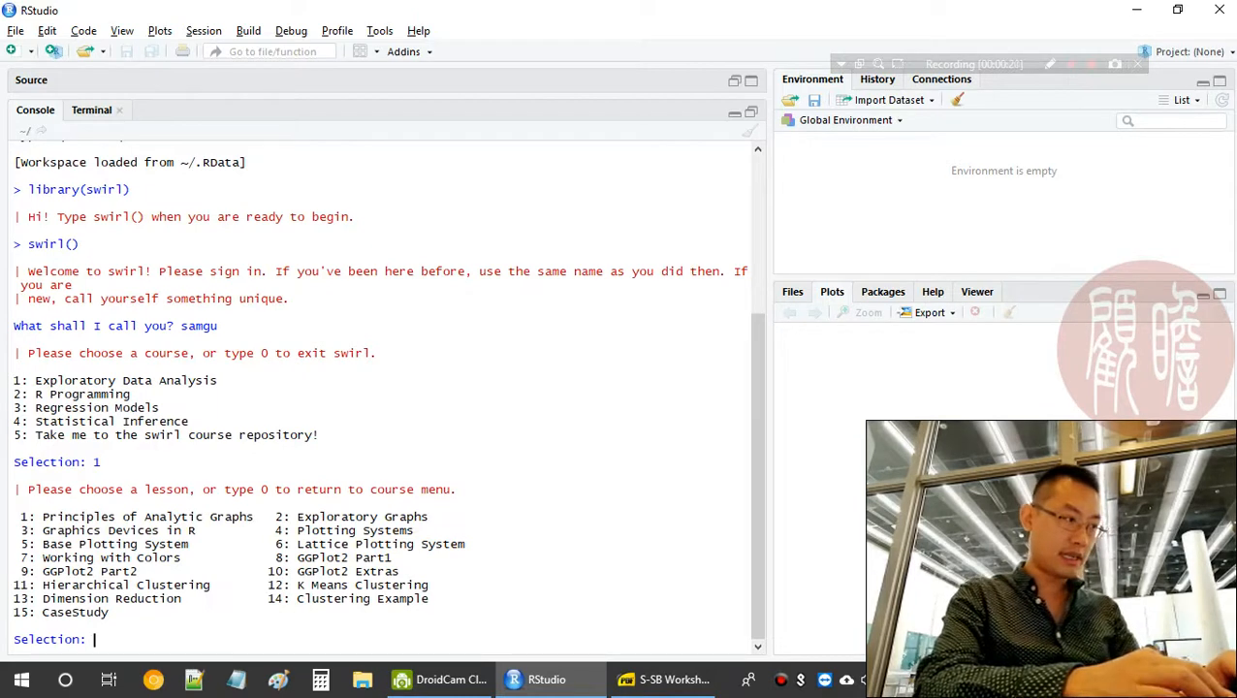
# Choose lesson 4, Plotting Systems, from the swirl menu and start it
pyautogui.write('4')
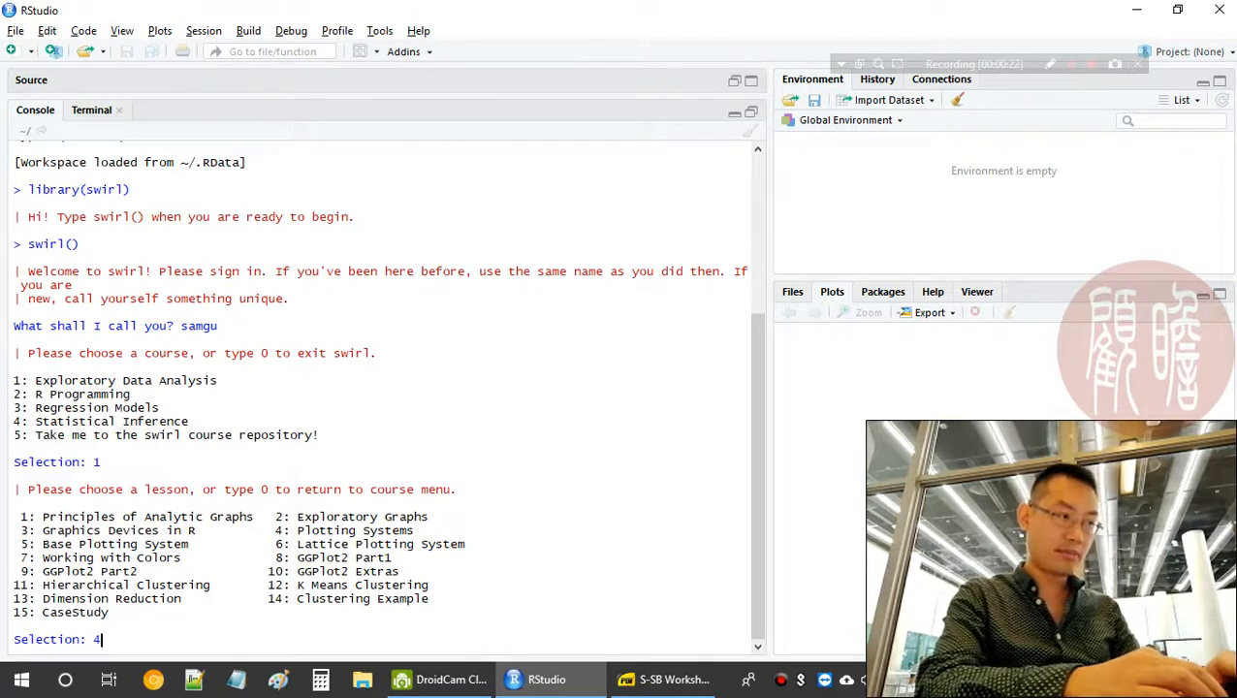
pyautogui.press('Return')
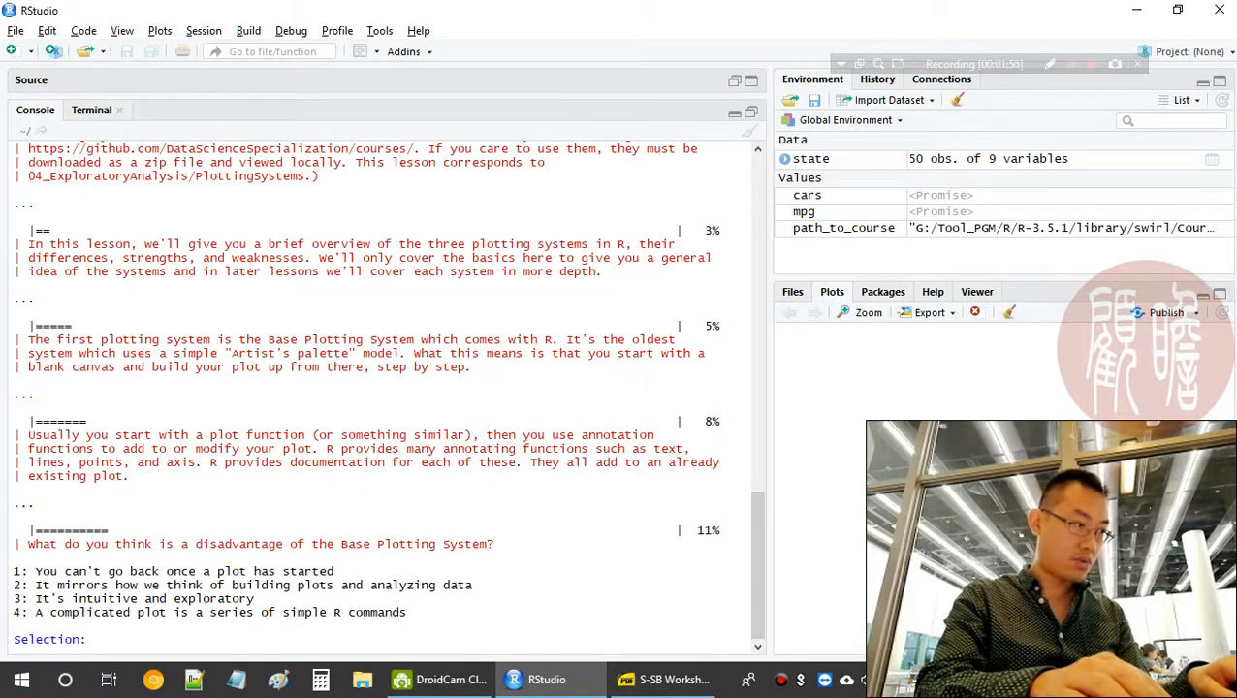
# Answer option 1: a base plot can't be undone once started
pyautogui.write('1')
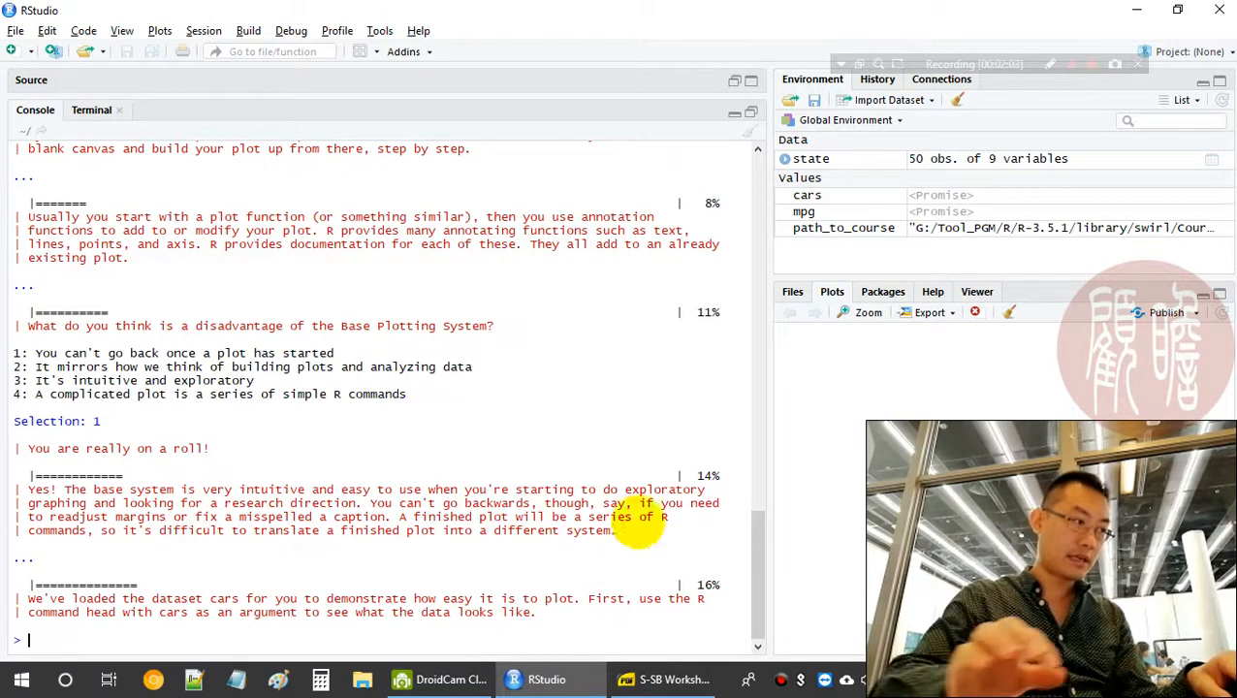
pyautogui.moveTo(372, 494)
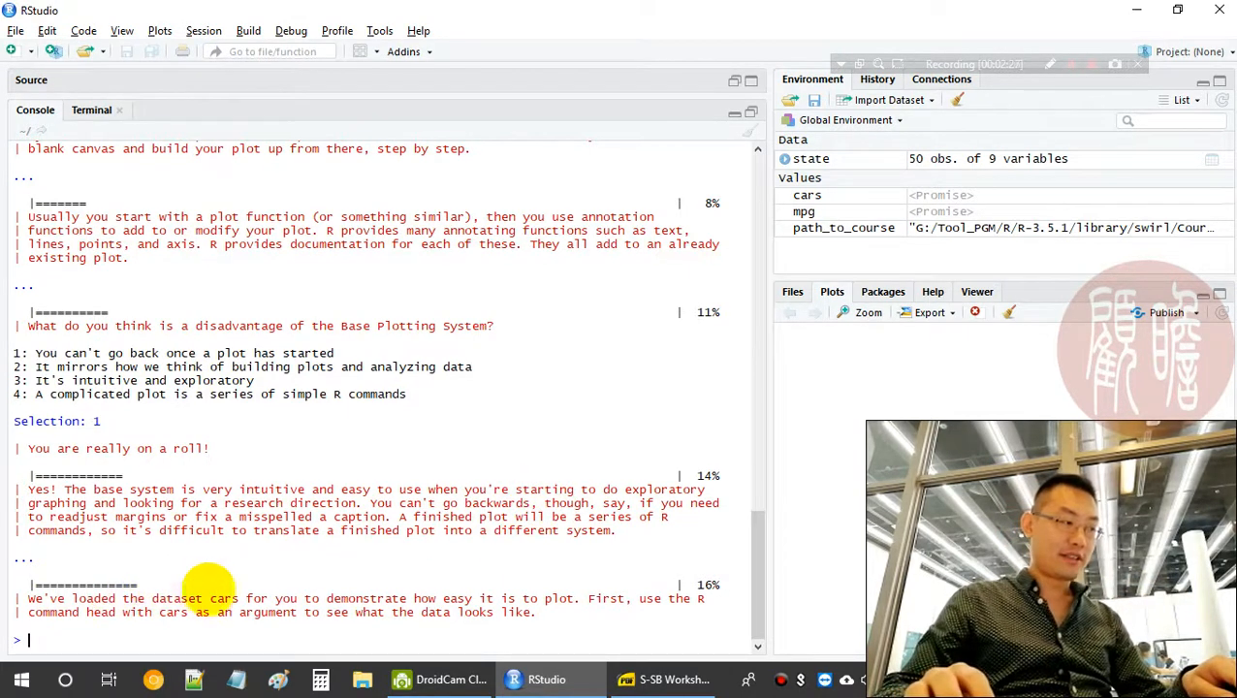
pyautogui.moveTo(539, 570)
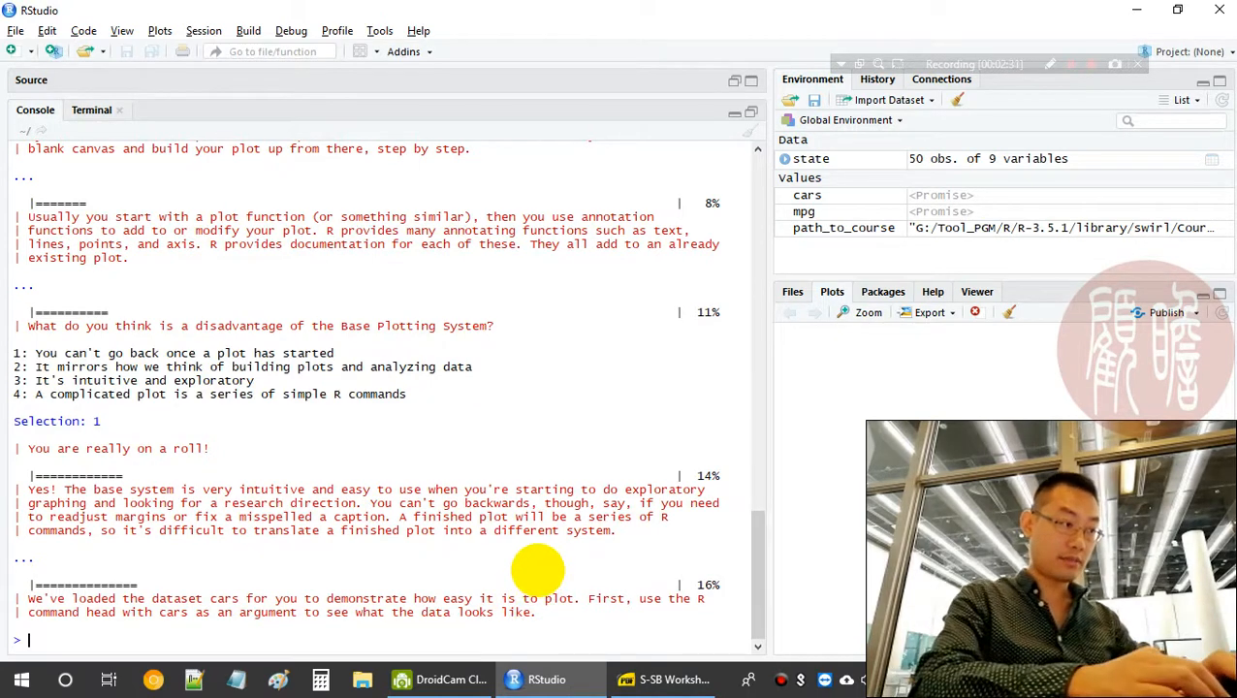
# Run head(cars), then skip() so with(cars, plot(speed, dist)) draws the scatter plot
pyautogui.write('head(')
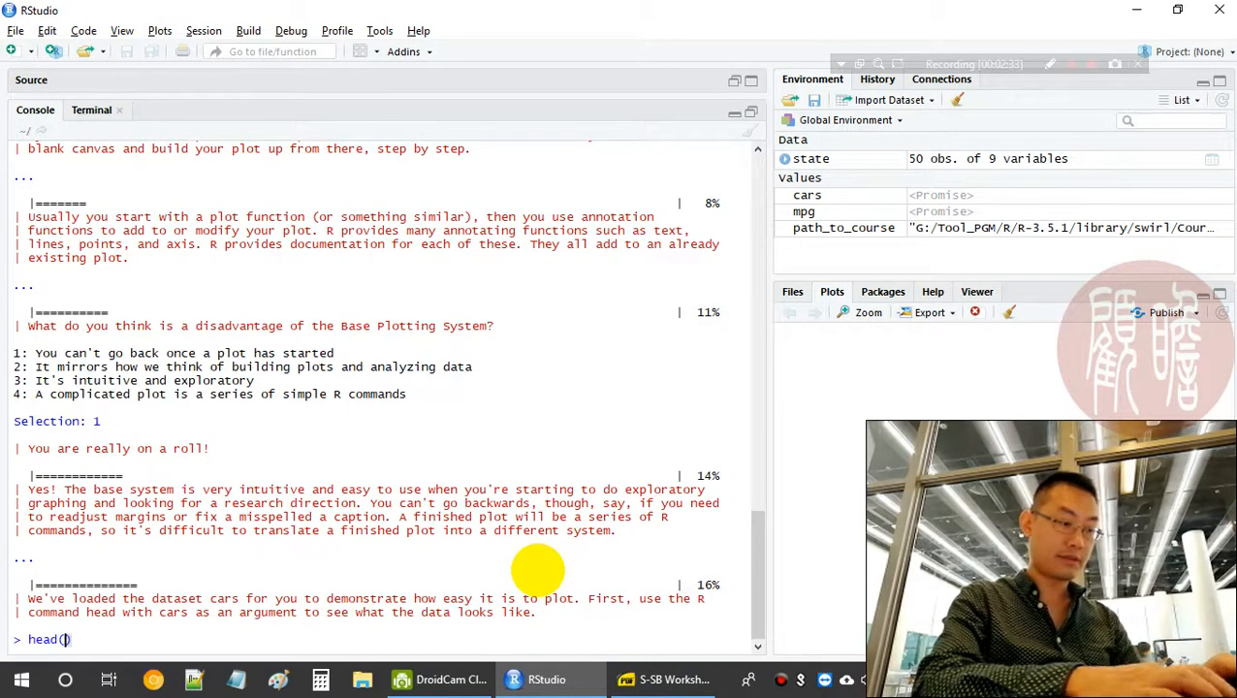
pyautogui.write('car')
pyautogui.press('Return')
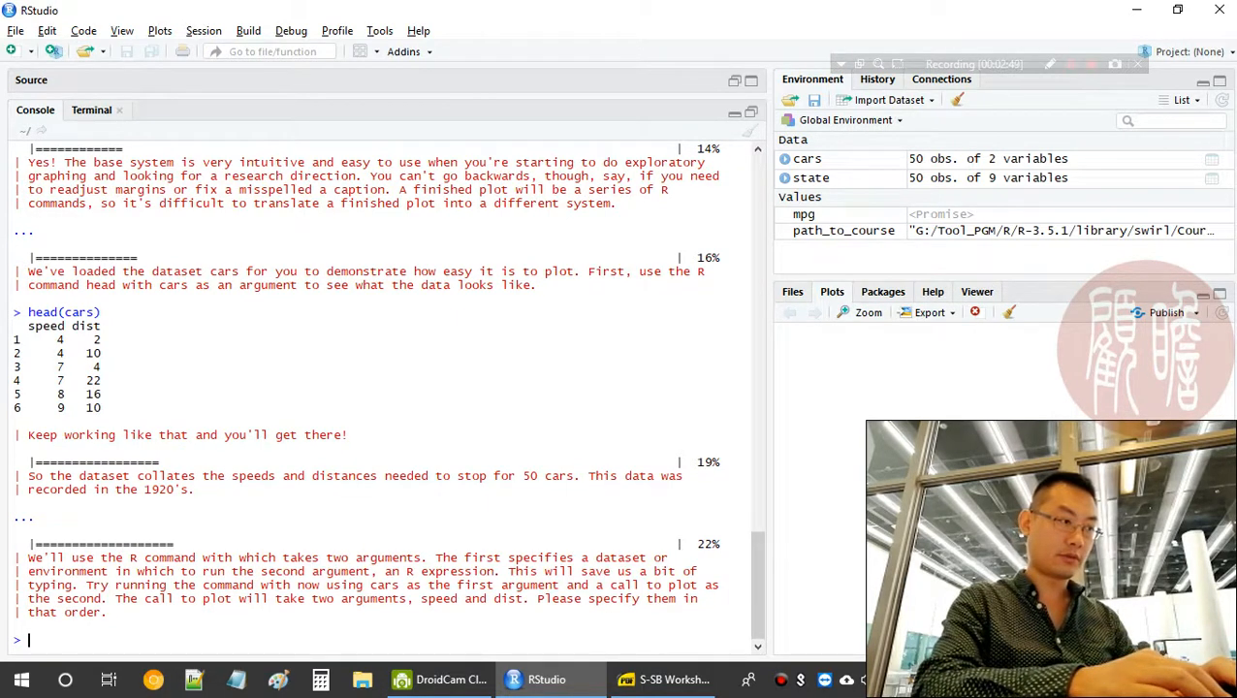
pyautogui.write('skip((')
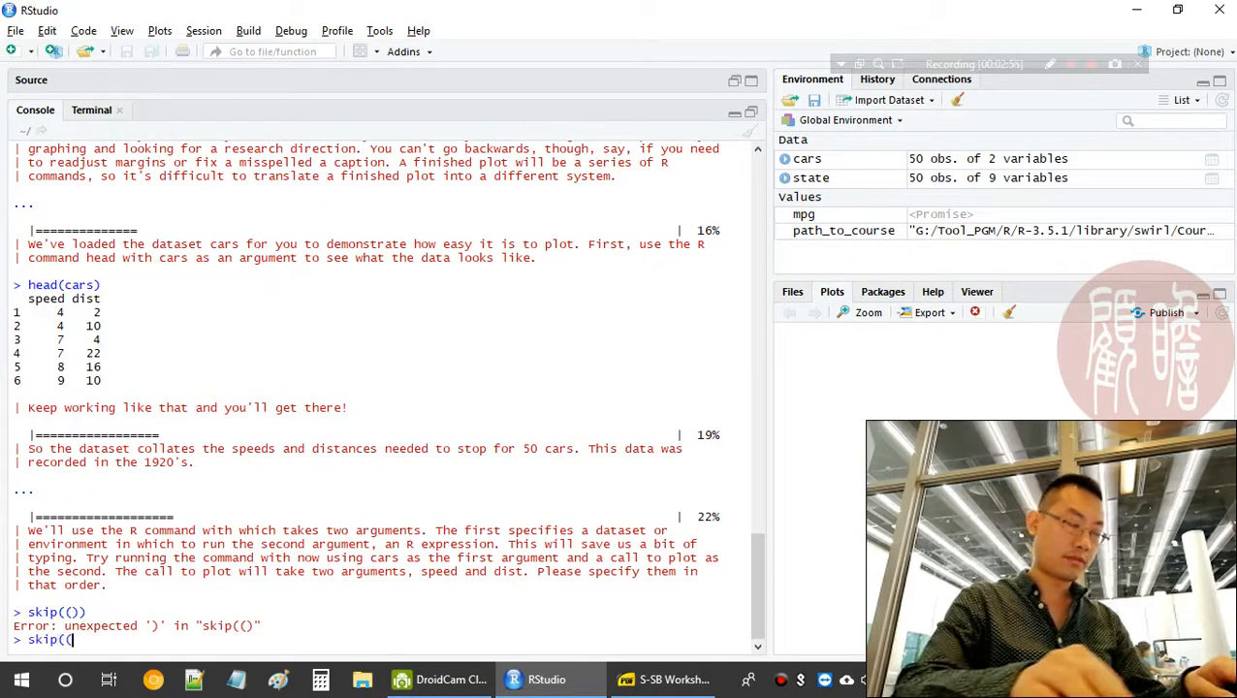
pyautogui.press('Return')
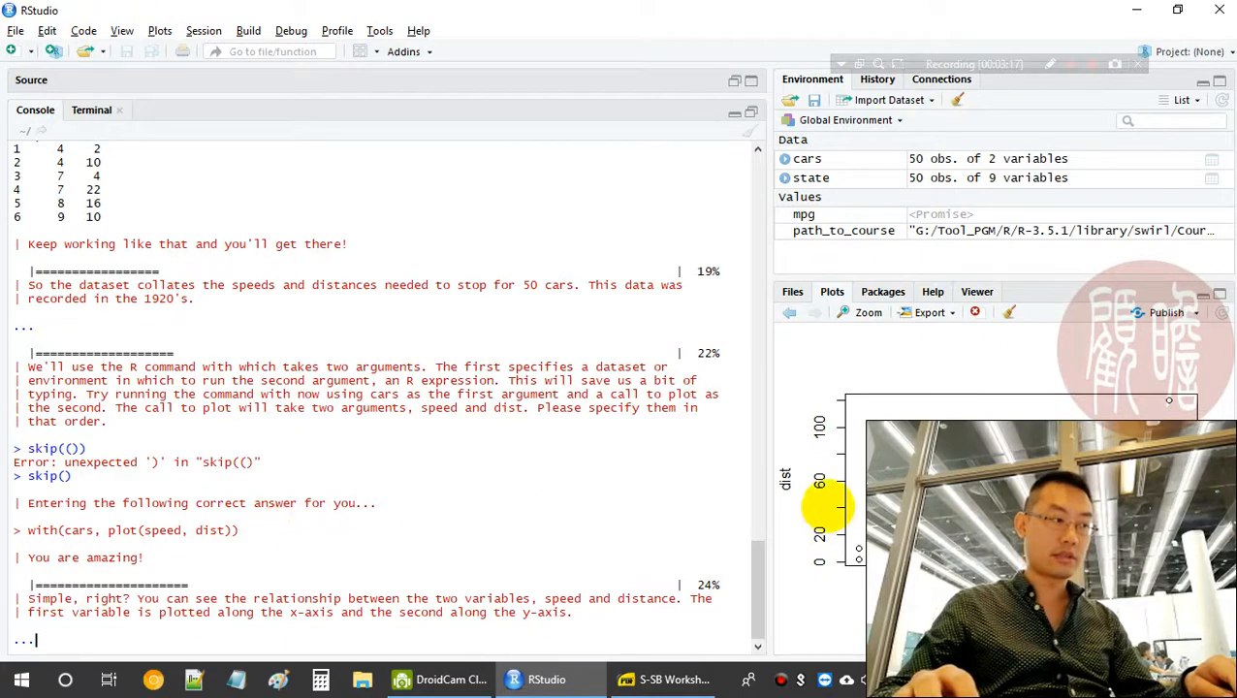
# View the speed-versus-distance scatter plot enlarged, then return to the lesson
pyautogui.click(868, 312)
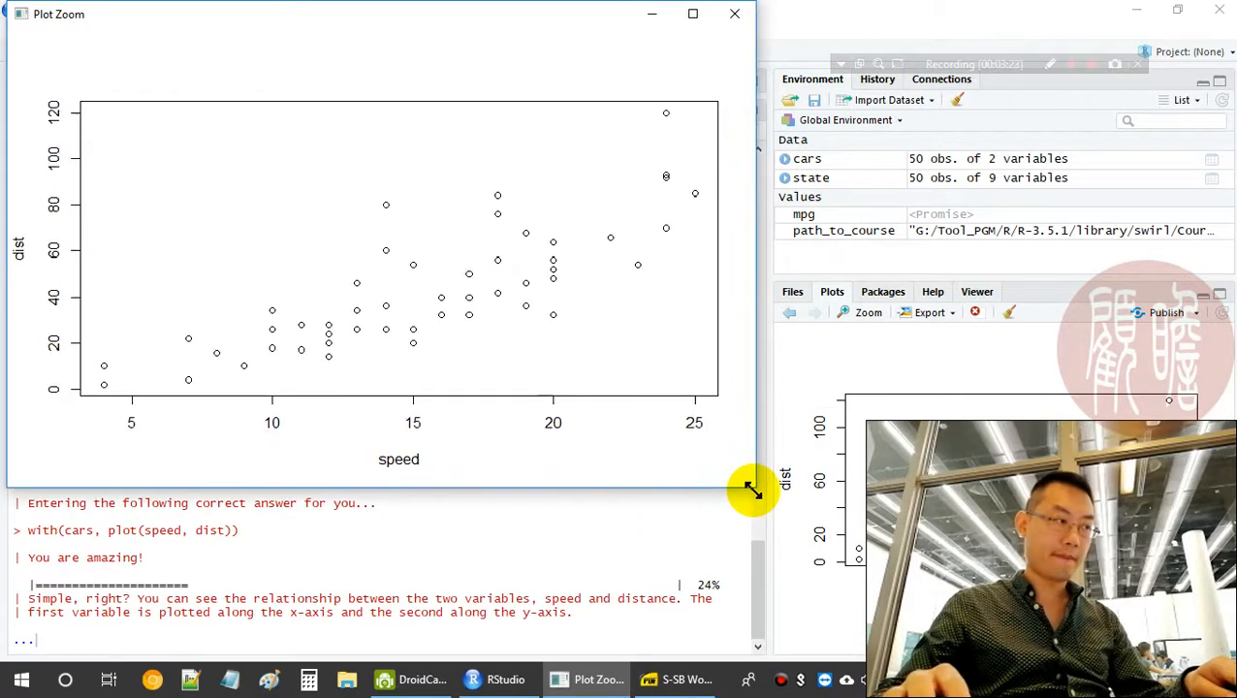
pyautogui.moveTo(657, 471)
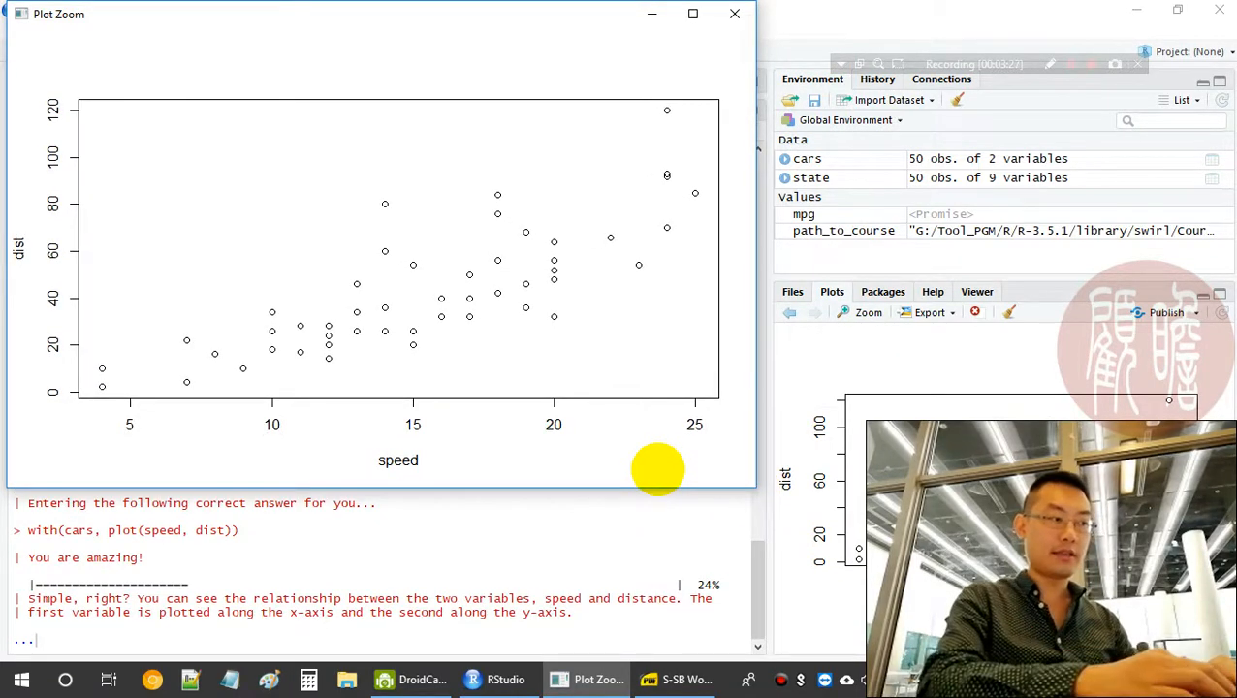
pyautogui.click(733, 13)
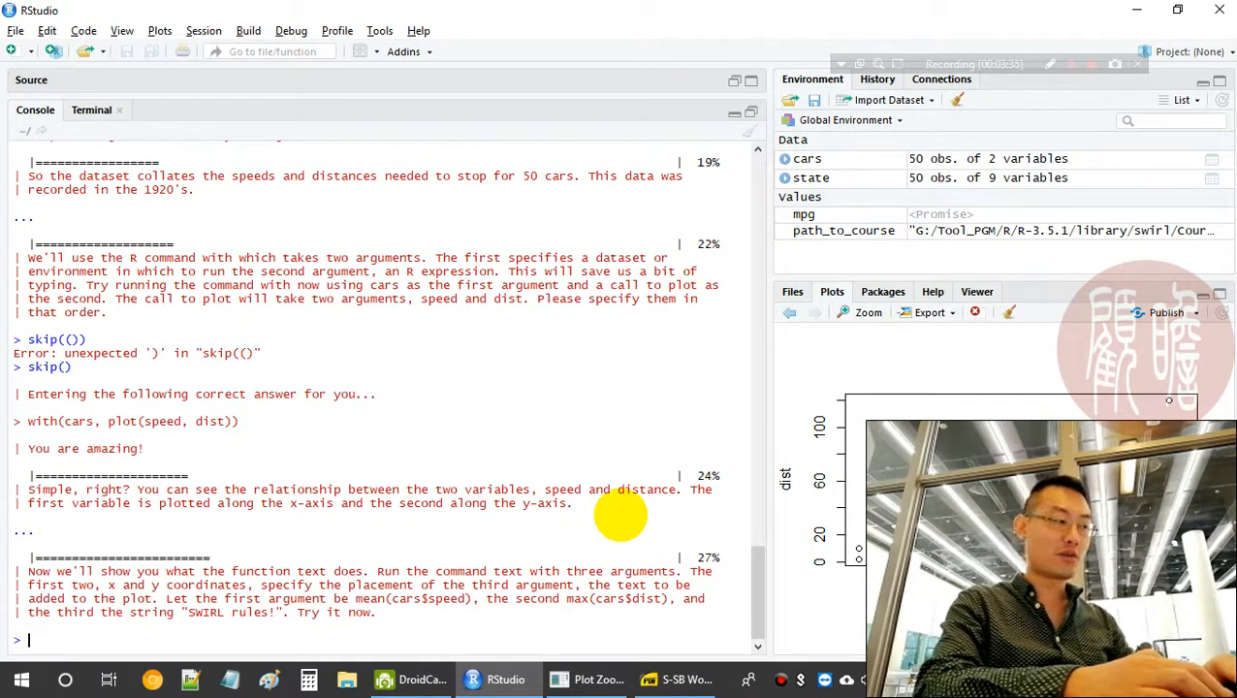
# Run skip() so text() labels the cars plot "SWIRL rules!", then refocus the console
pyautogui.write('skip()')
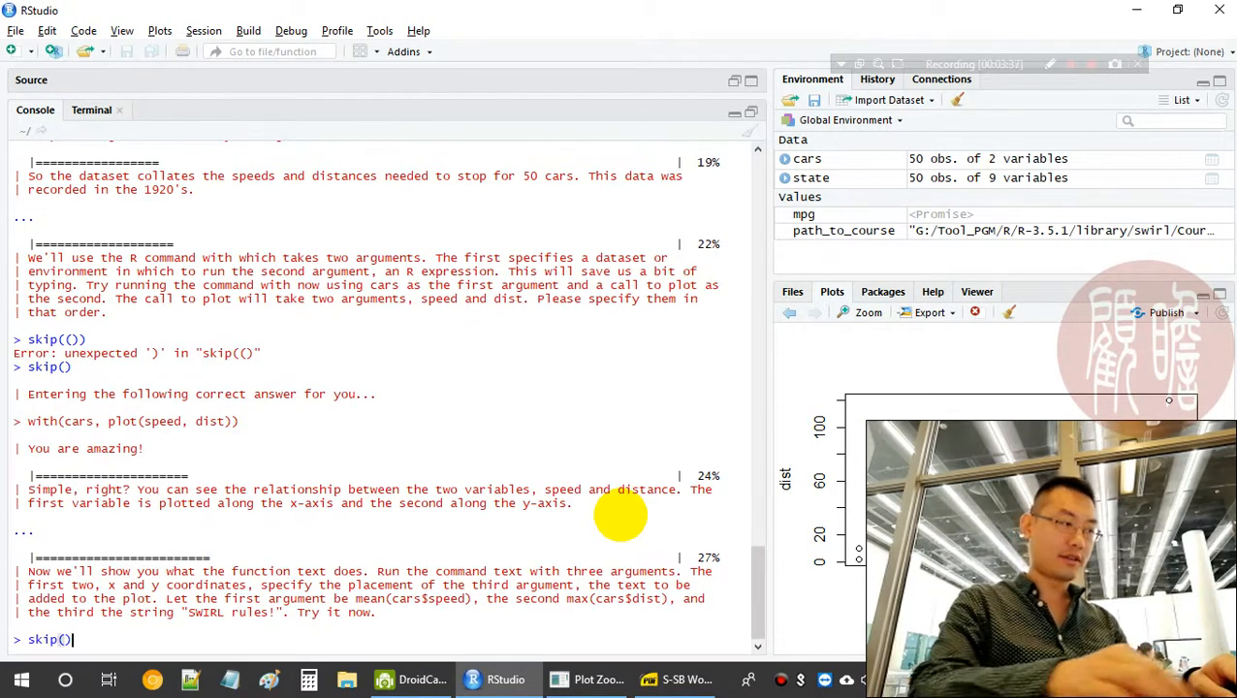
pyautogui.press('Return')
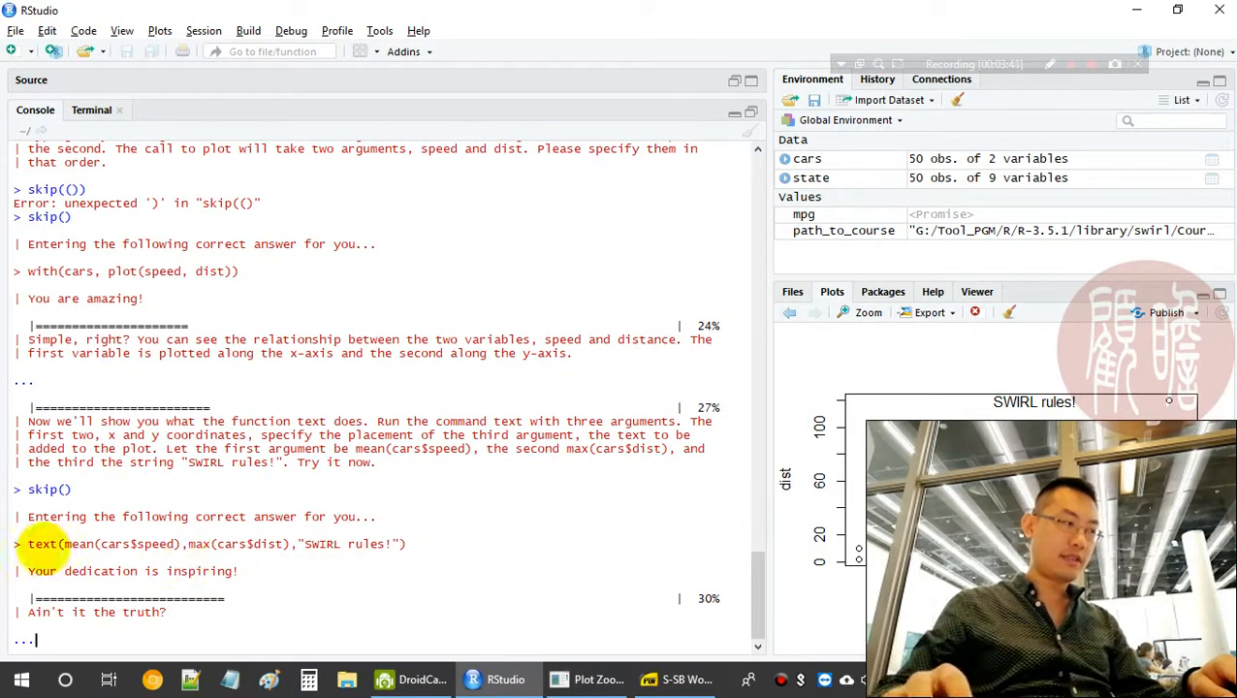
pyautogui.tripleClick(213, 543)
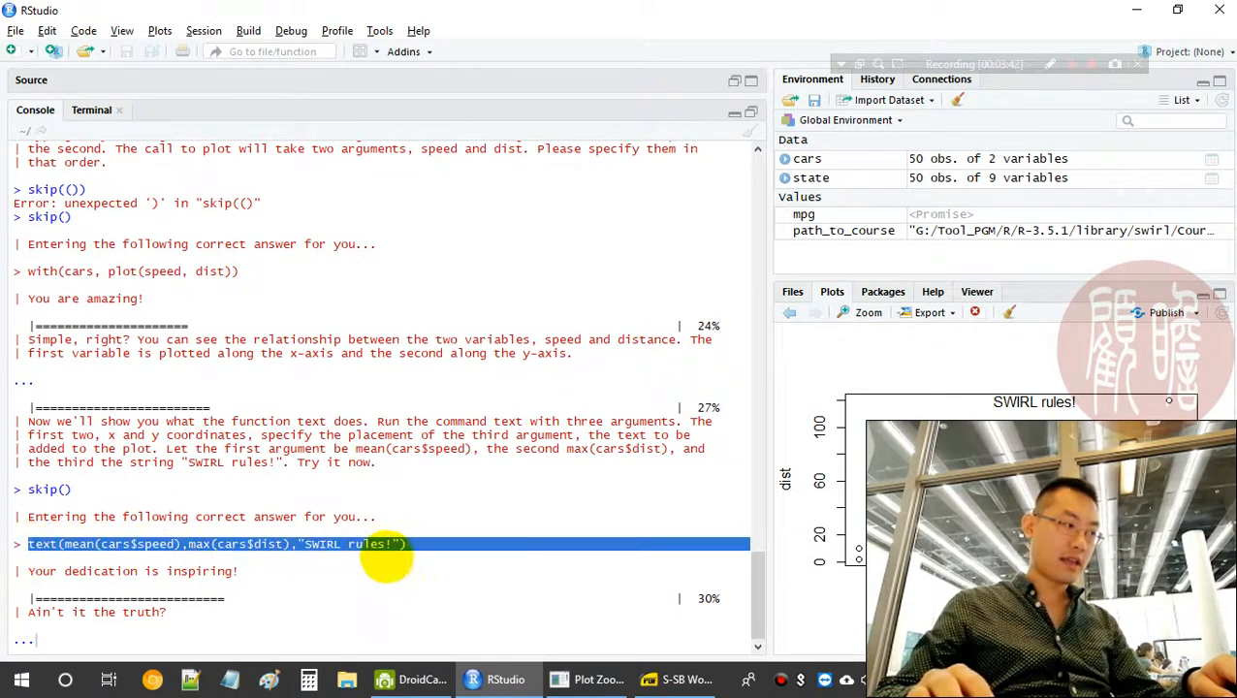
pyautogui.moveTo(179, 543)
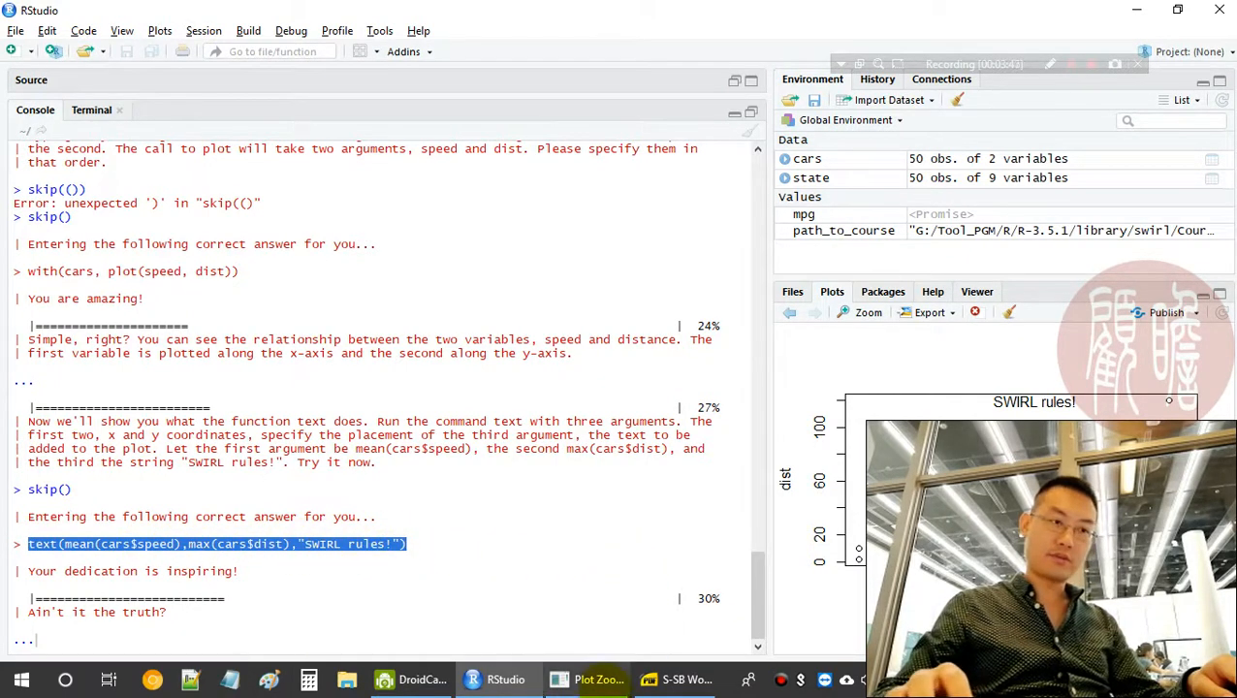
pyautogui.click(866, 312)
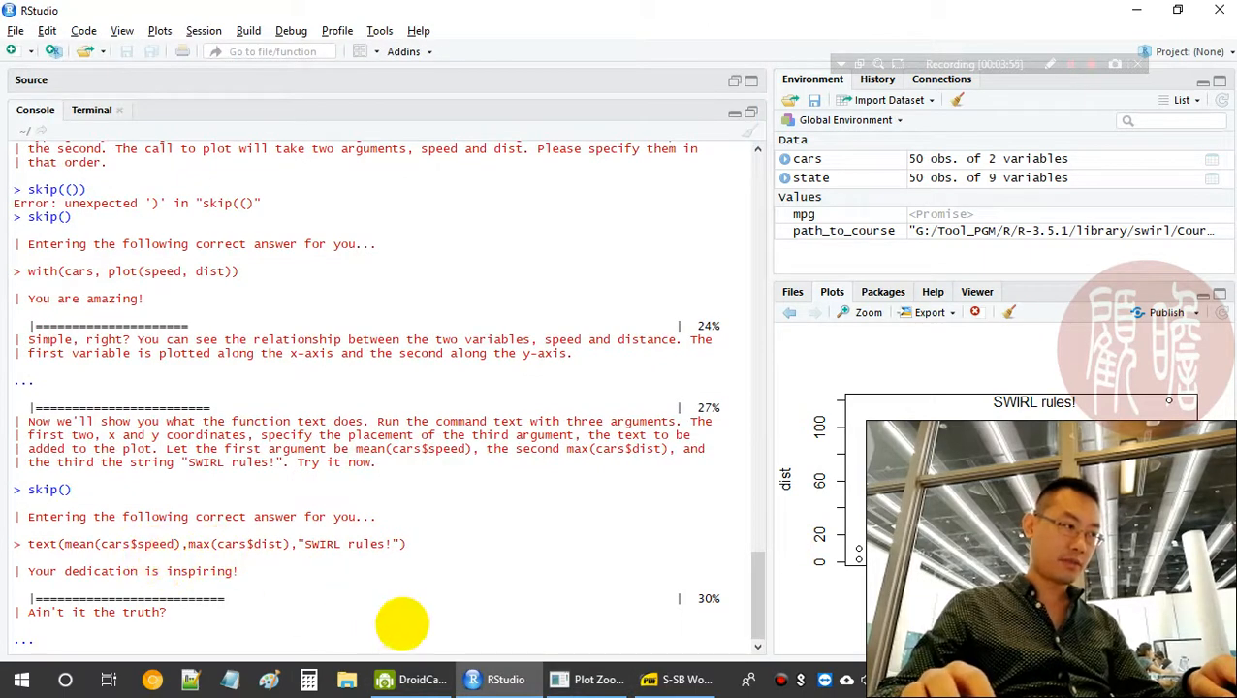
pyautogui.click(861, 312)
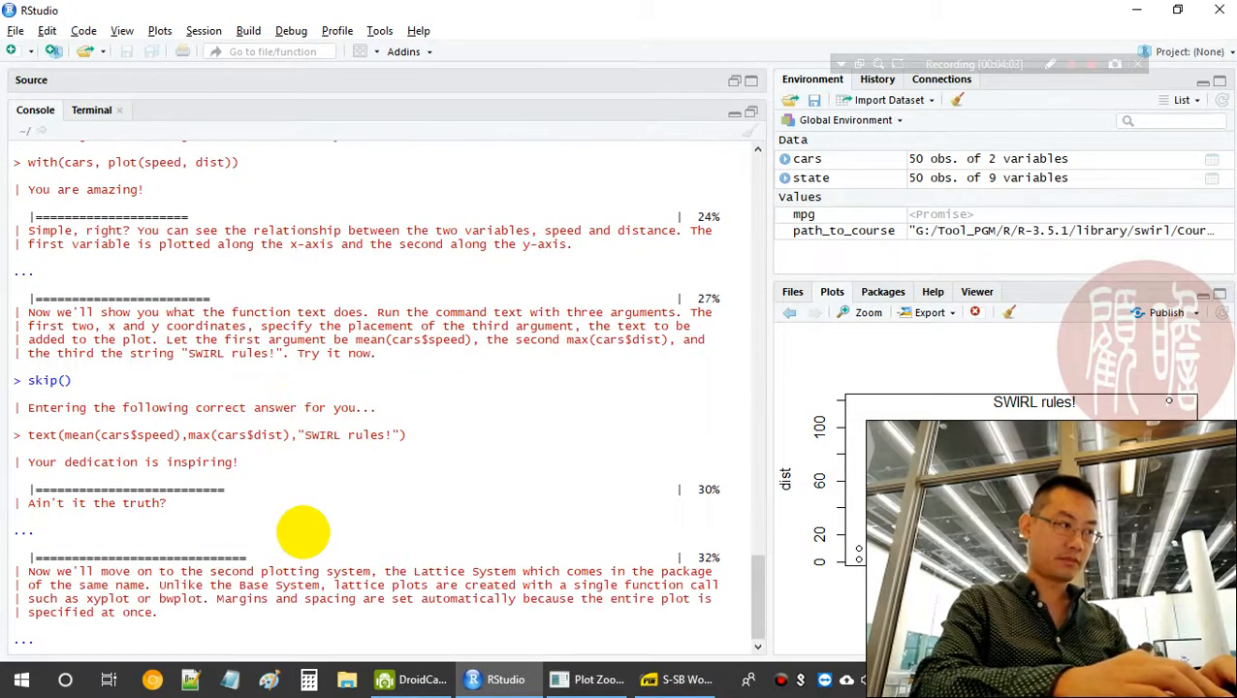
pyautogui.moveTo(366, 570)
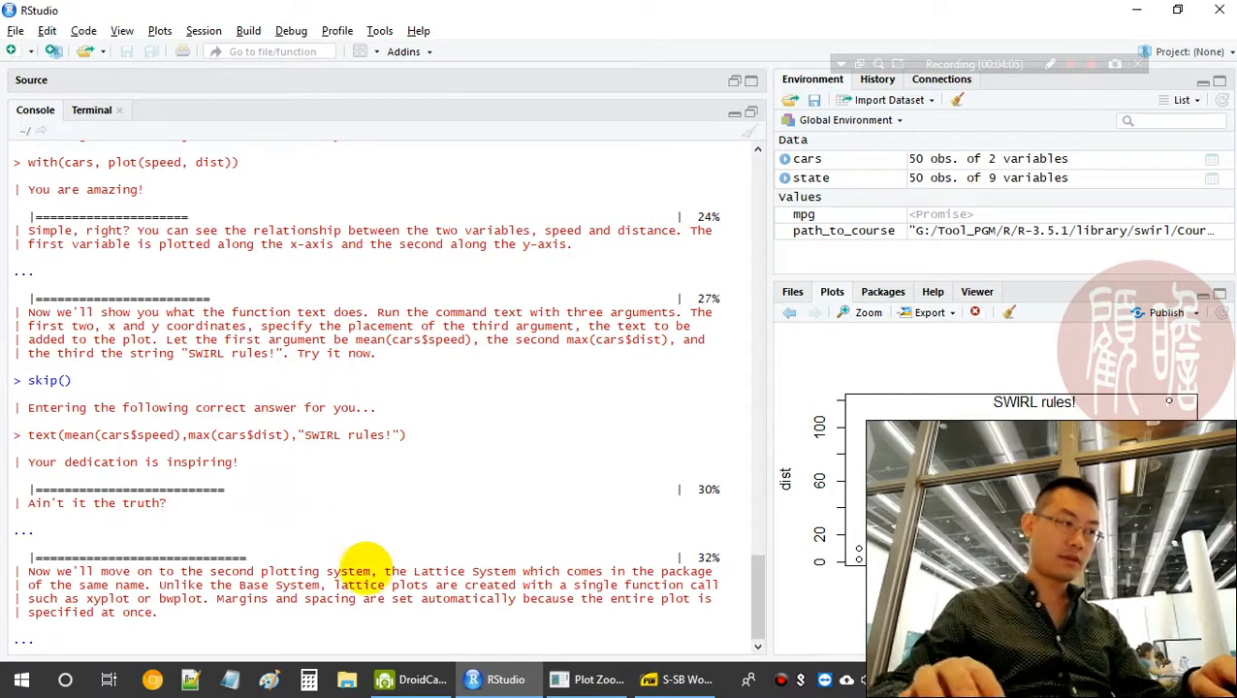
pyautogui.moveTo(395, 527)
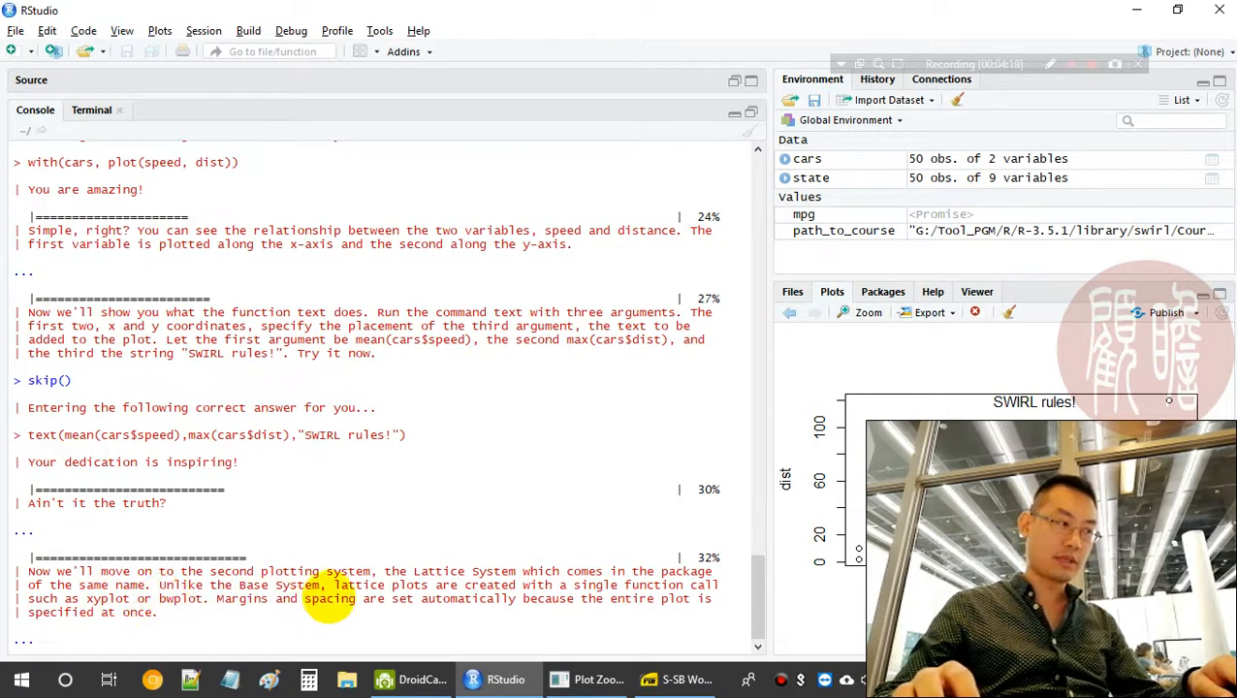
pyautogui.moveTo(461, 597)
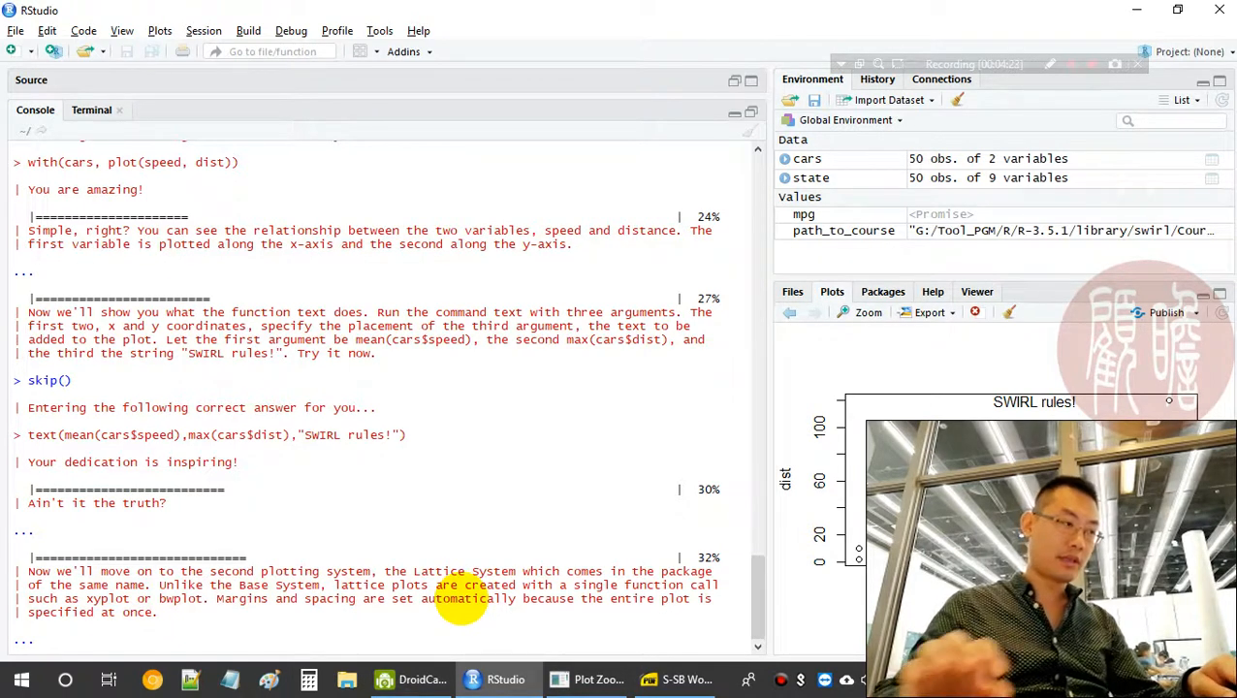
# Scroll through the Lattice System overview about conditioning plots of y against x by z
pyautogui.scroll(-3)
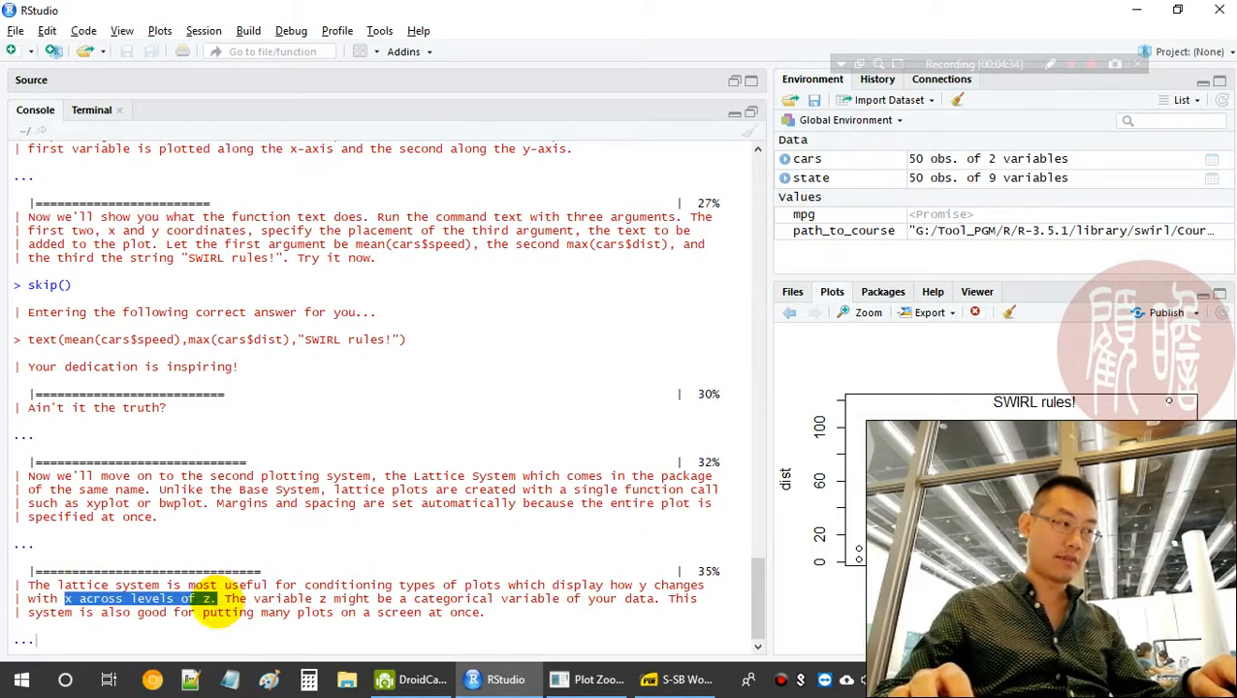
pyautogui.moveTo(368, 562)
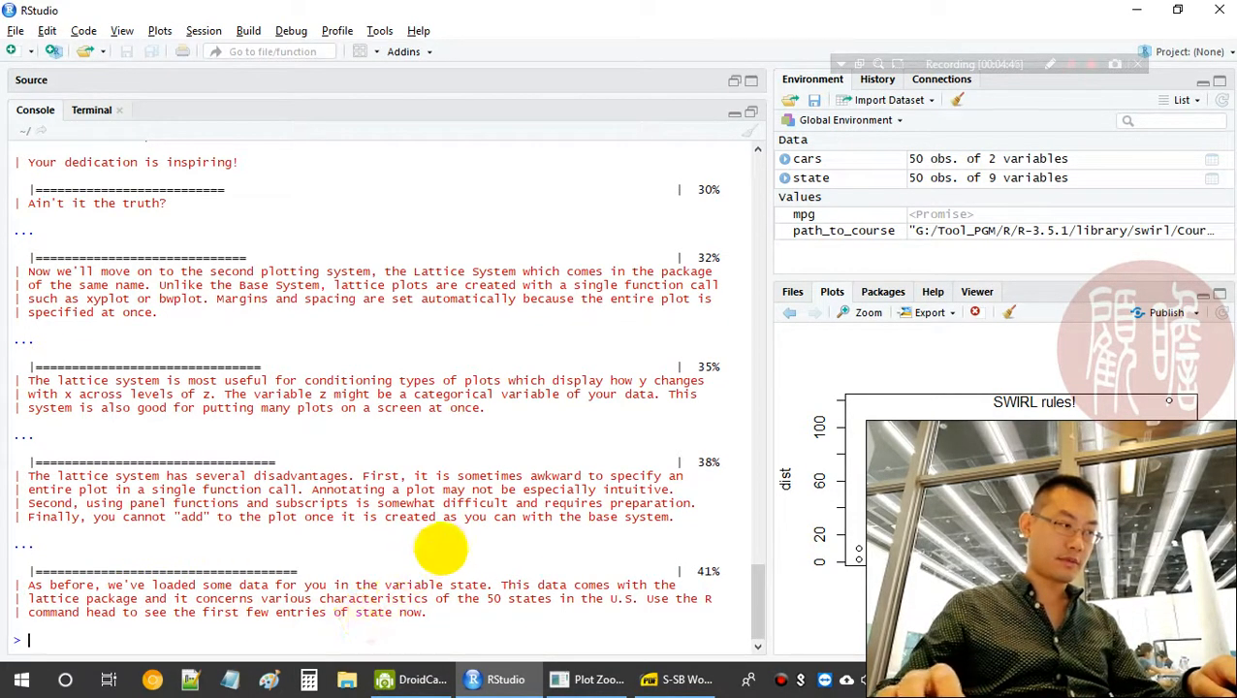
# Enter head(state) to display the first rows of the 50-state dataset
pyautogui.write('head(st')
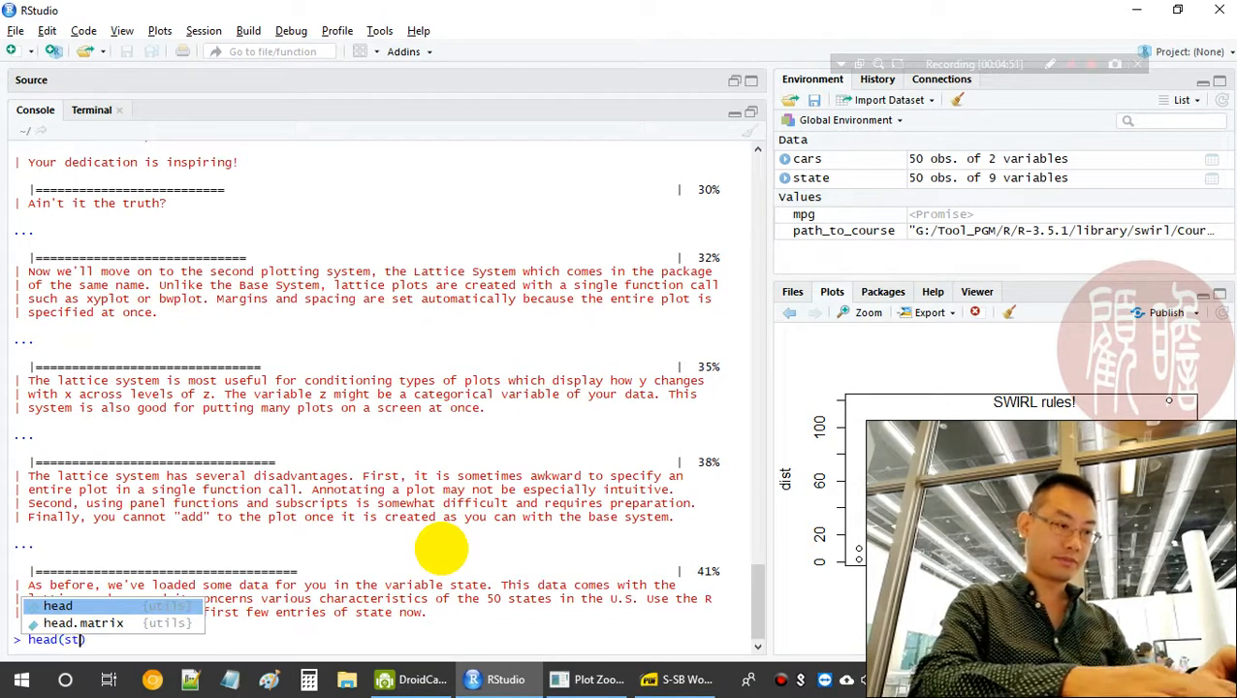
pyautogui.write('atw')
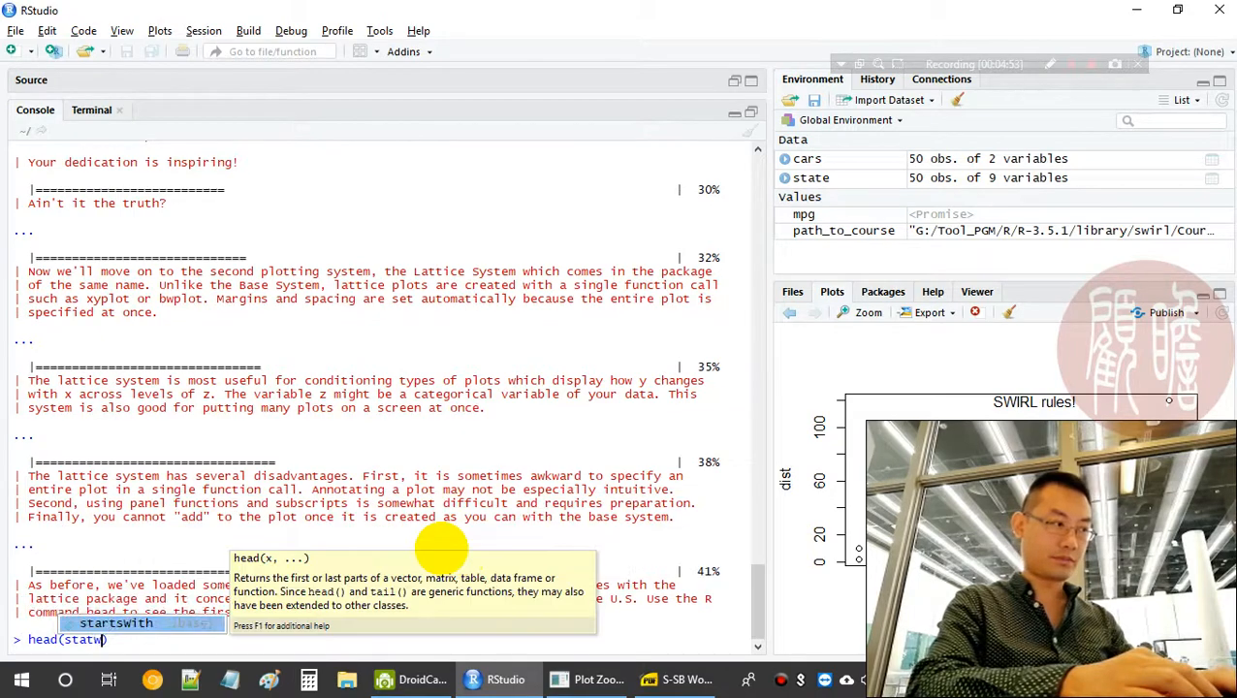
pyautogui.write('stat')
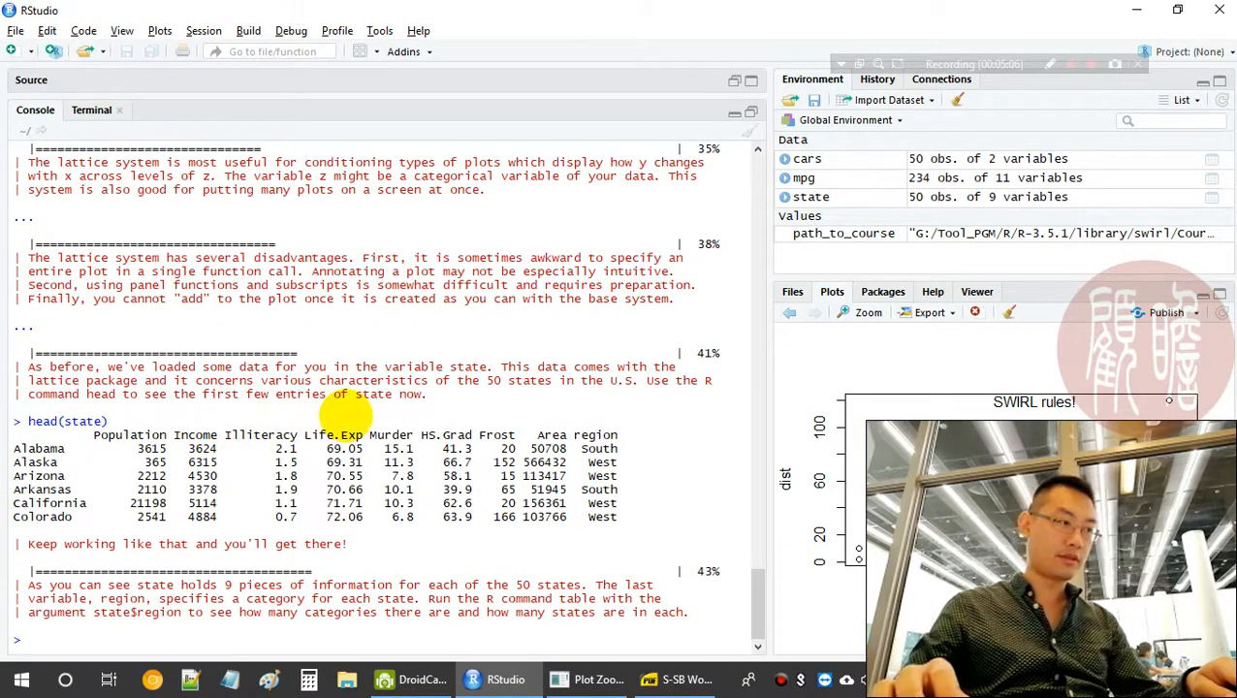
pyautogui.moveTo(651, 500)
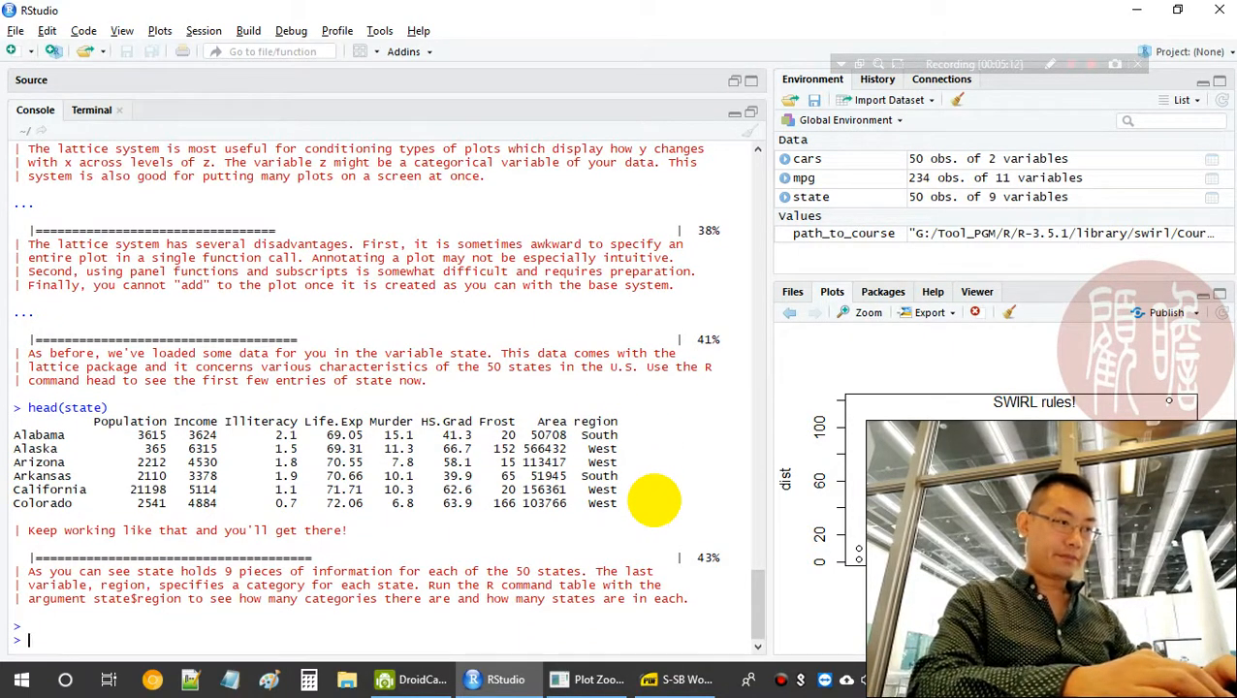
pyautogui.write('head(state)')
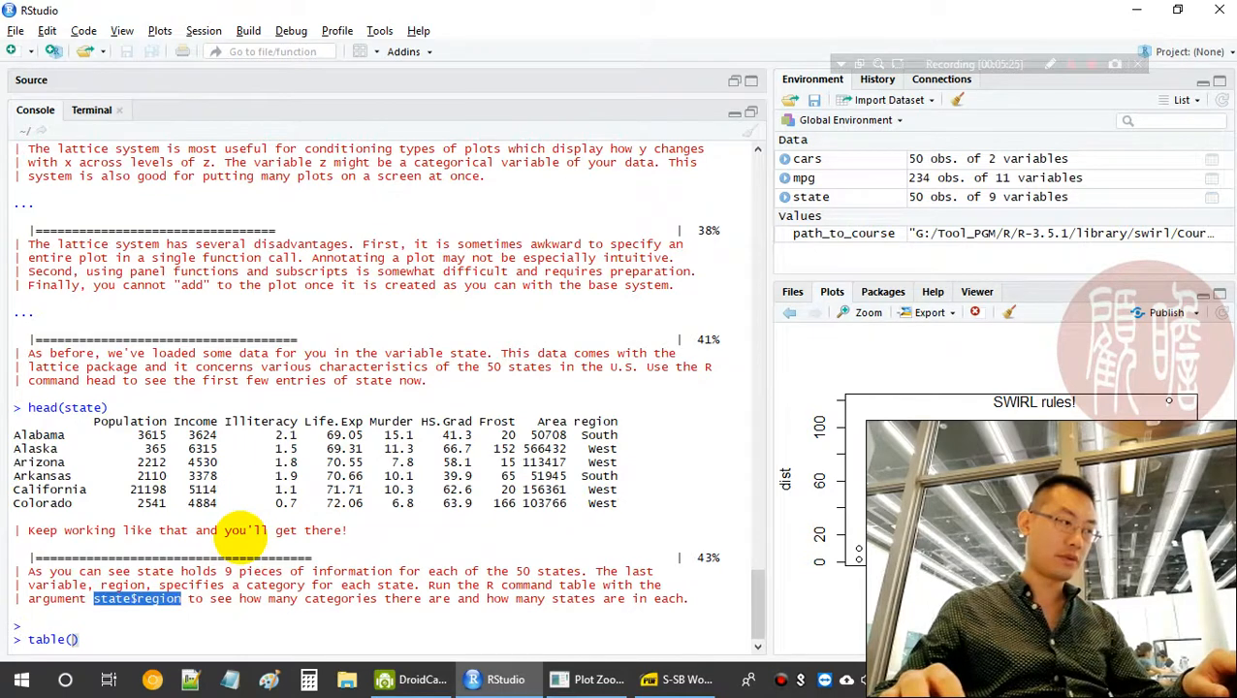
# Run table(state$region) to count the states in each region
pyautogui.press('Return')
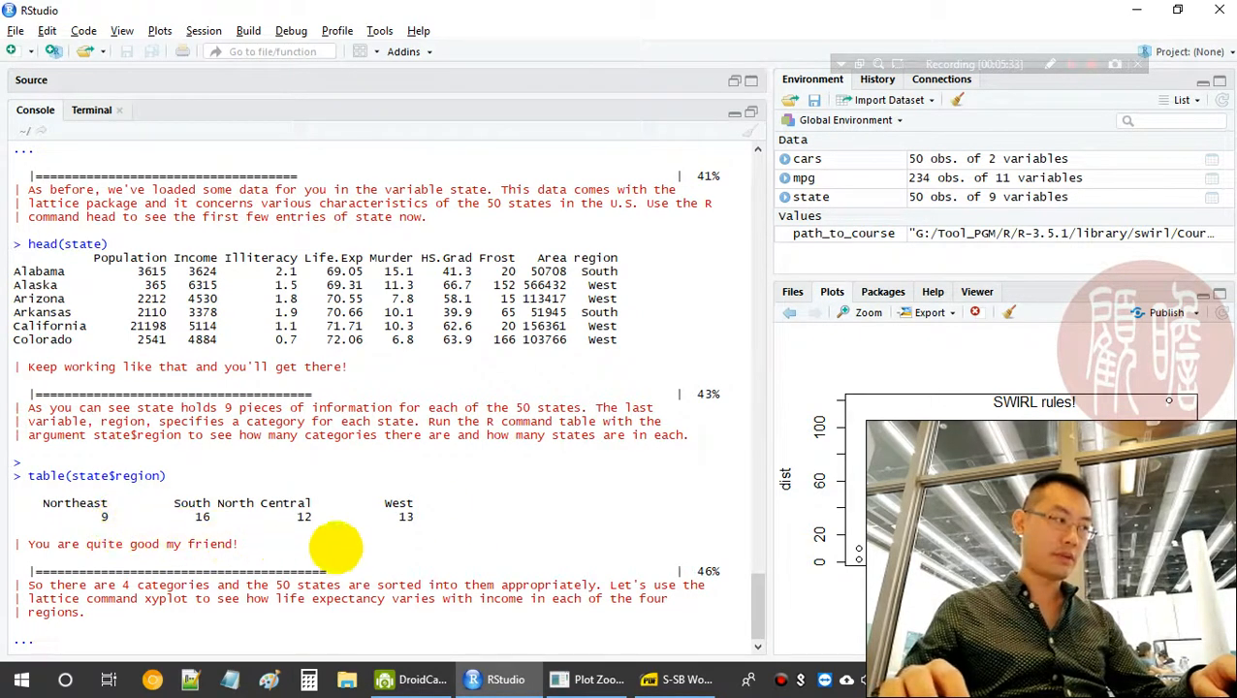
pyautogui.scroll(-3)
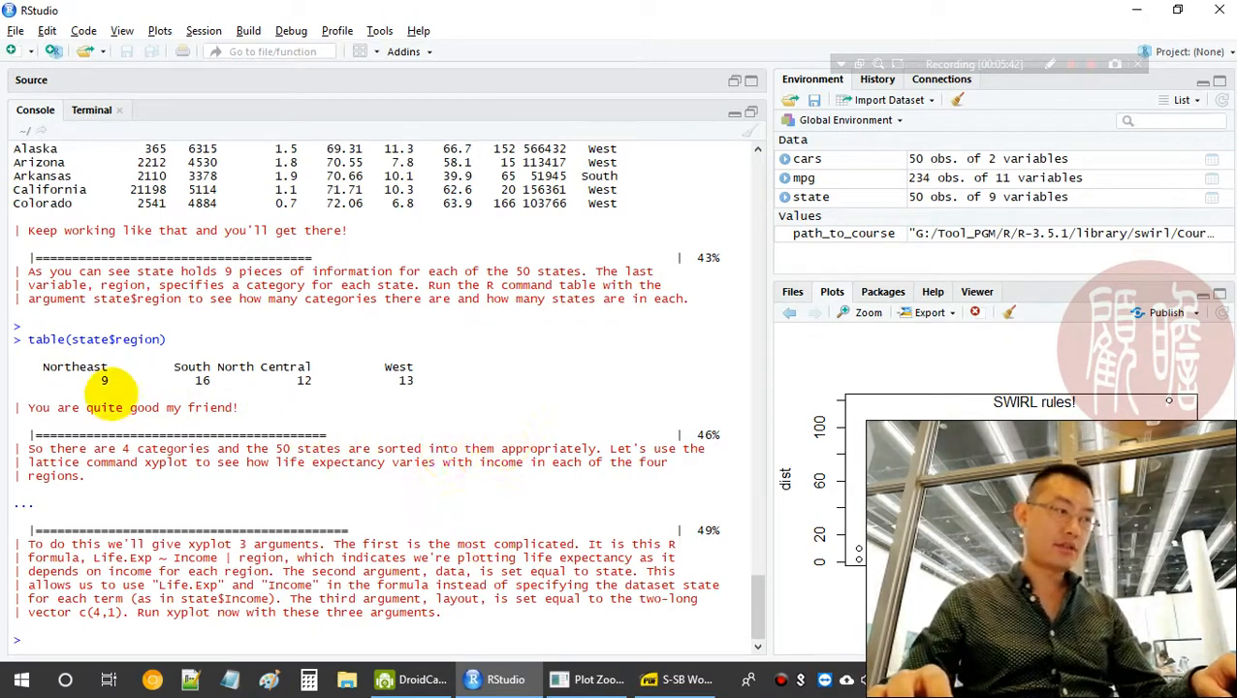
pyautogui.moveTo(512, 473)
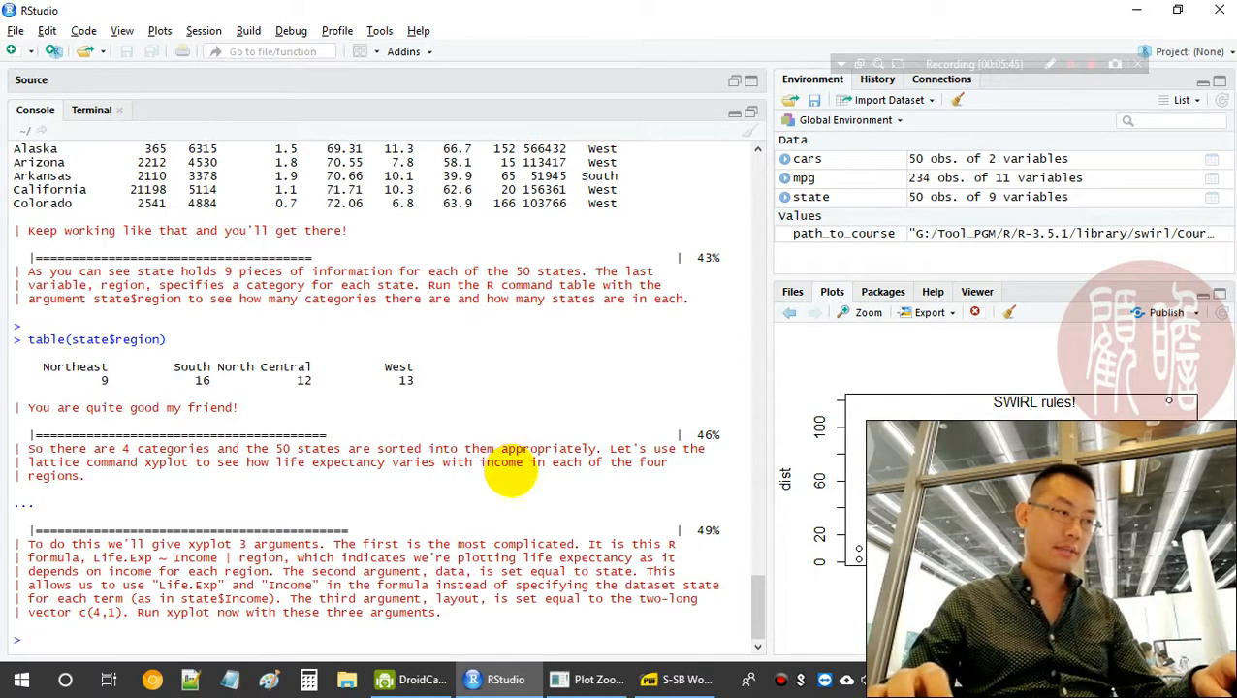
pyautogui.moveTo(229, 471)
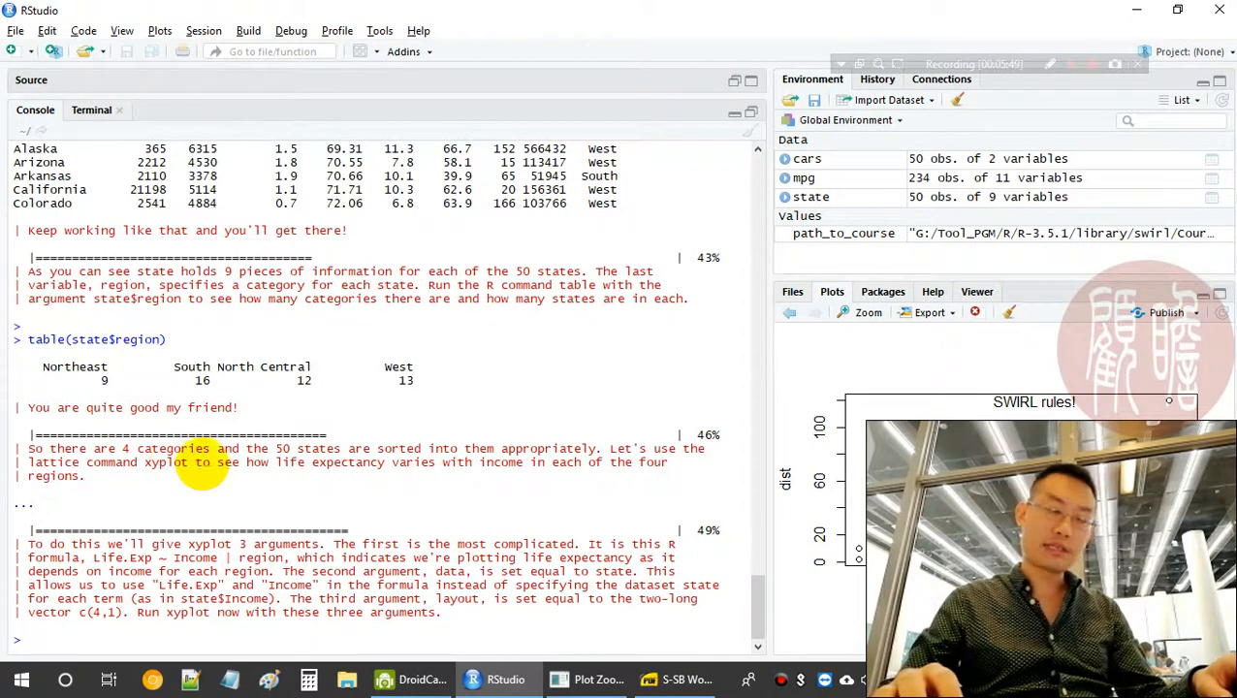
pyautogui.moveTo(377, 463)
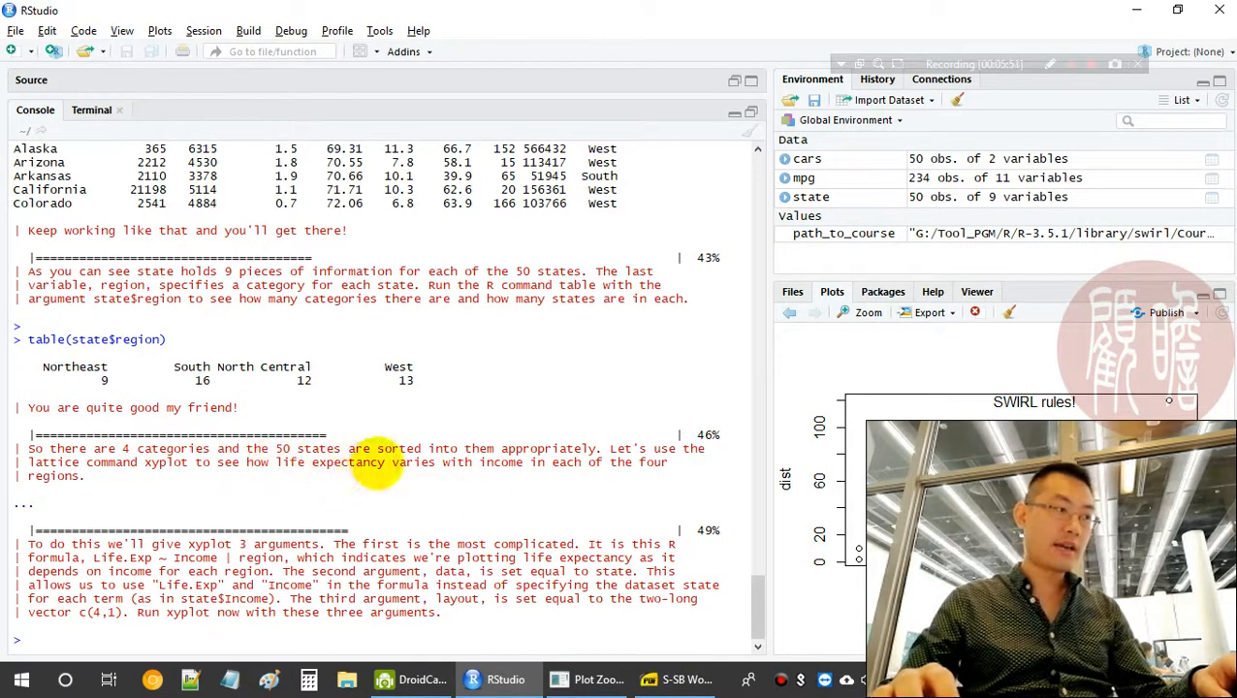
pyautogui.moveTo(481, 500)
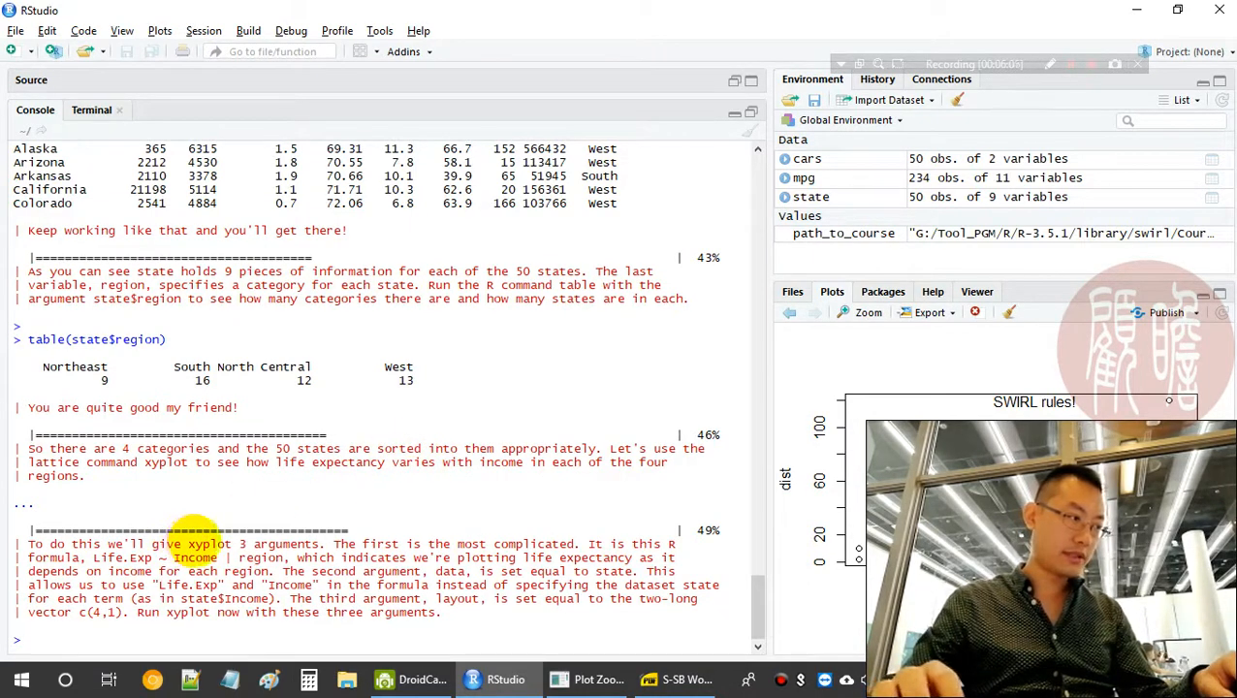
pyautogui.moveTo(500, 508)
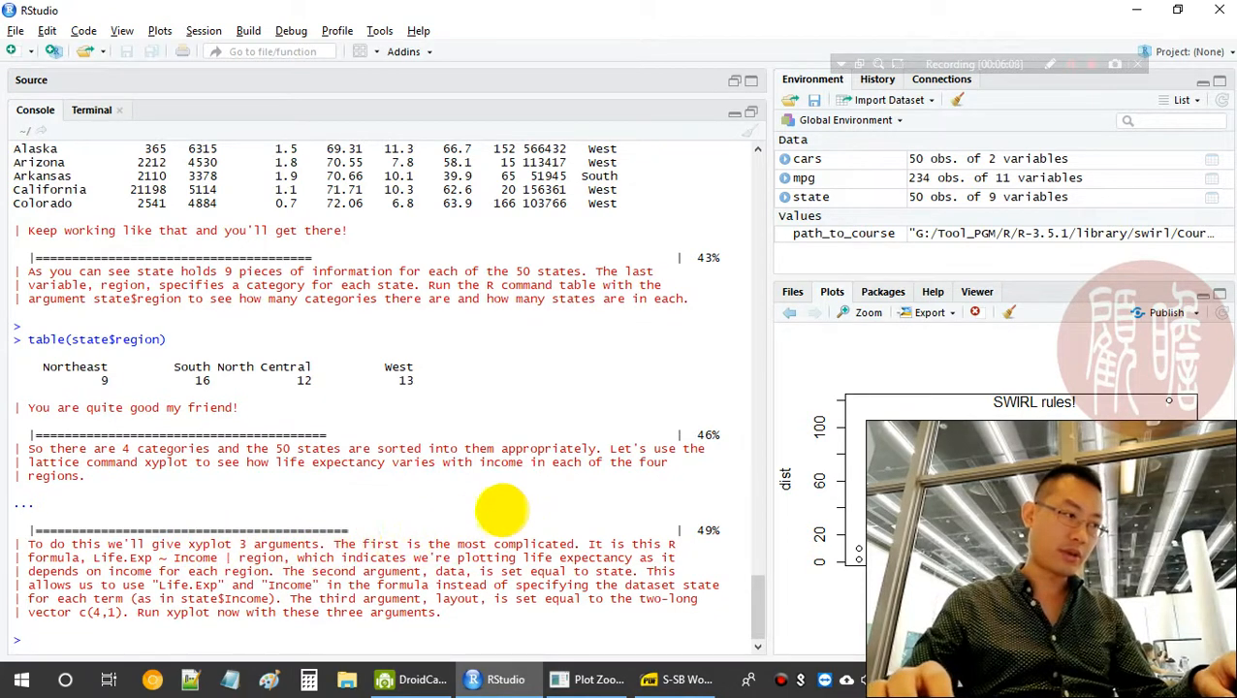
# Run xyplot(Life.Exp ~ Income | region, data = state, layout = c(4,1)) for four region panels
pyautogui.write('xyplot(')
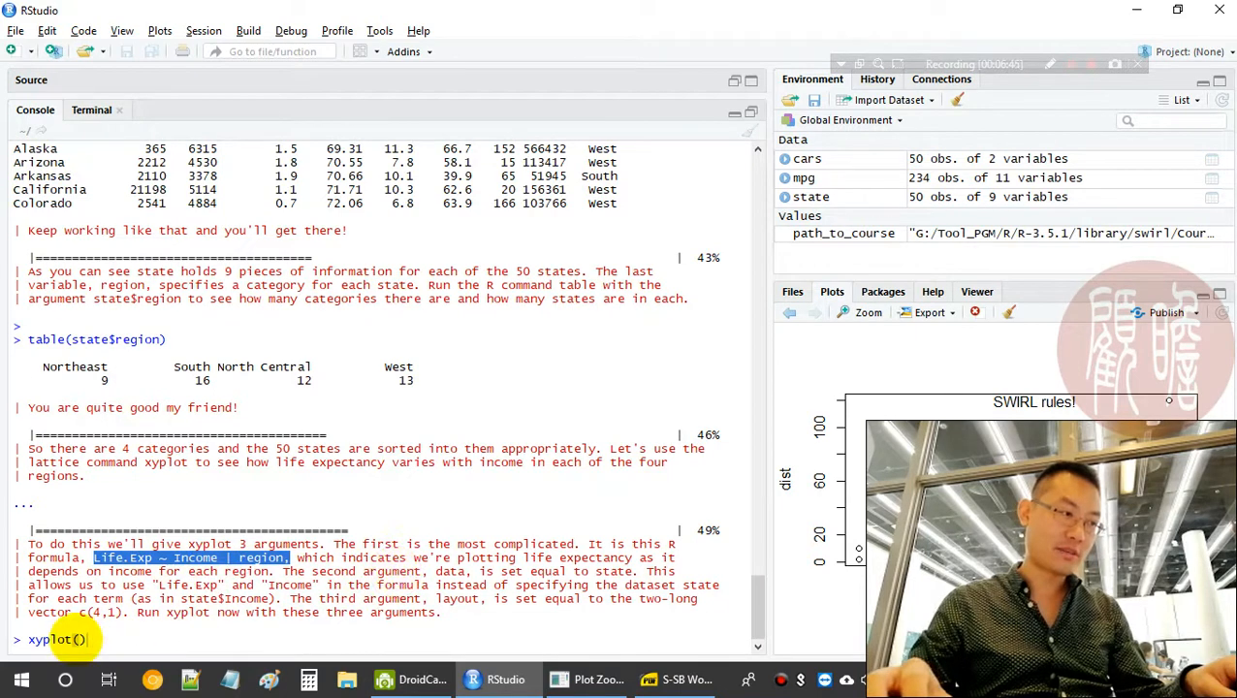
pyautogui.write('Life.Exp ~ Income | region,,')
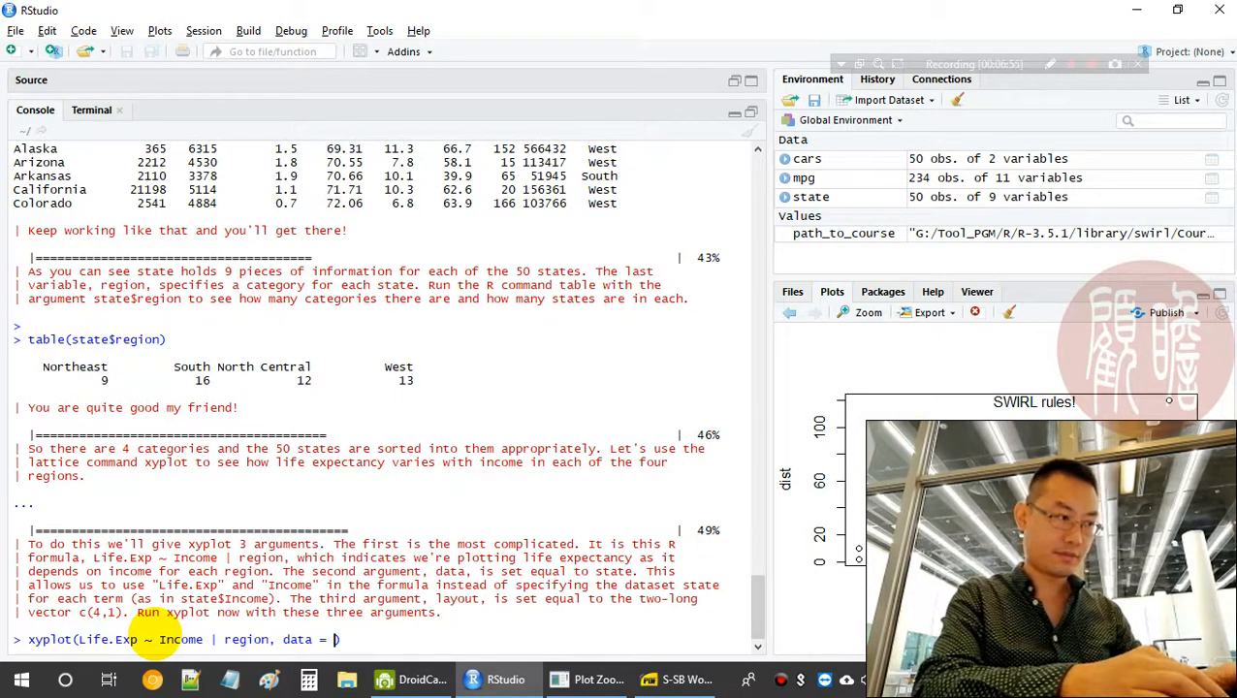
pyautogui.write('stat')
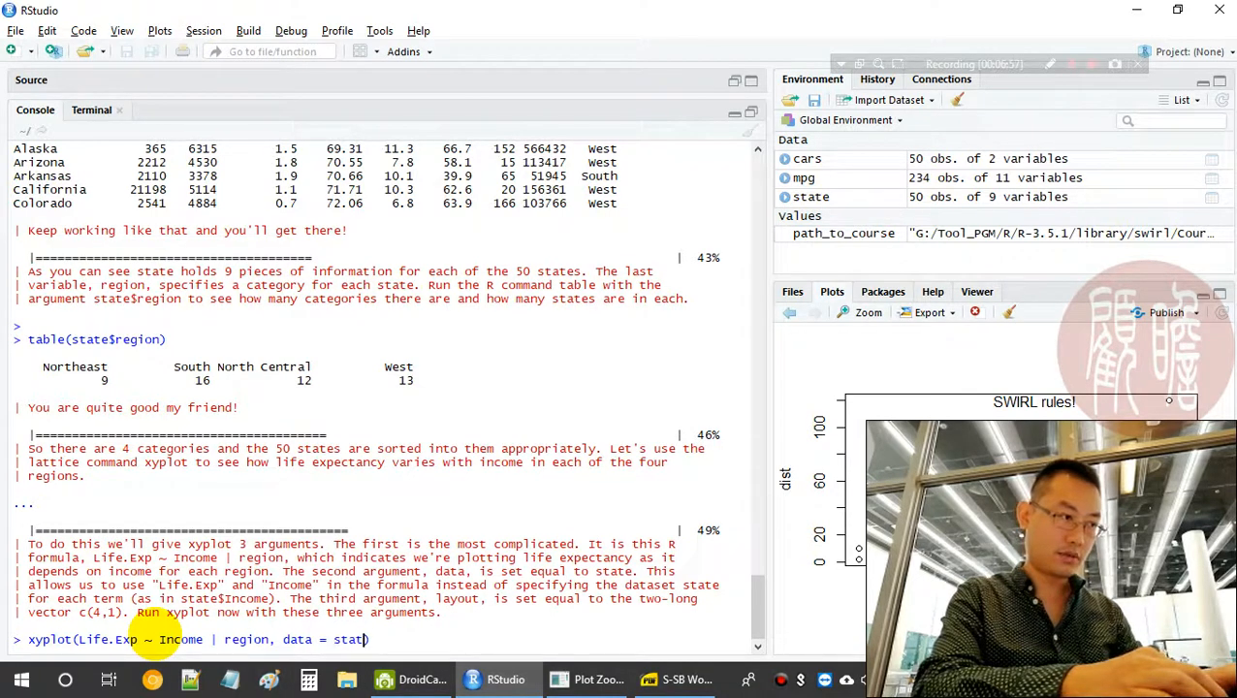
pyautogui.write('e)')
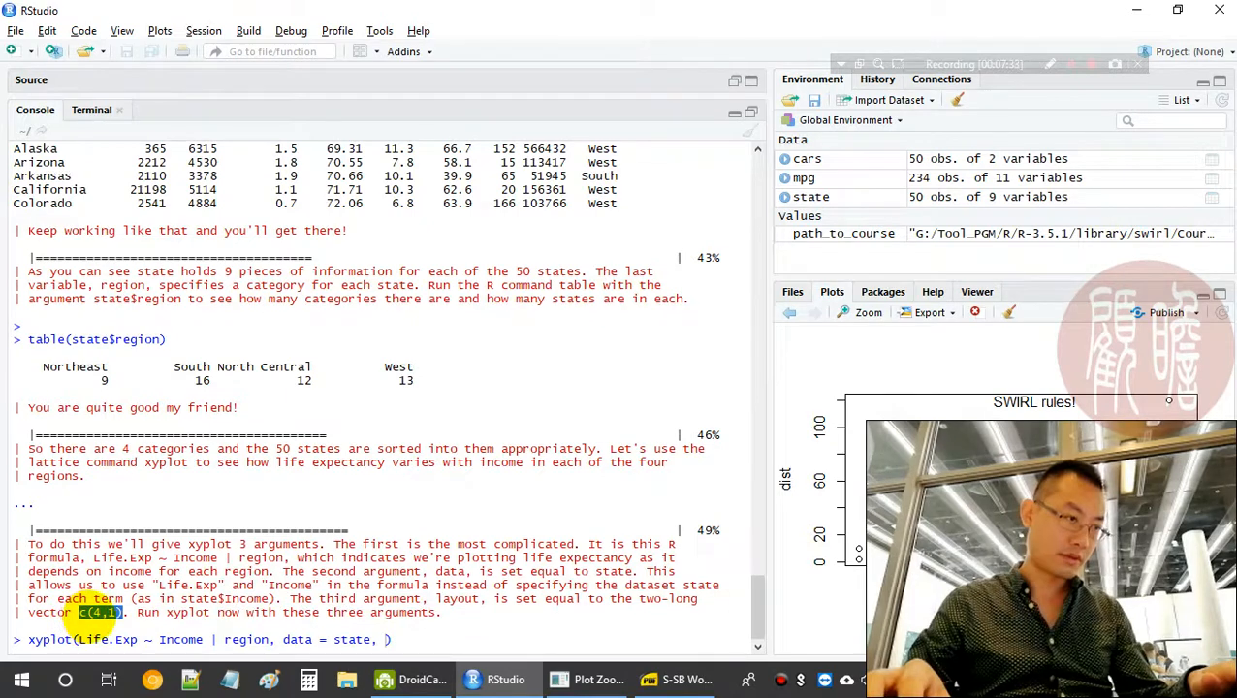
pyautogui.write('c')
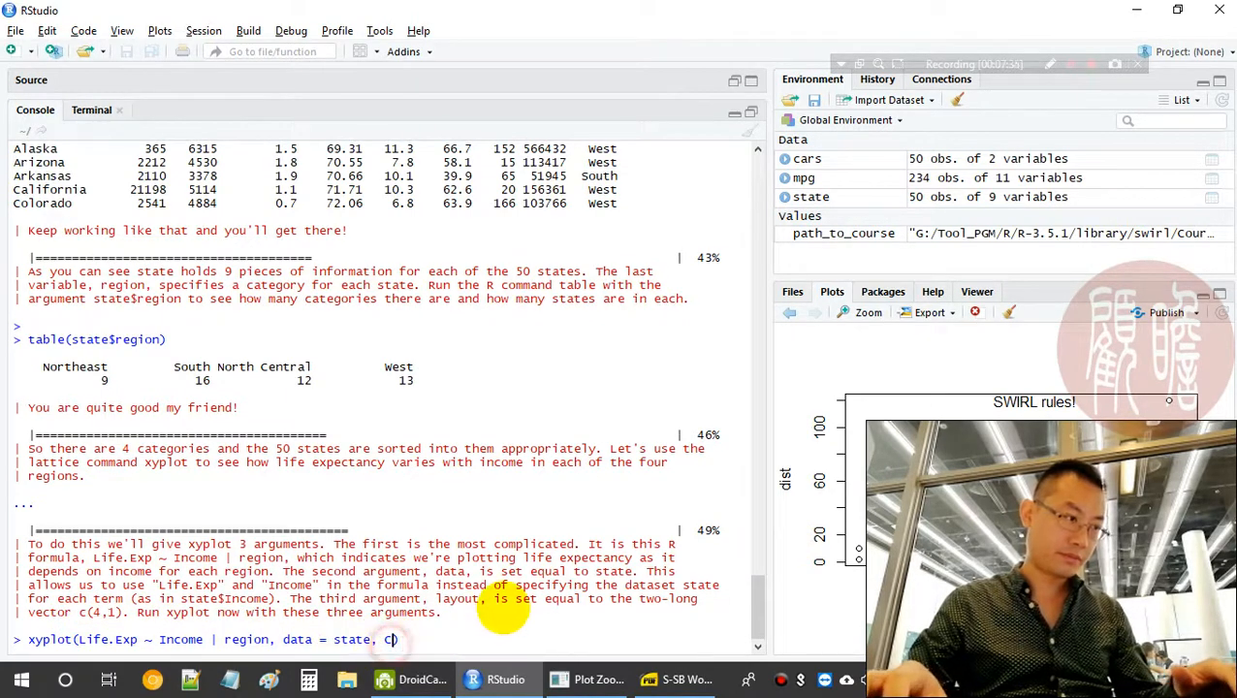
pyautogui.write('layo')
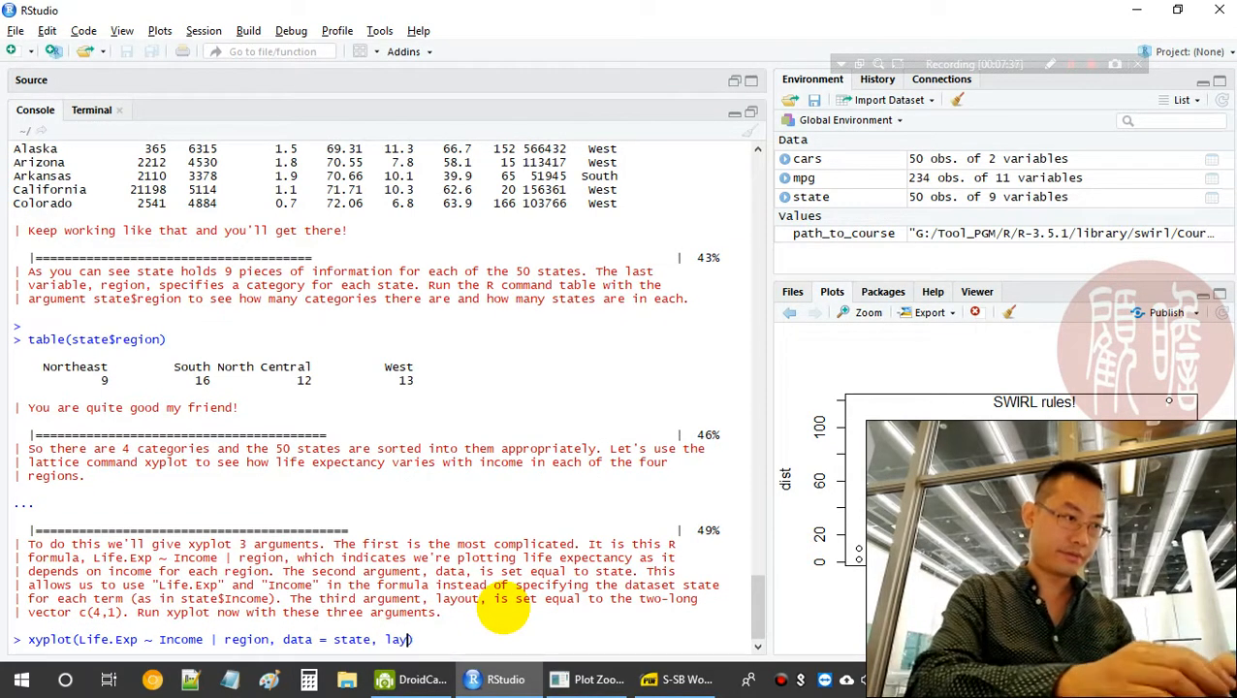
pyautogui.write('er')
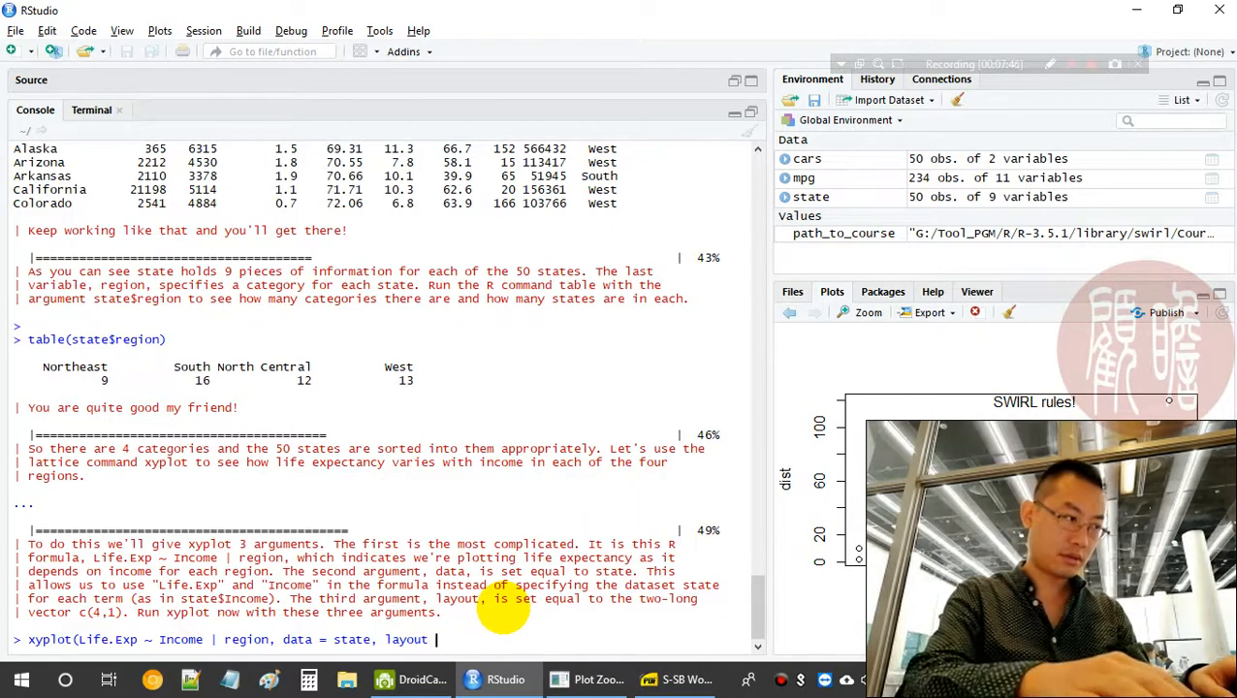
pyautogui.write('=')
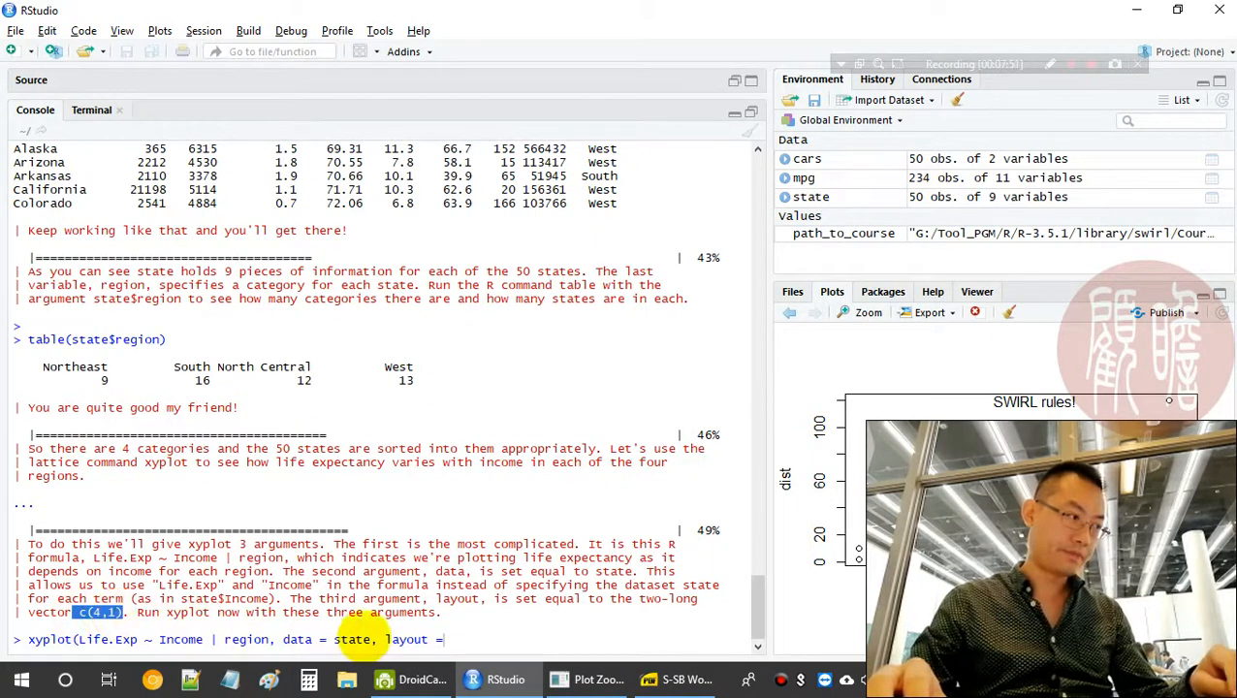
pyautogui.write('c(4,1)')
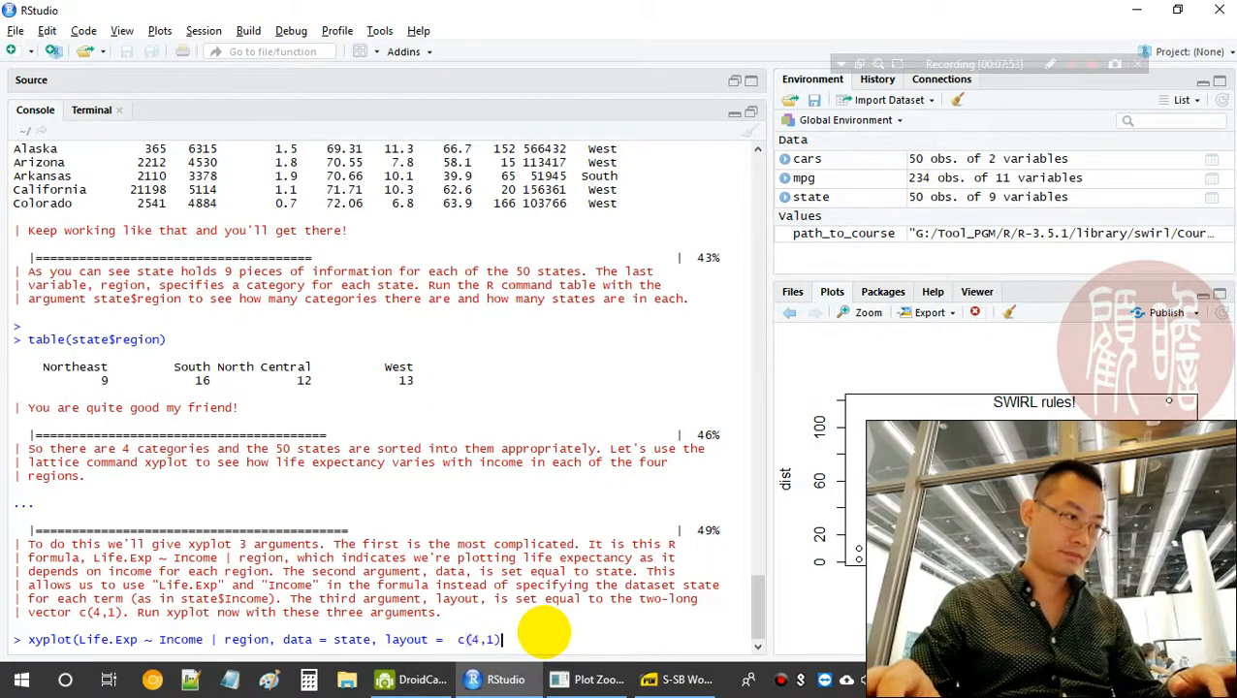
pyautogui.press('Return')
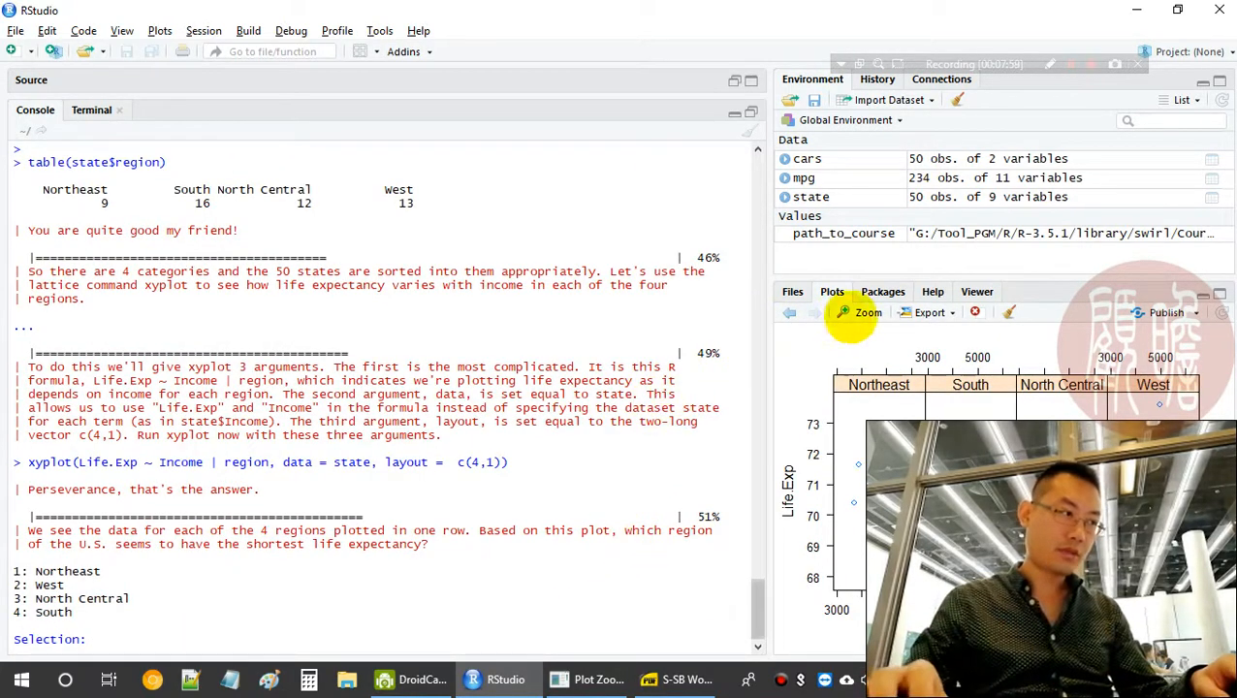
# Zoom the four-region life expectancy versus income plot to compare regions
pyautogui.click(859, 312)
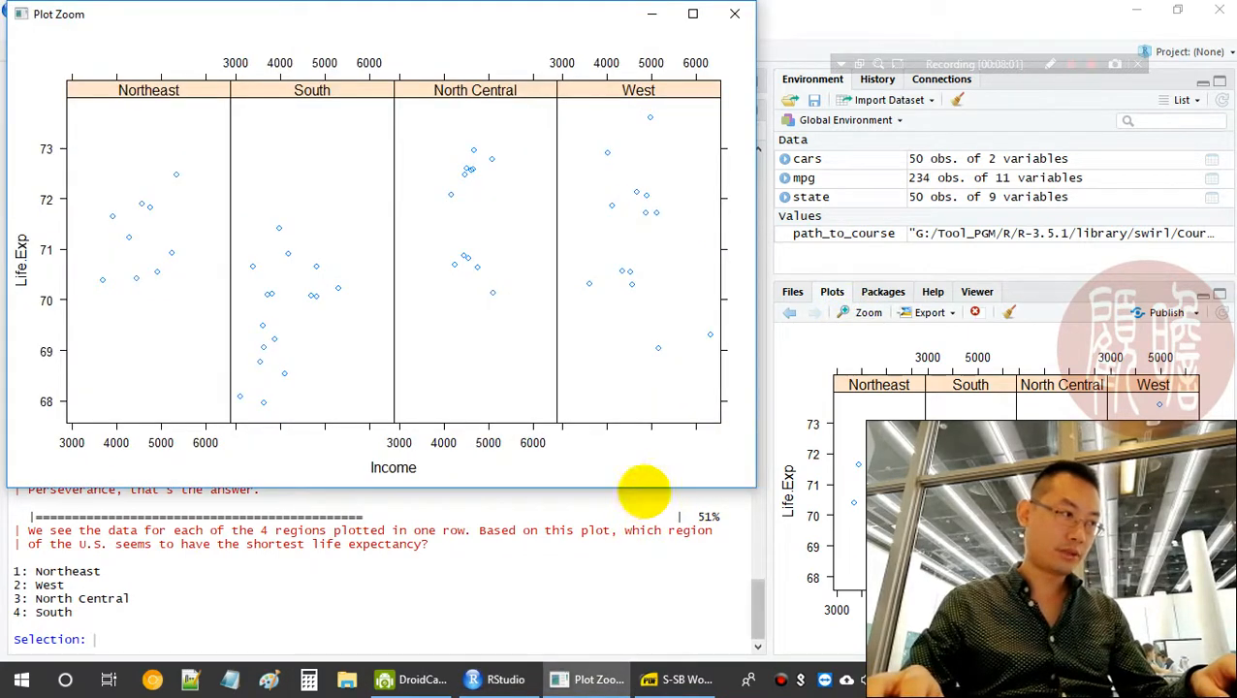
pyautogui.moveTo(626, 579)
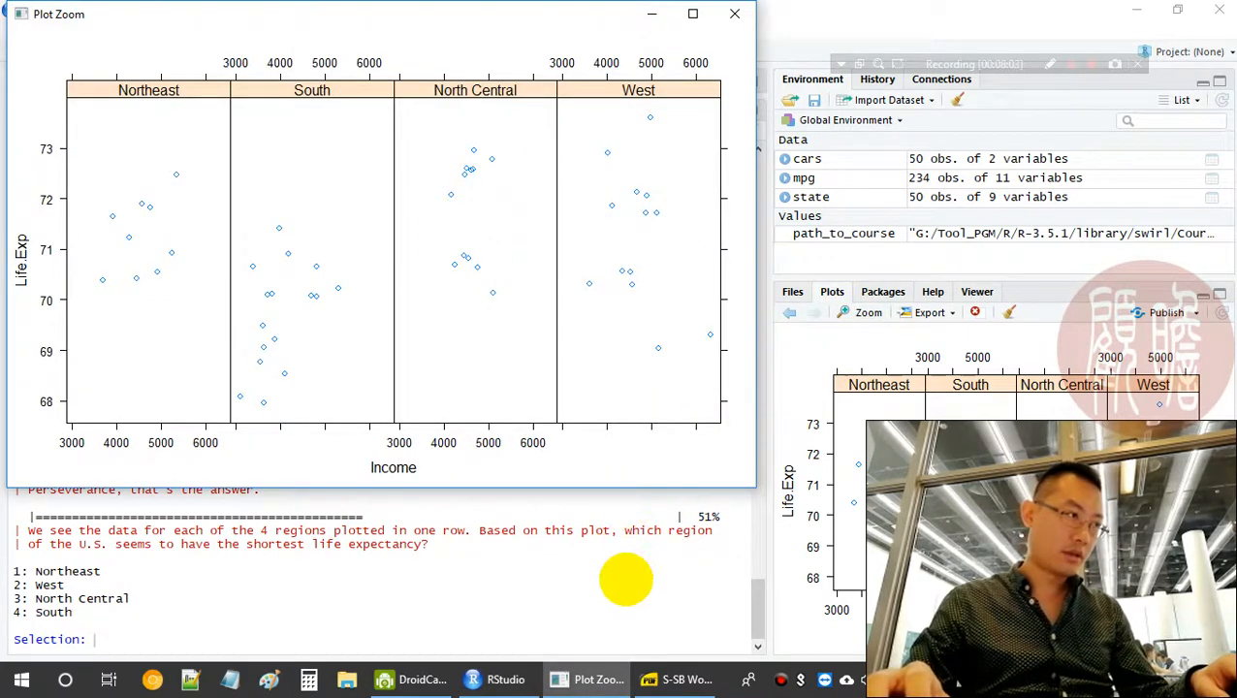
pyautogui.moveTo(346, 318)
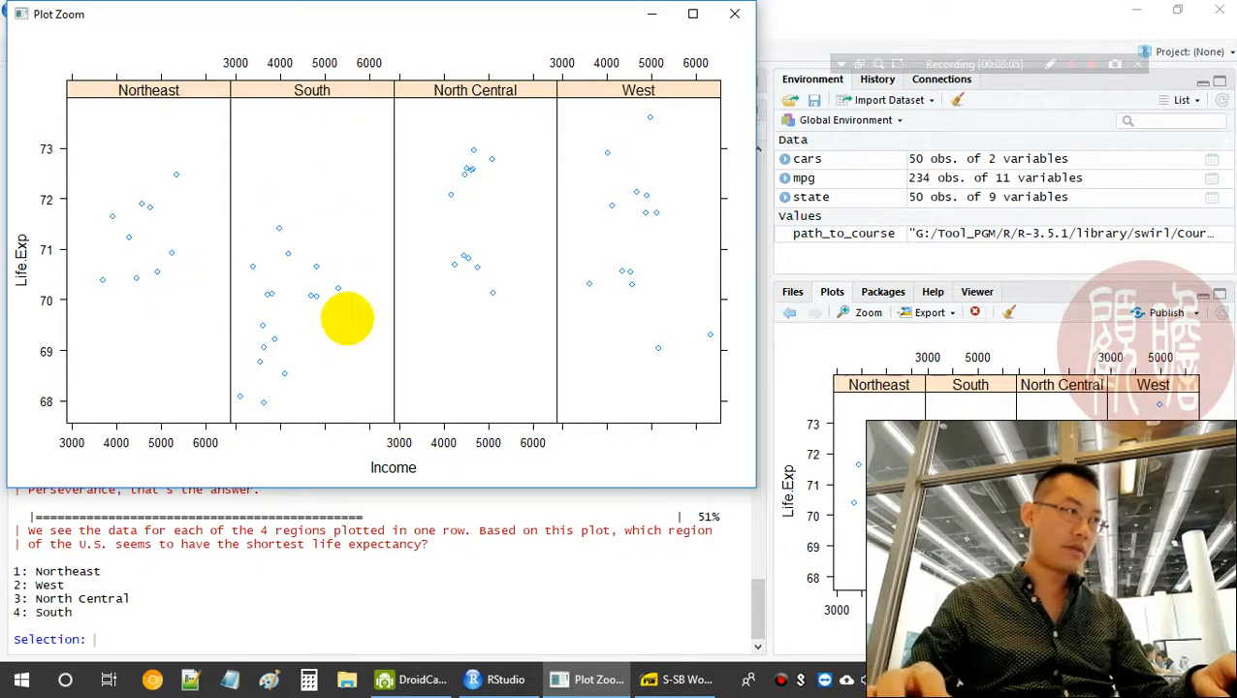
pyautogui.moveTo(457, 643)
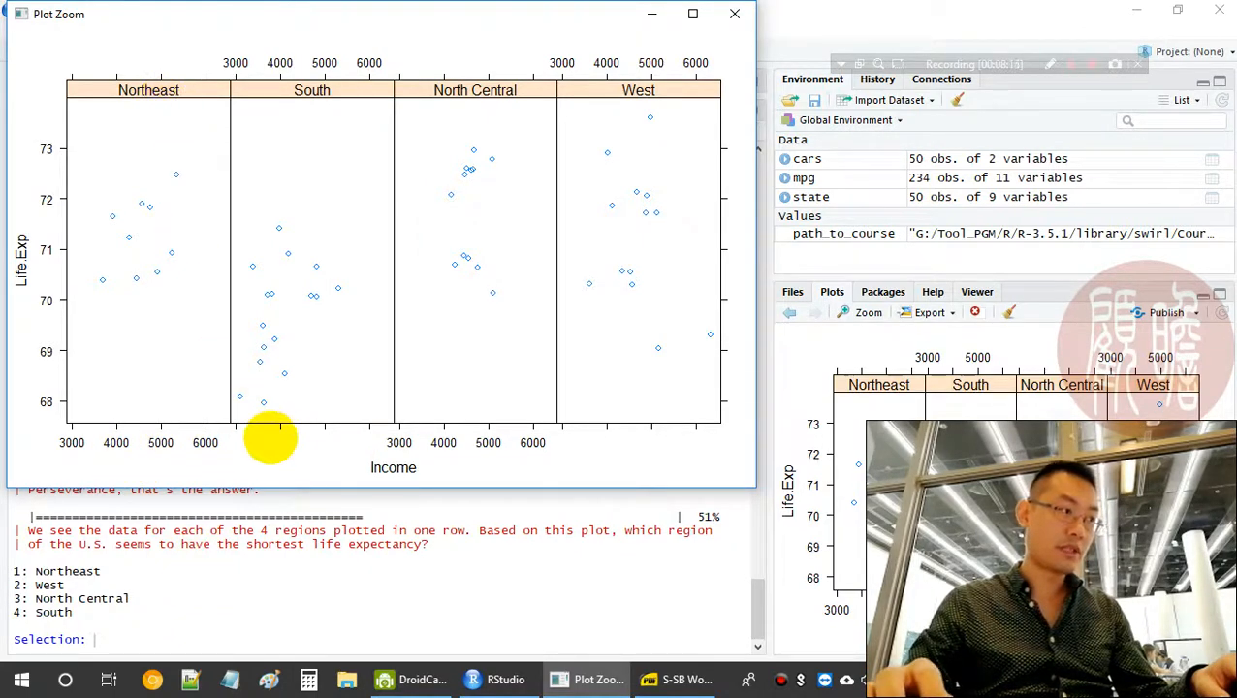
pyautogui.moveTo(334, 68)
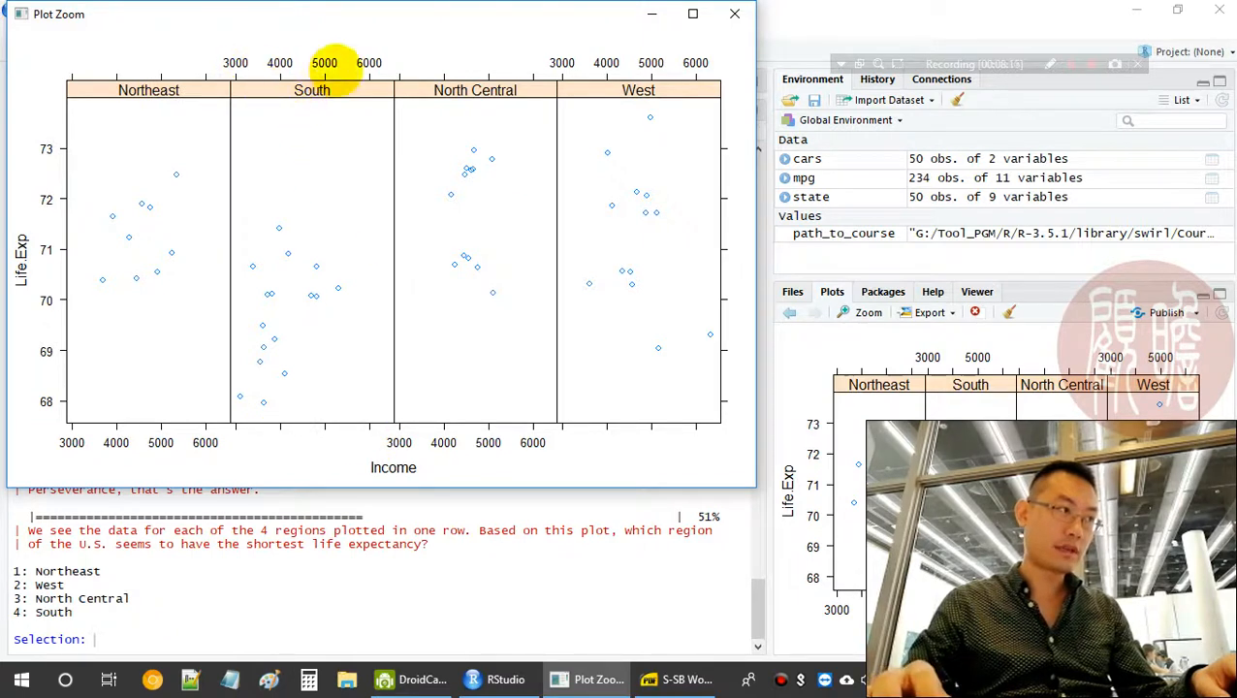
pyautogui.moveTo(511, 455)
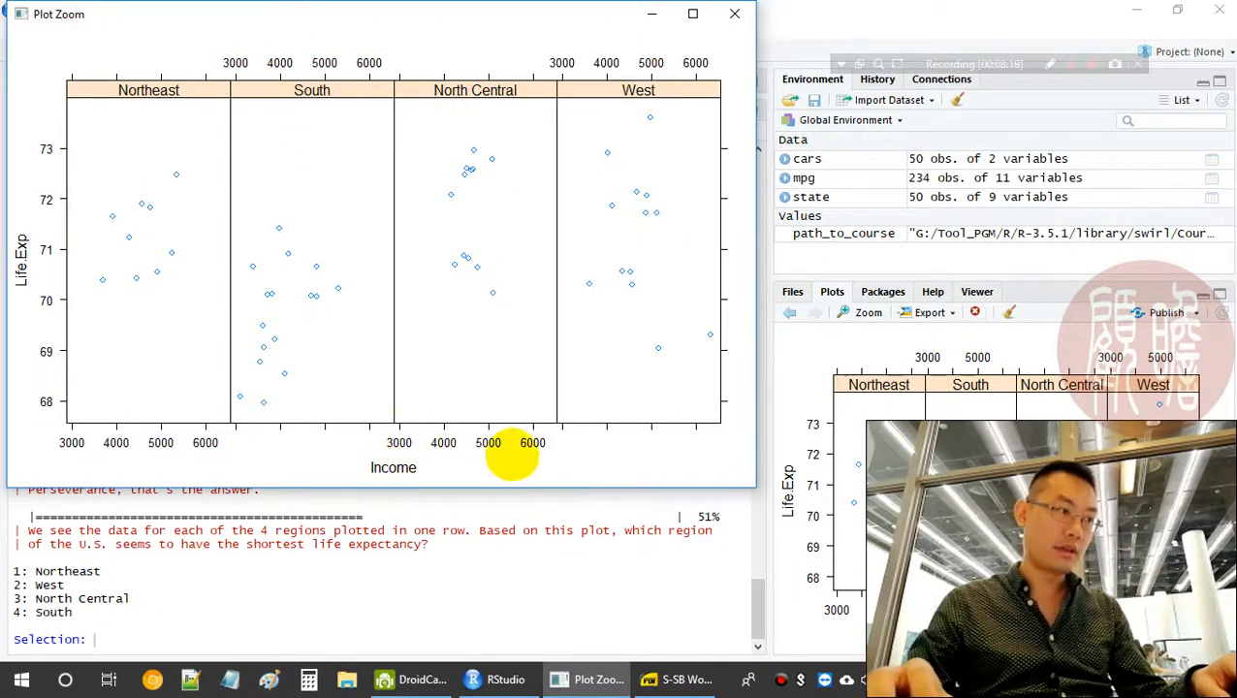
pyautogui.moveTo(533, 449)
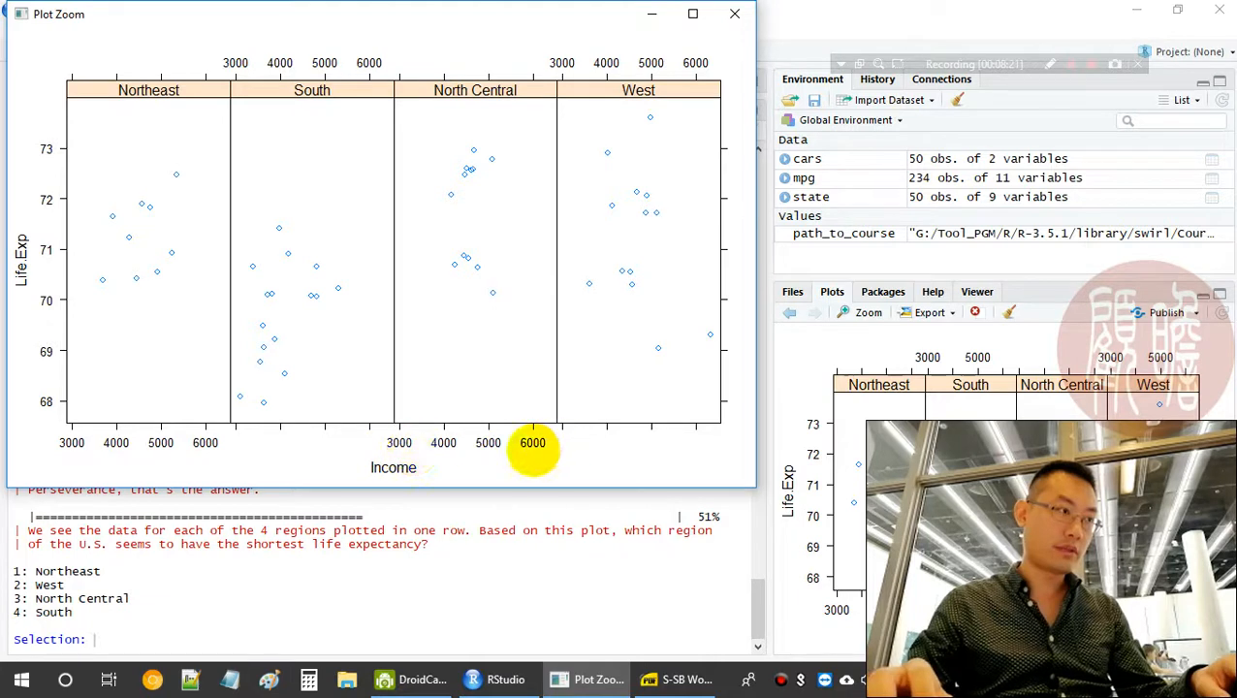
pyautogui.moveTo(620, 82)
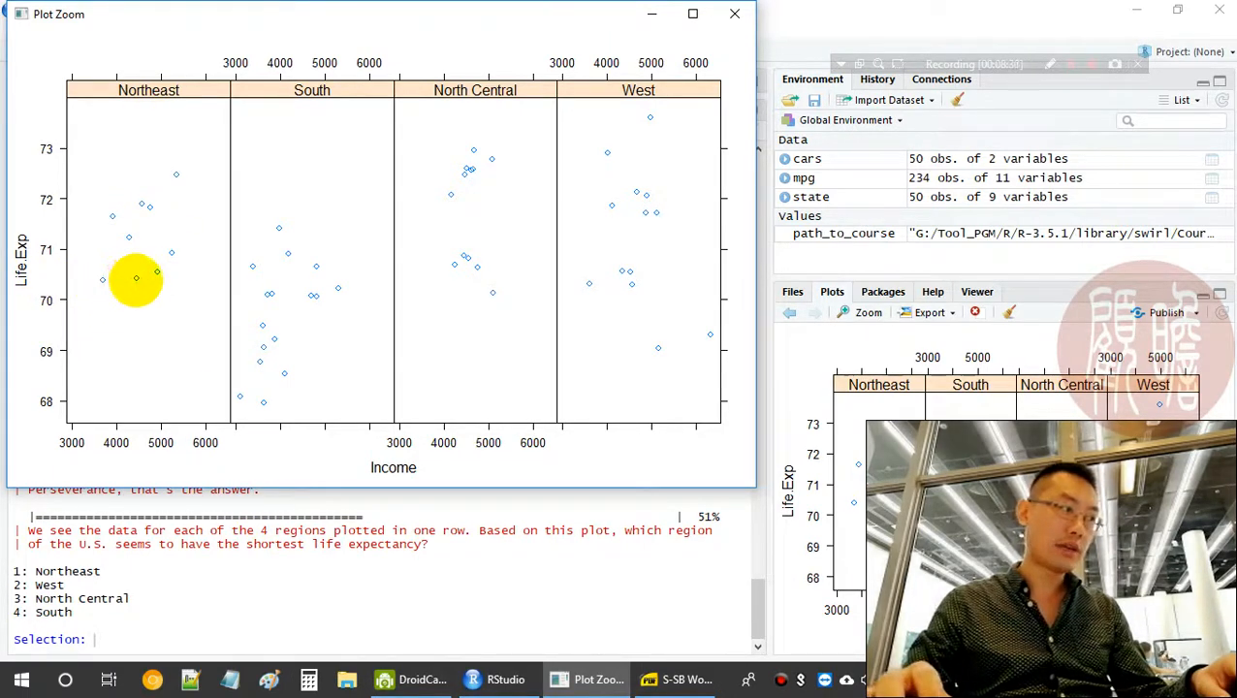
pyautogui.moveTo(159, 252)
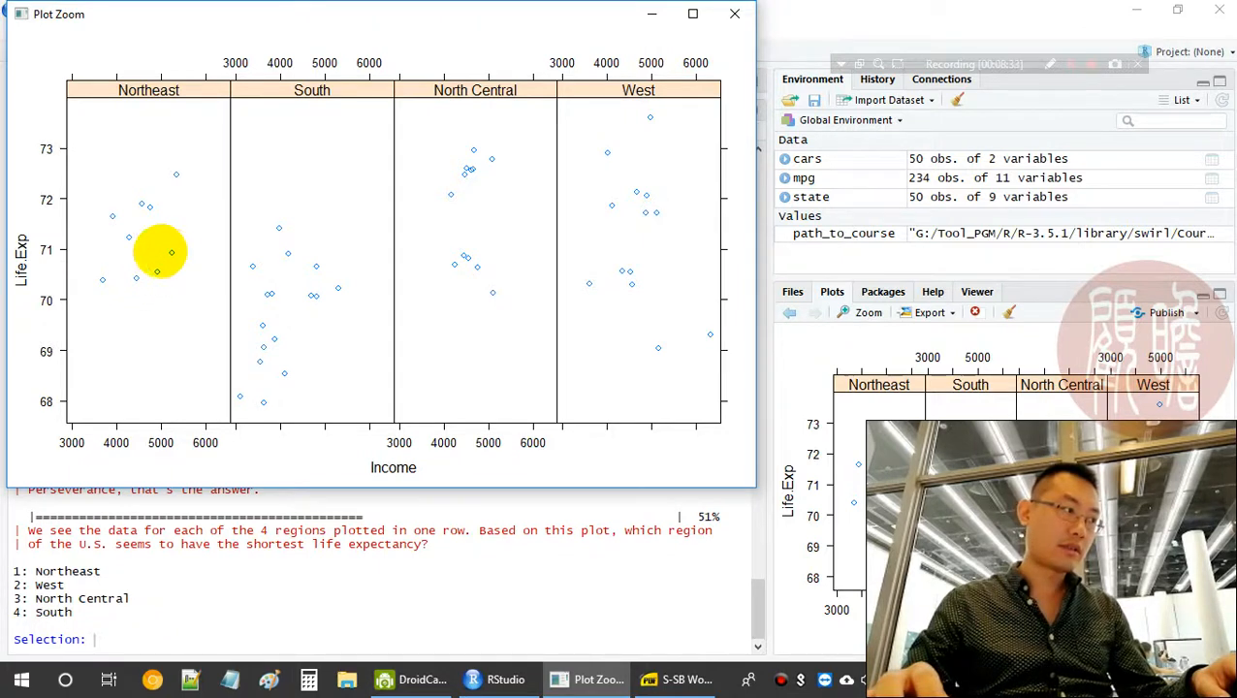
pyautogui.moveTo(109, 215)
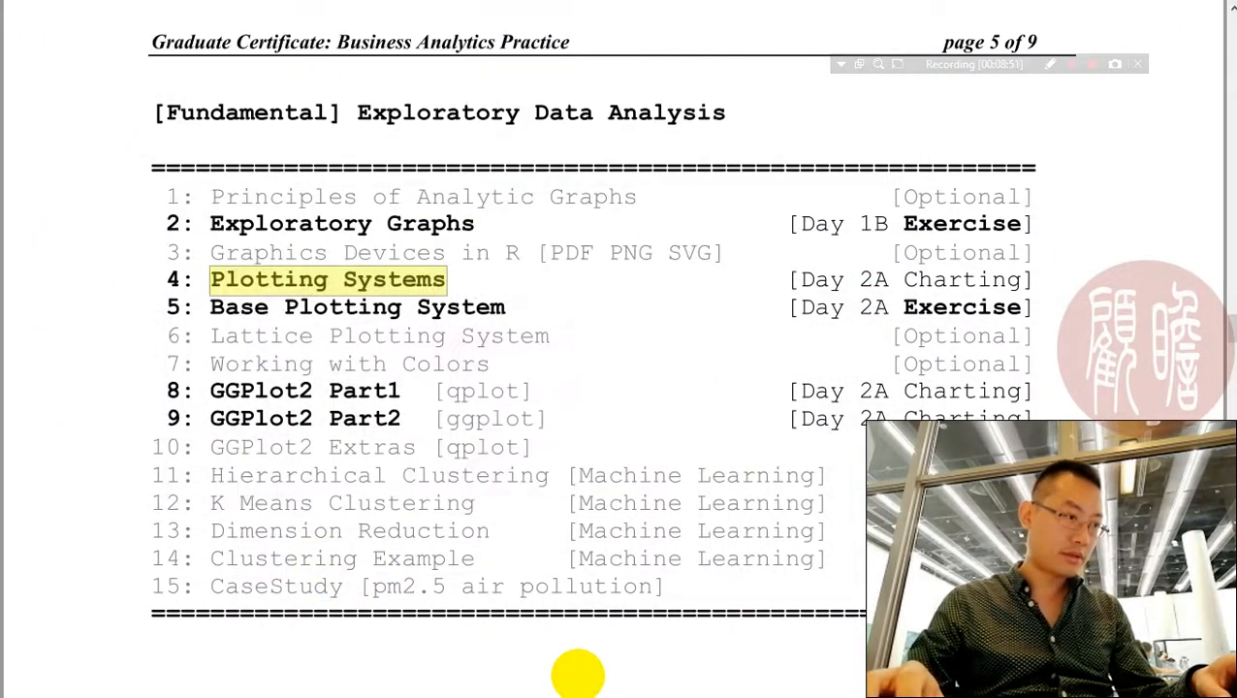
# Switch back to RStudio and reopen the enlarged four-region xyplot
pyautogui.click(504, 678)
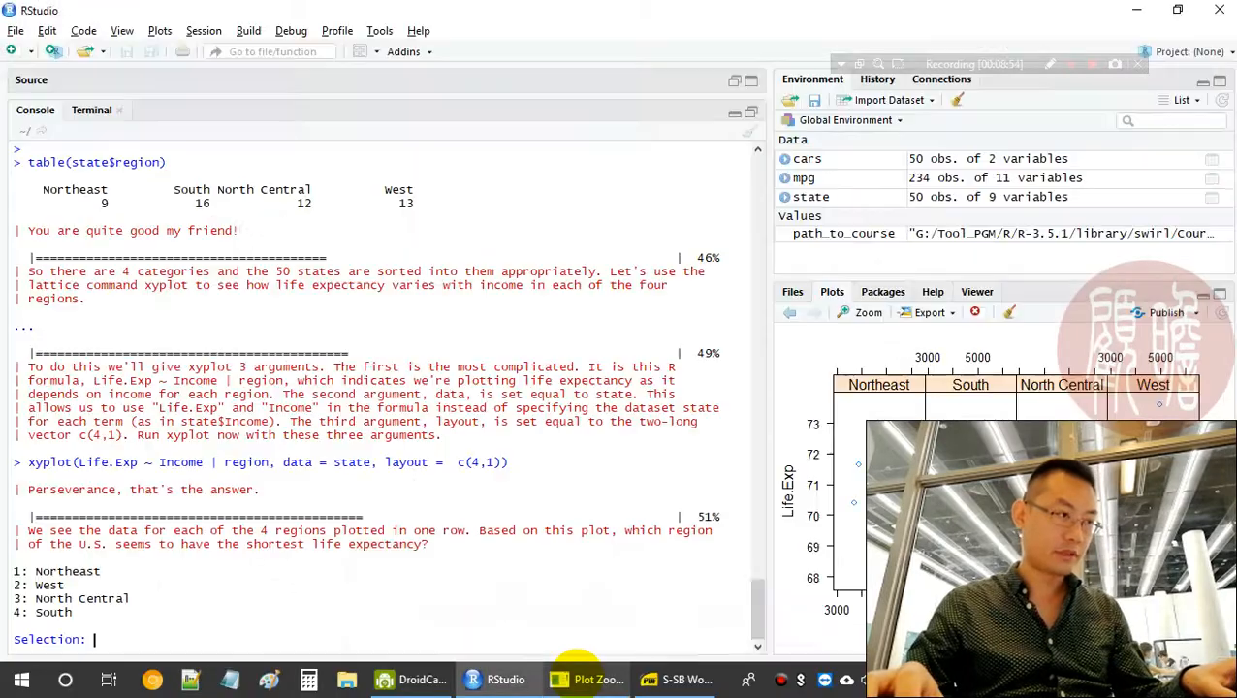
pyautogui.click(867, 312)
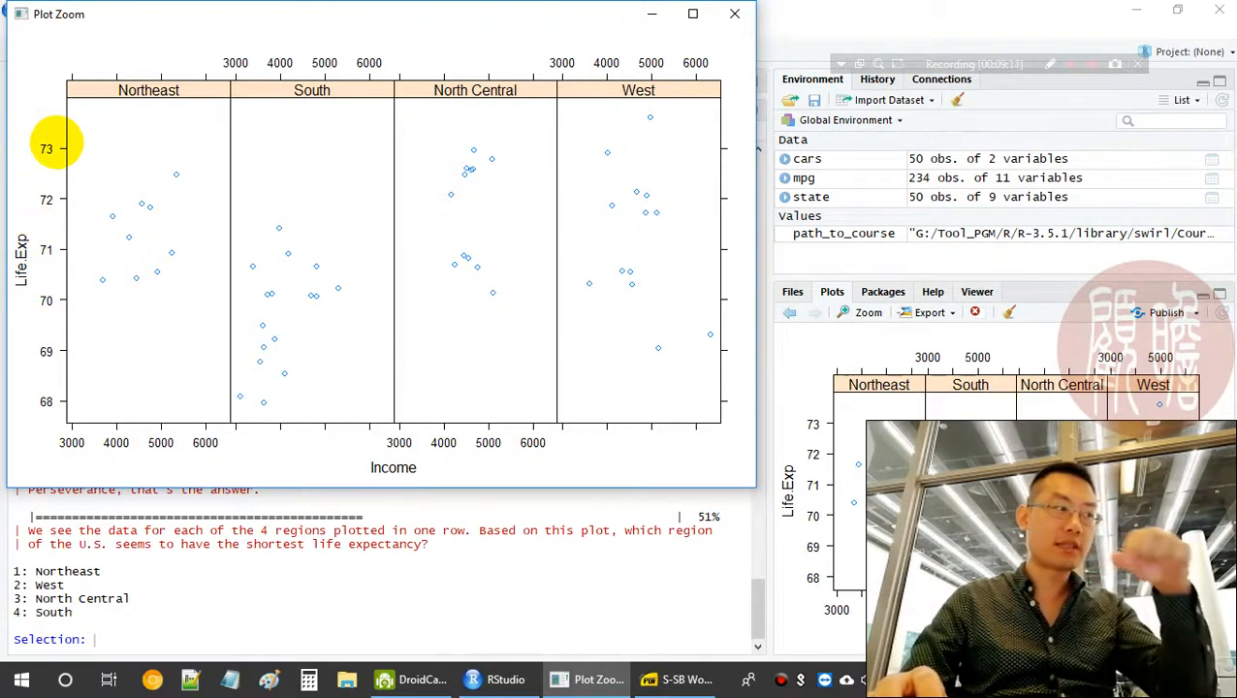
pyautogui.moveTo(312, 314)
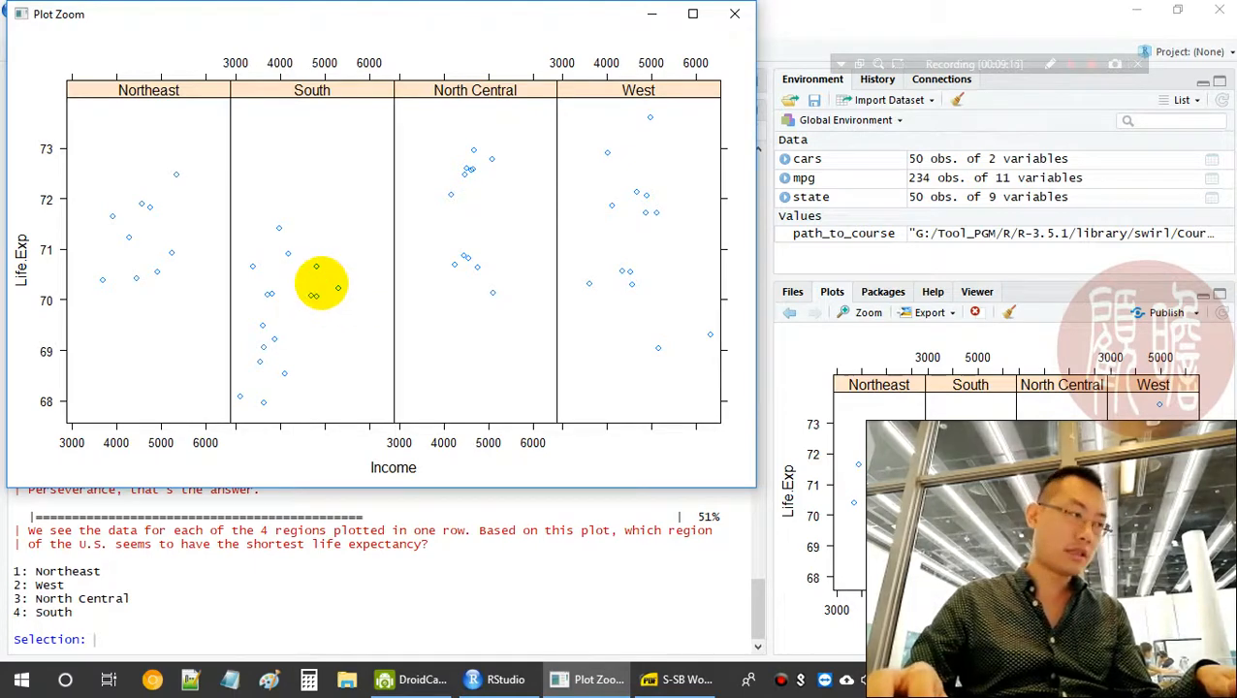
pyautogui.moveTo(320, 644)
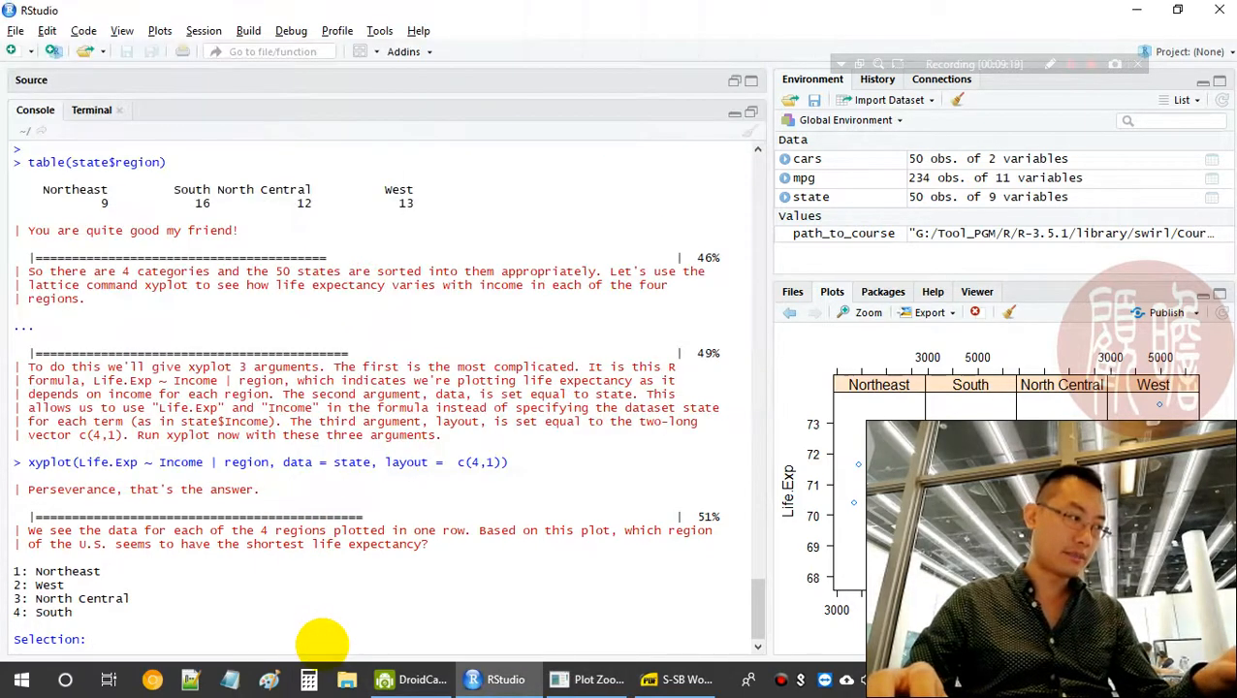
# Answer selection 4 (South), then rerun the recalled xyplot with layout c(2,2)
pyautogui.write('4')
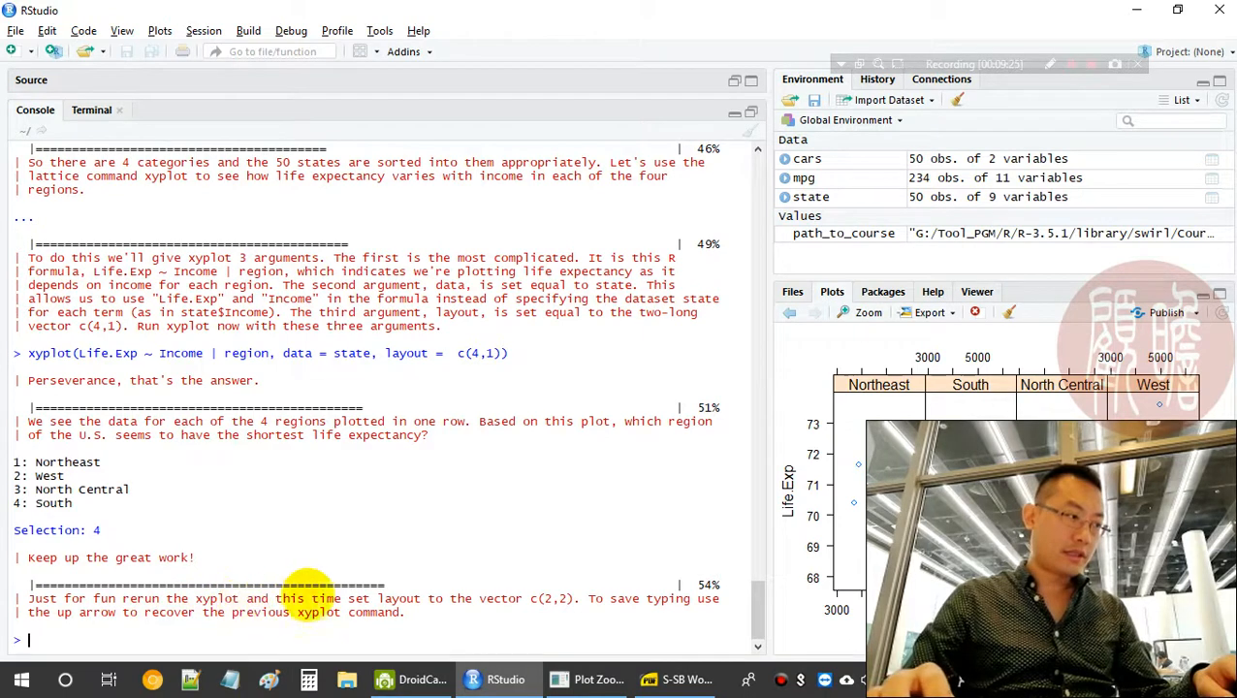
pyautogui.moveTo(570, 539)
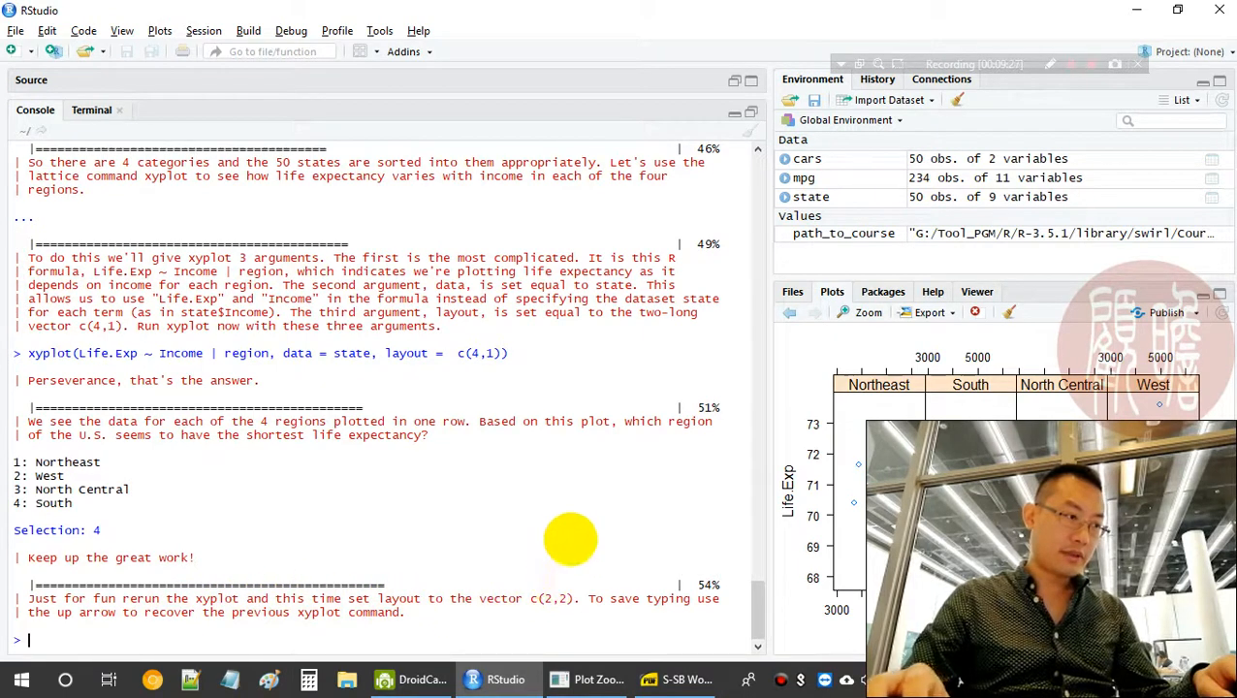
pyautogui.press('Up')
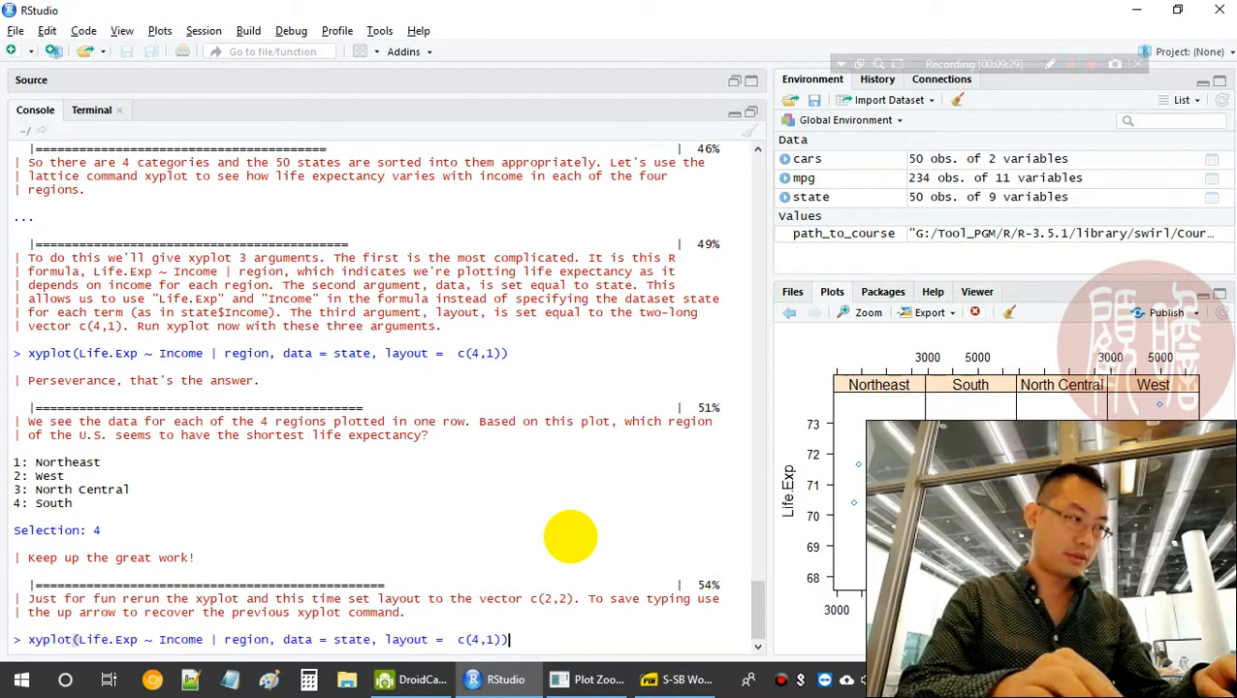
pyautogui.write('2')
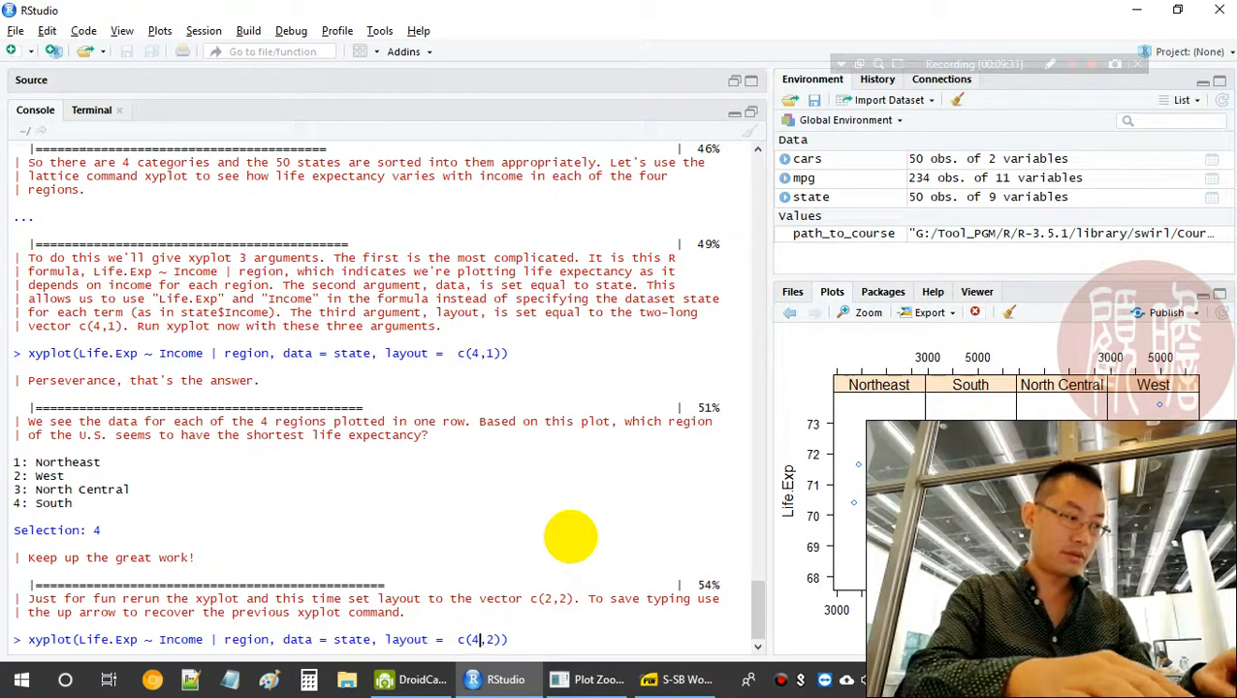
pyautogui.press('Return')
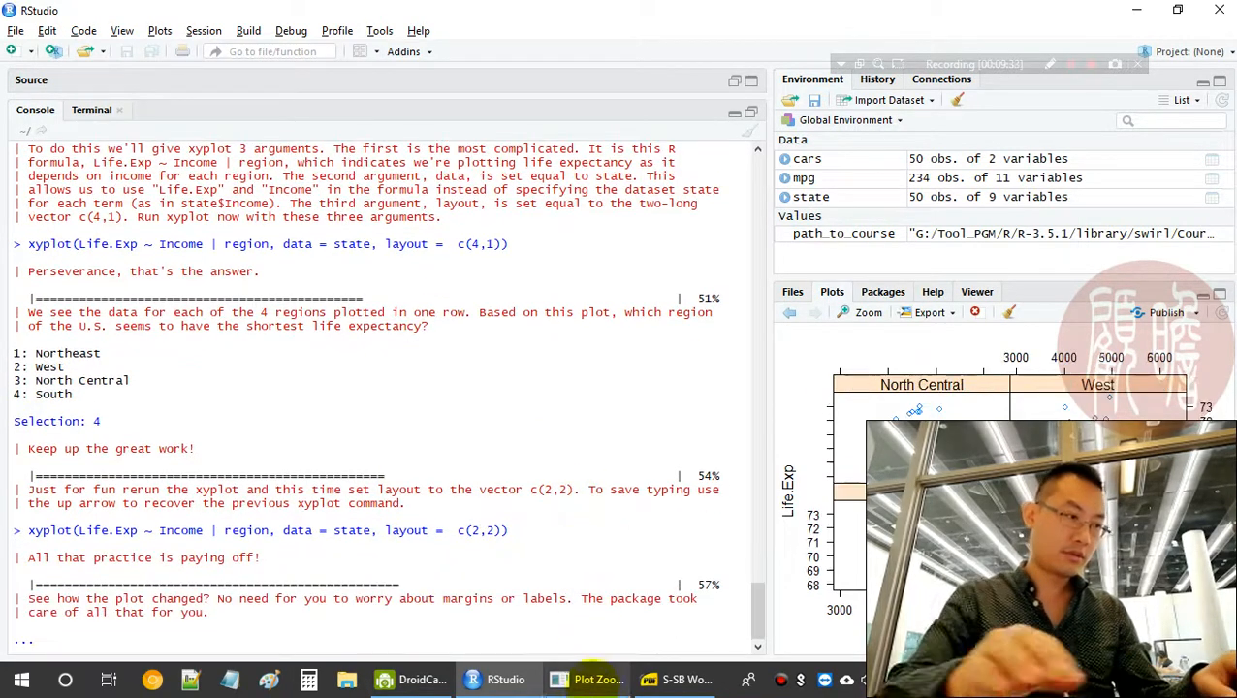
pyautogui.click(857, 312)
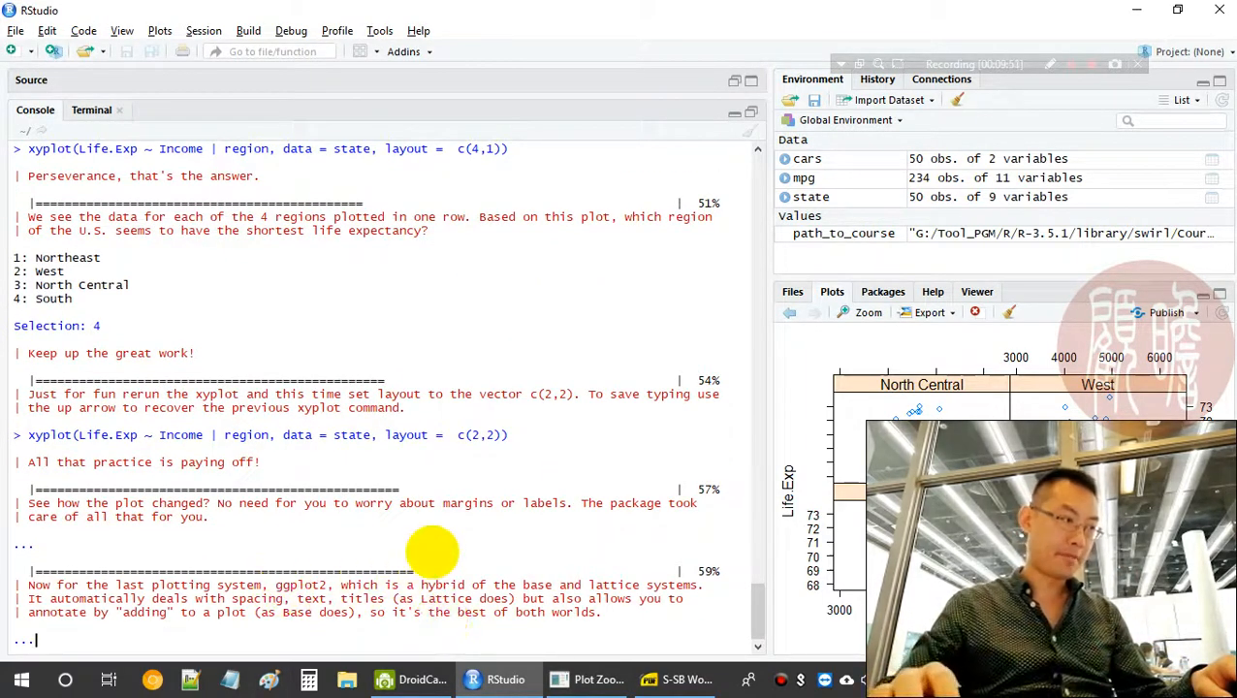
pyautogui.moveTo(457, 547)
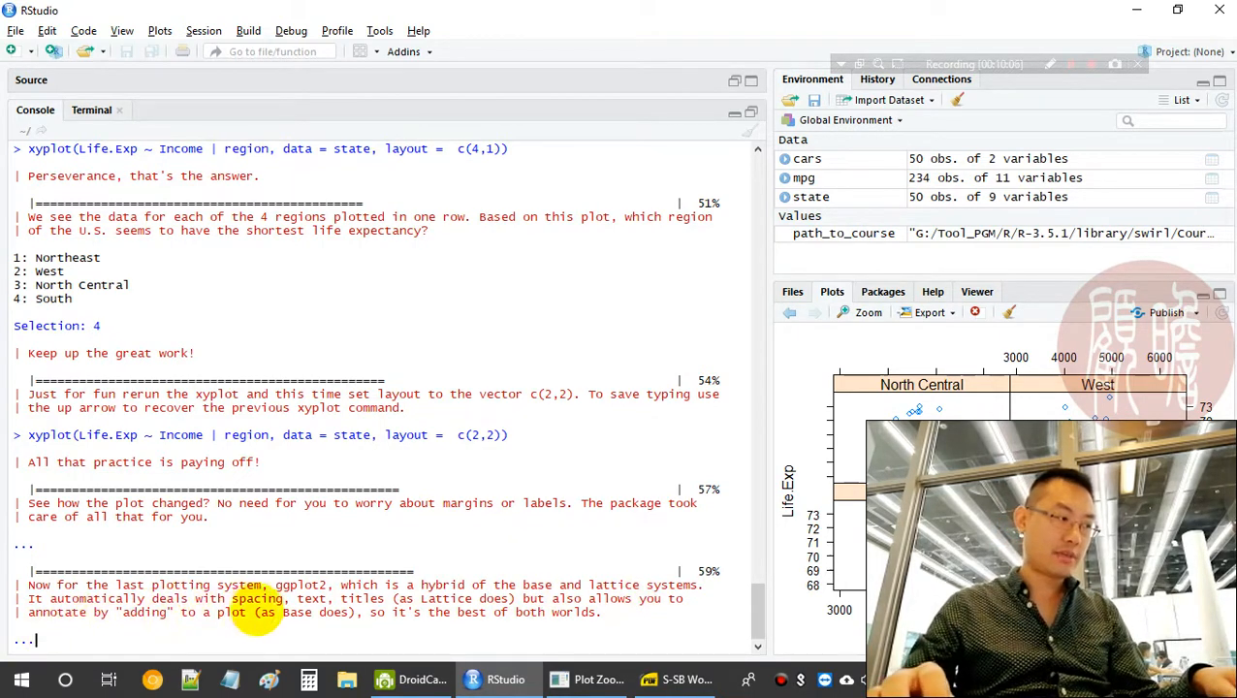
pyautogui.moveTo(473, 561)
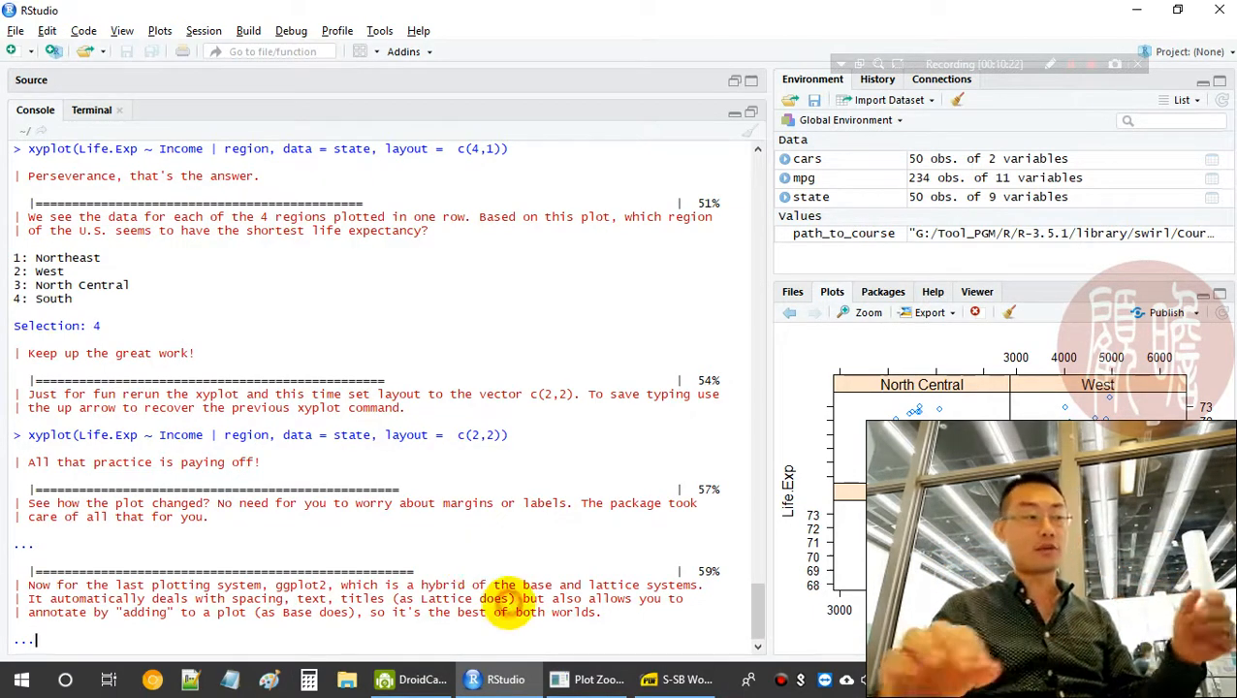
# Scroll down through the ggplot2 introduction text in the console
pyautogui.scroll(-3)
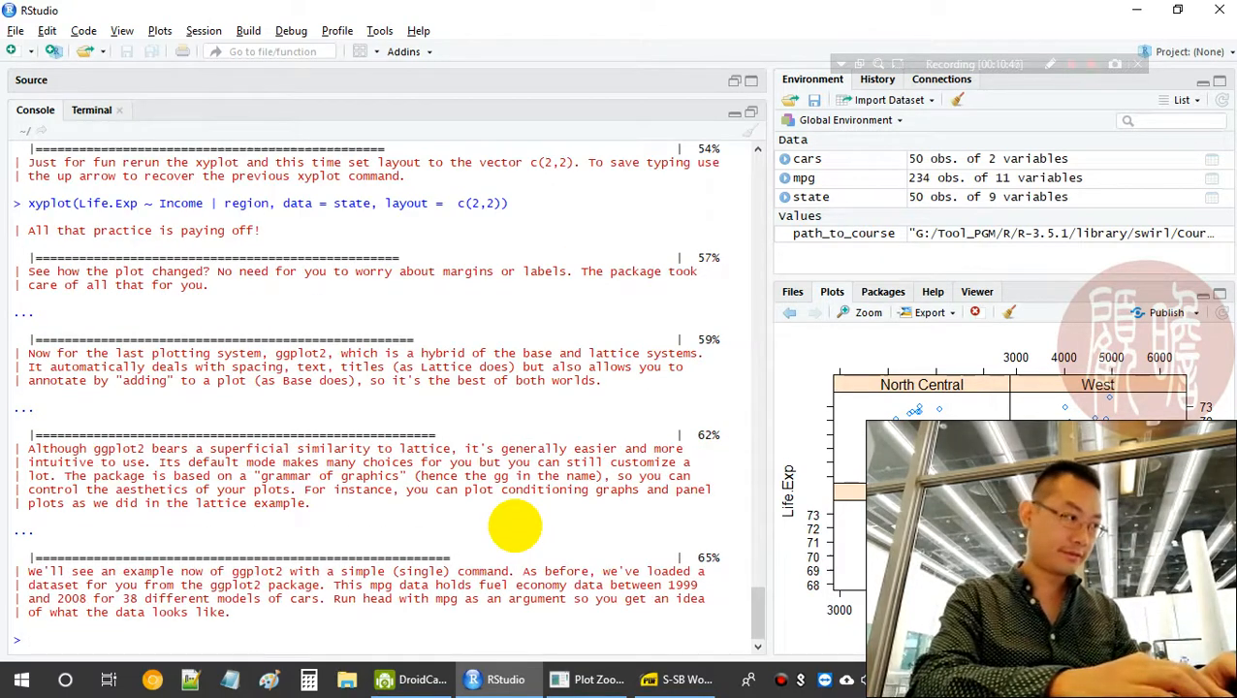
pyautogui.moveTo(605, 547)
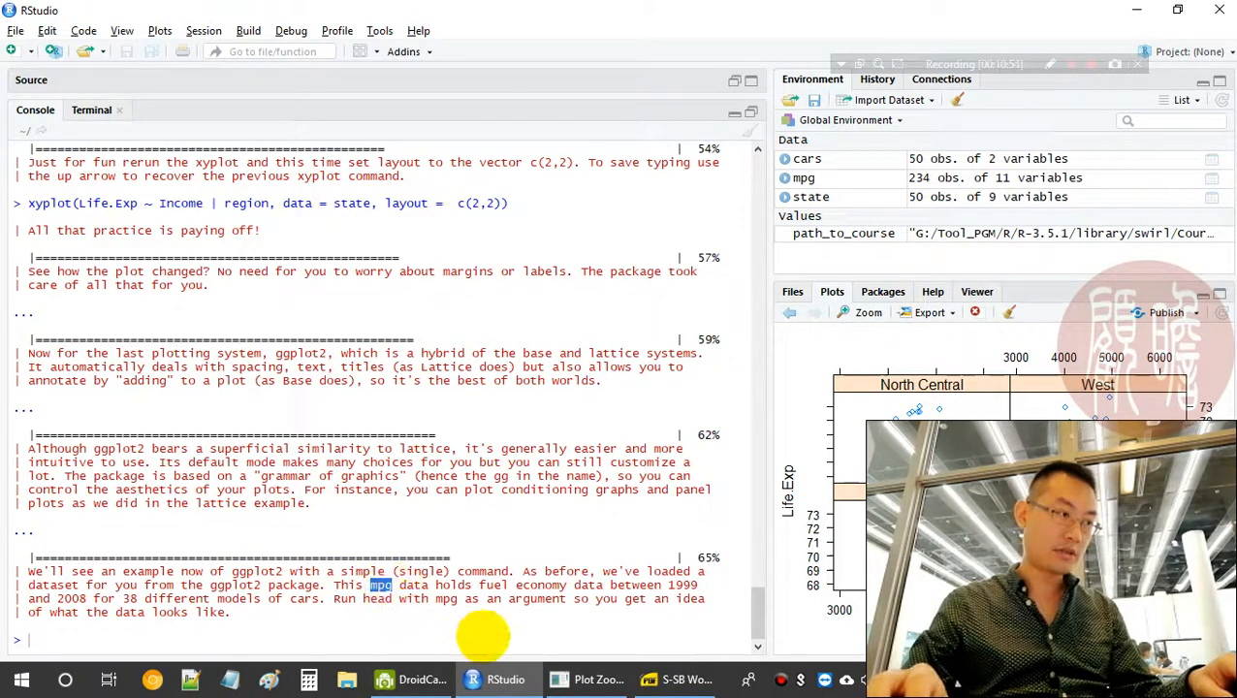
pyautogui.moveTo(246, 630)
pyautogui.write('head(m')
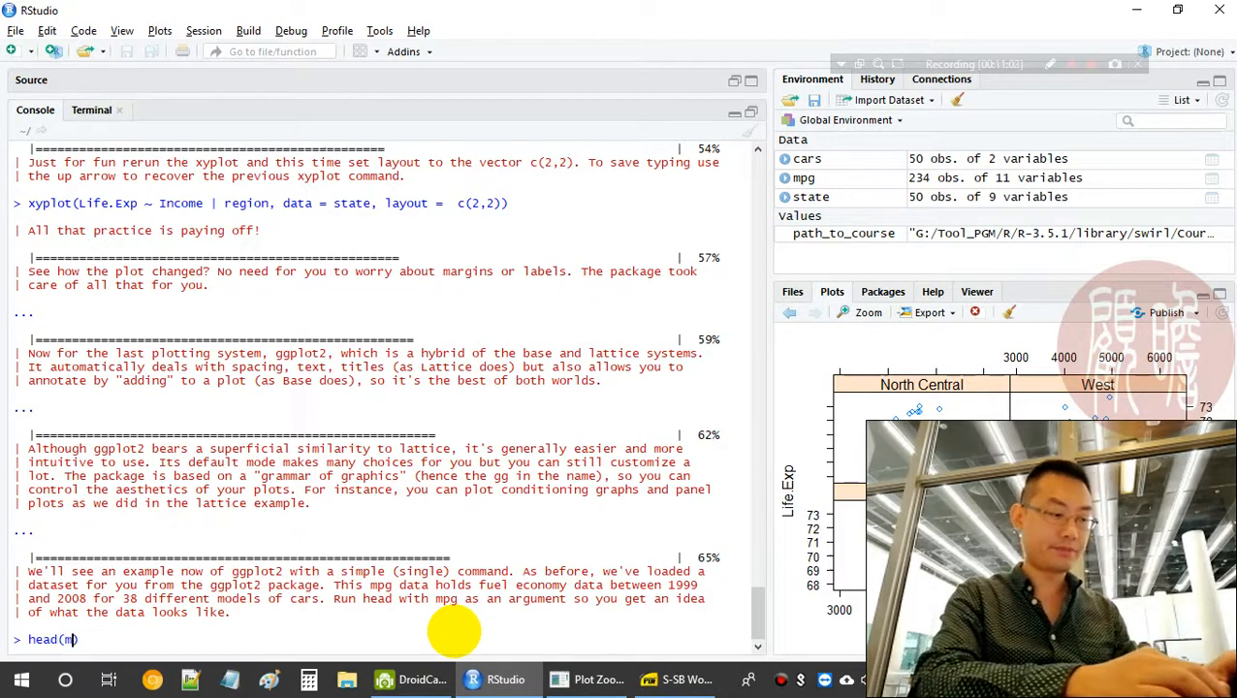
# Run head(mpg) and dim(mpg) to see the first rows and the 234-by-11 dimensions
pyautogui.write('pg')
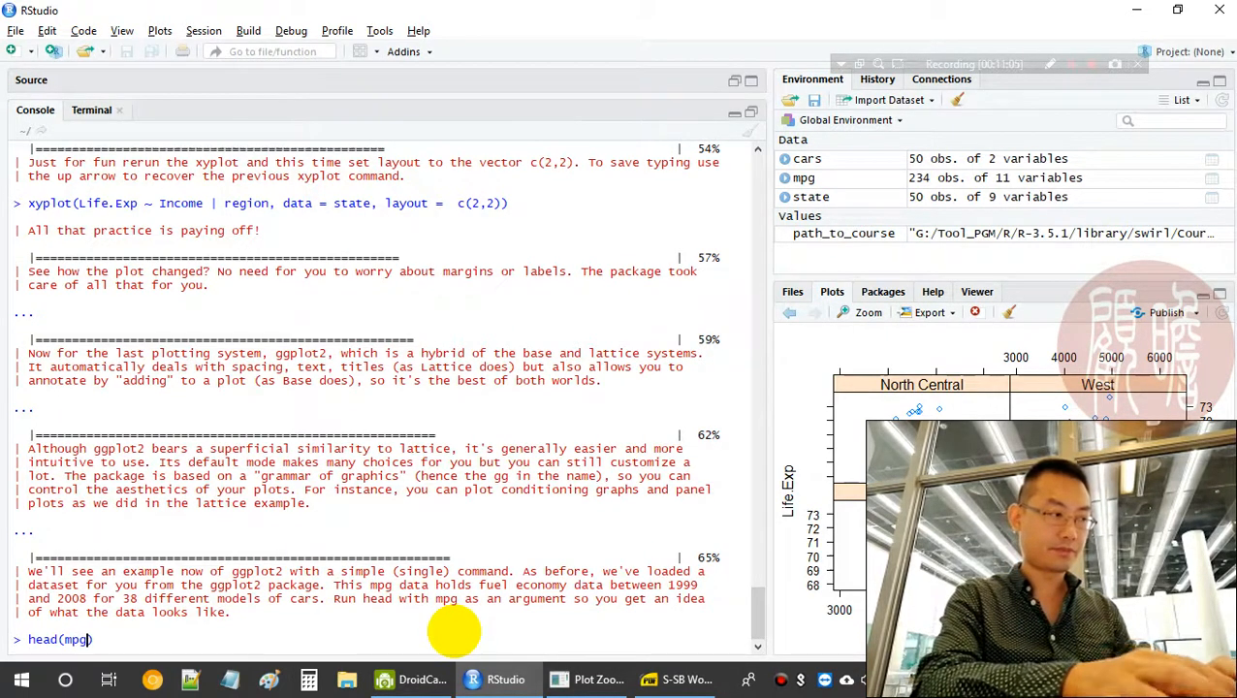
pyautogui.press('Return')
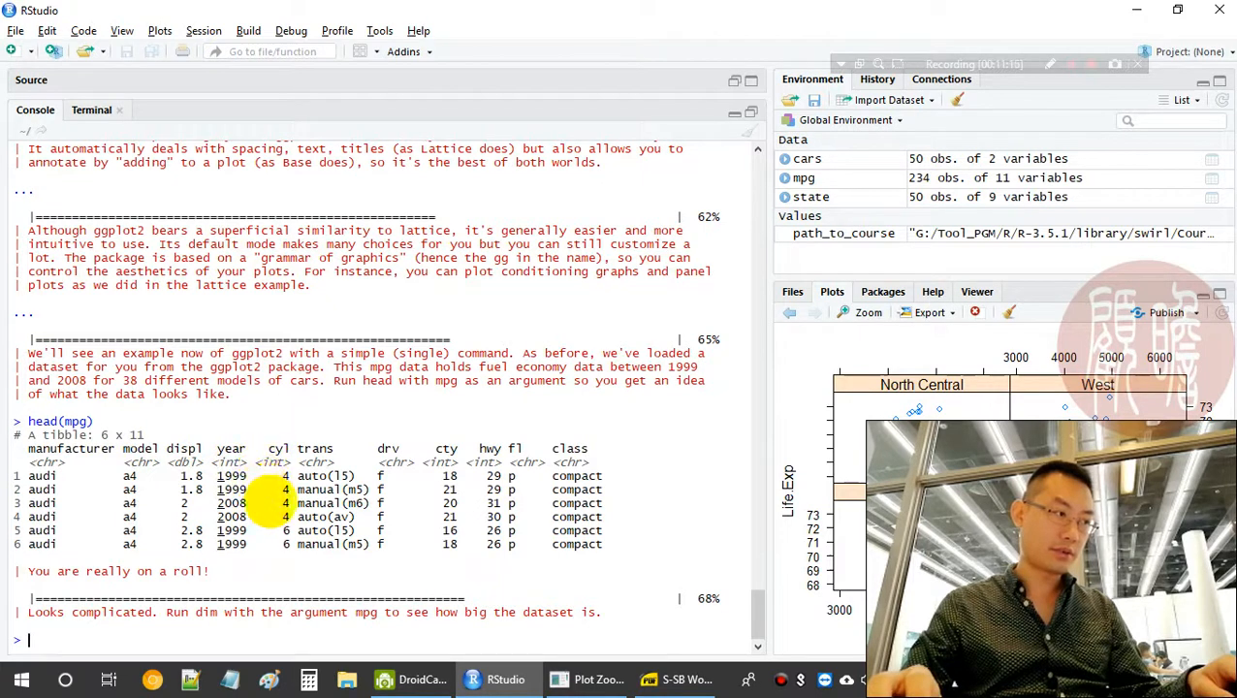
pyautogui.moveTo(436, 624)
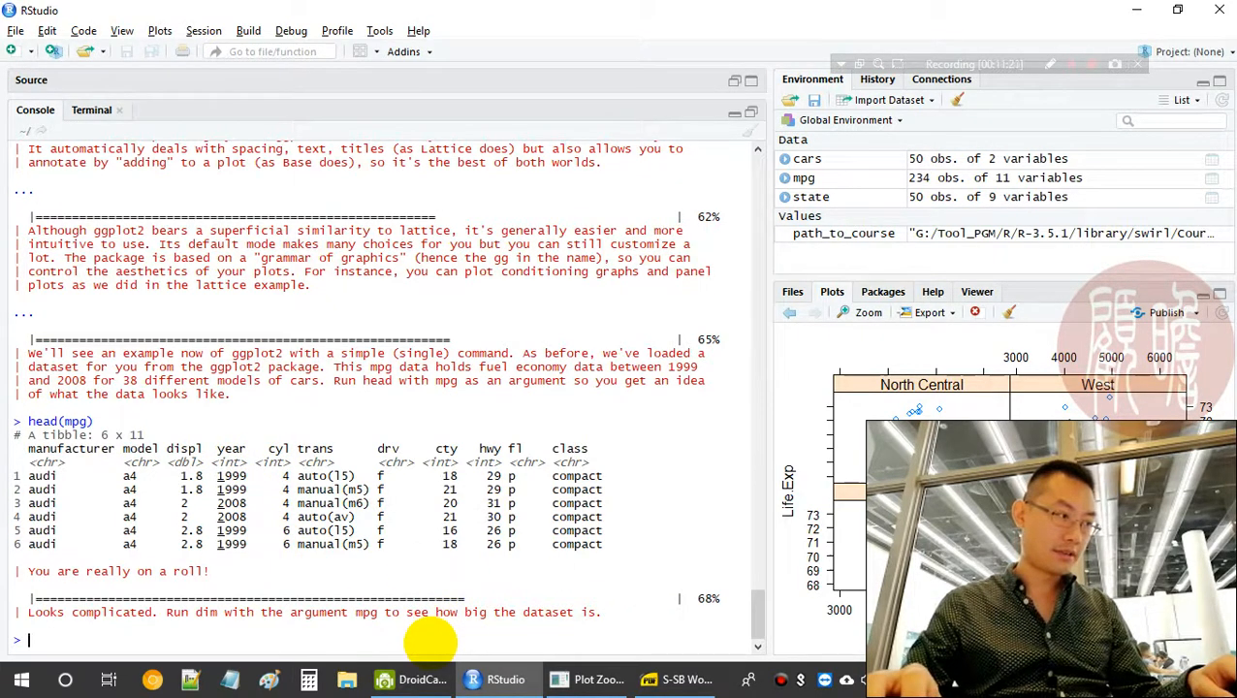
pyautogui.write('dim')
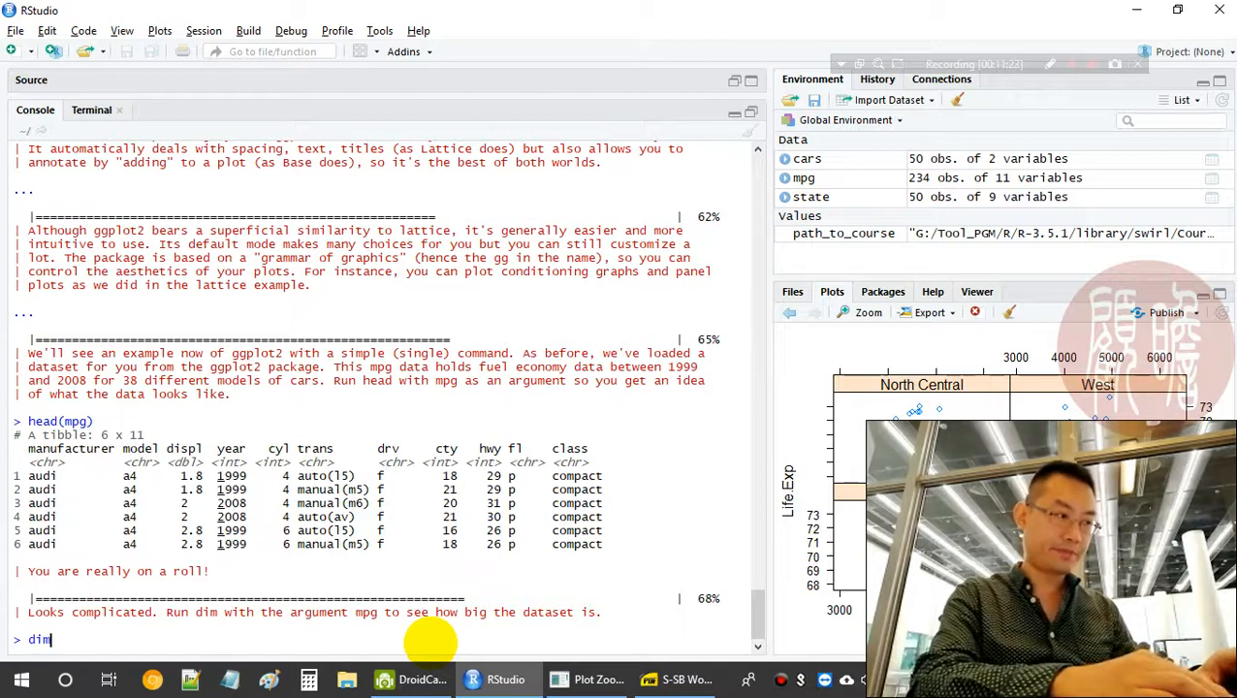
pyautogui.press('Return')
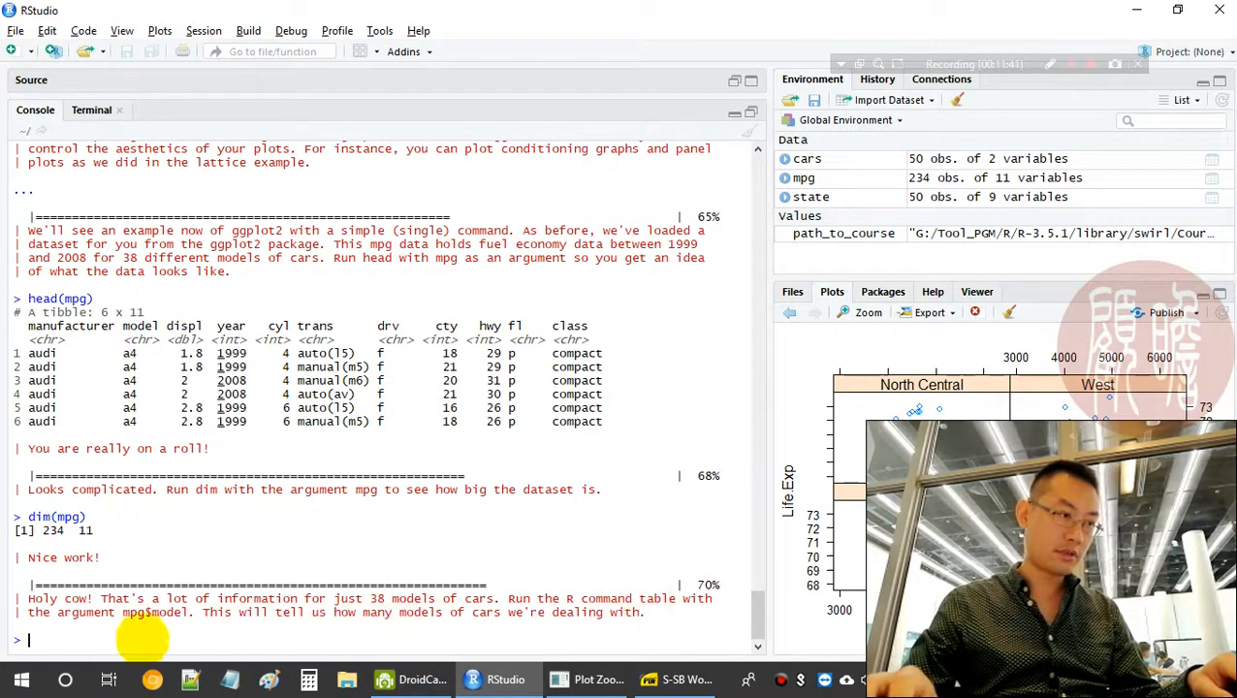
# Run table(mpg$model) to count cars per model across the 38 models
pyautogui.doubleClick(151, 612)
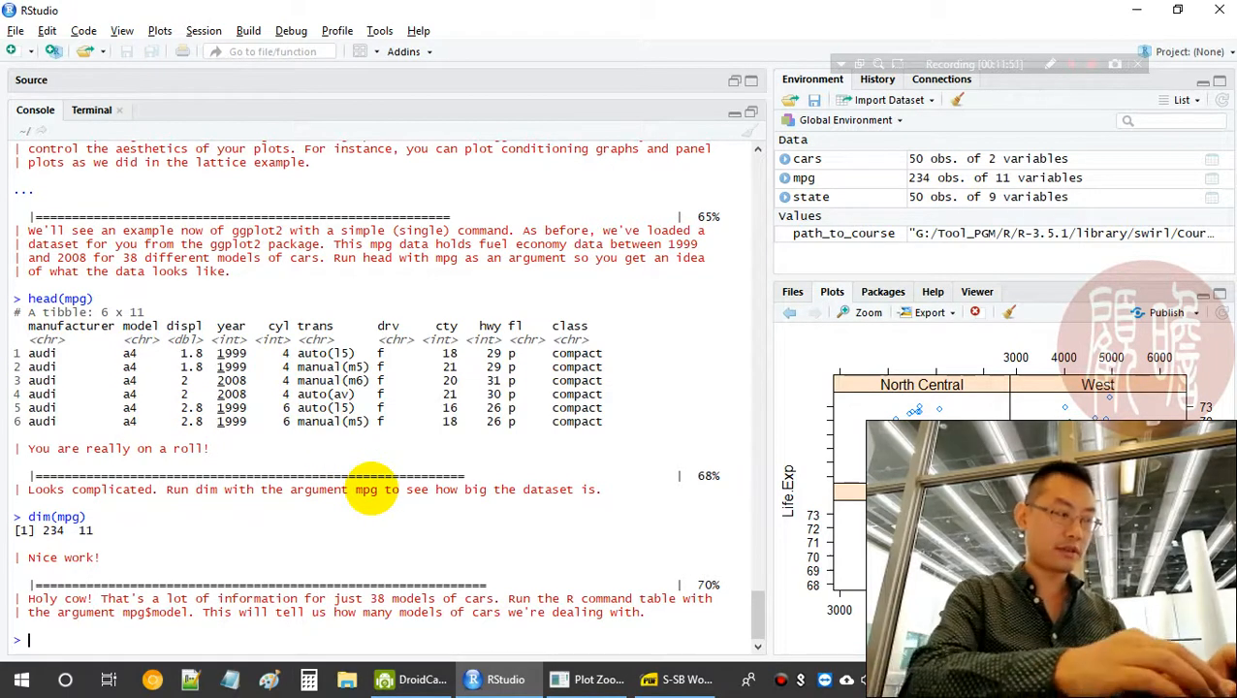
pyautogui.write('table')
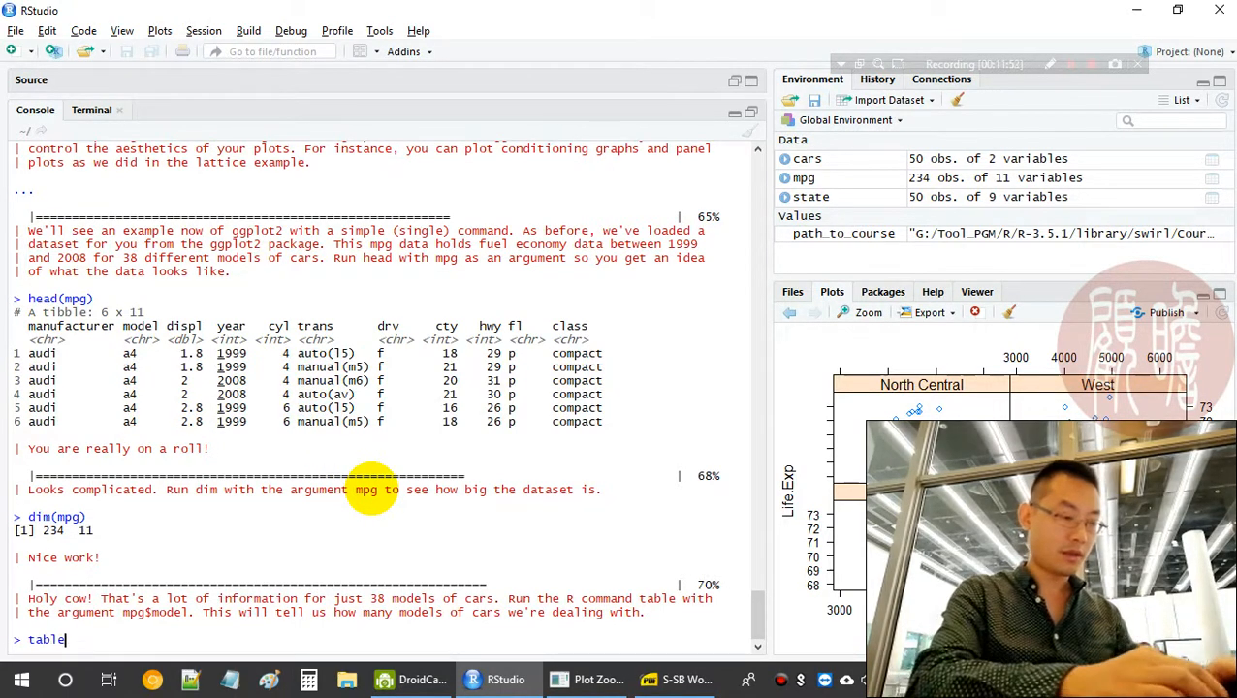
pyautogui.press('Return')
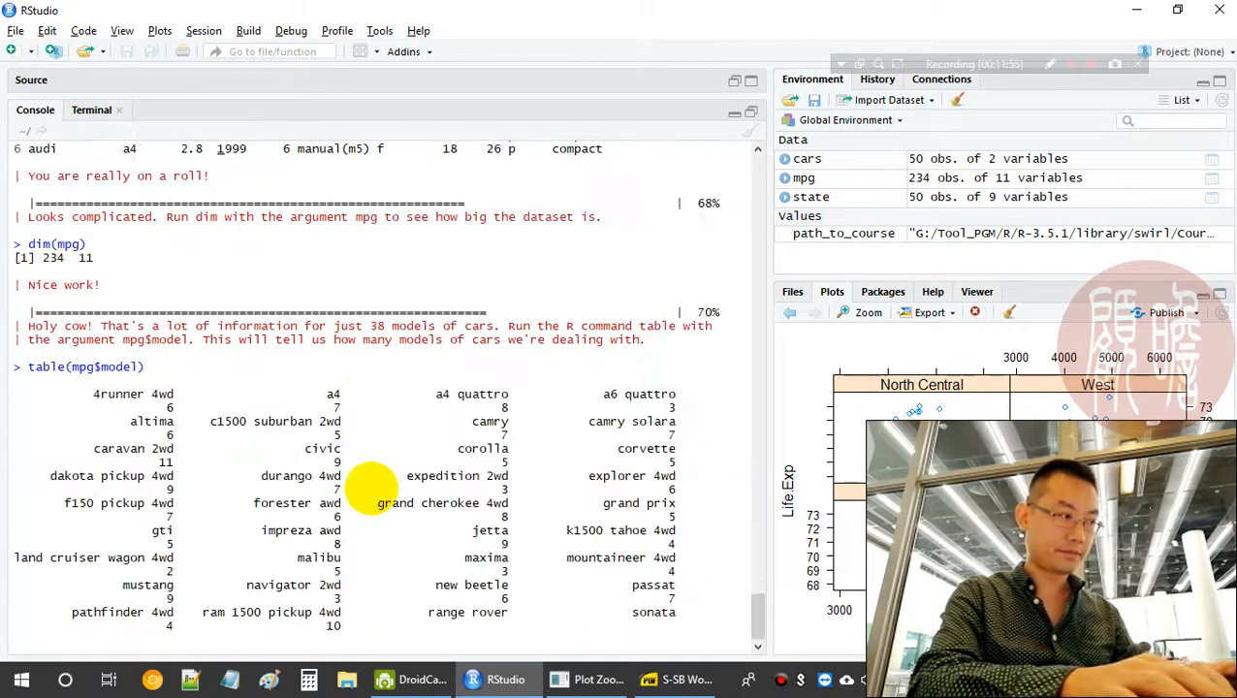
pyautogui.scroll(-3)
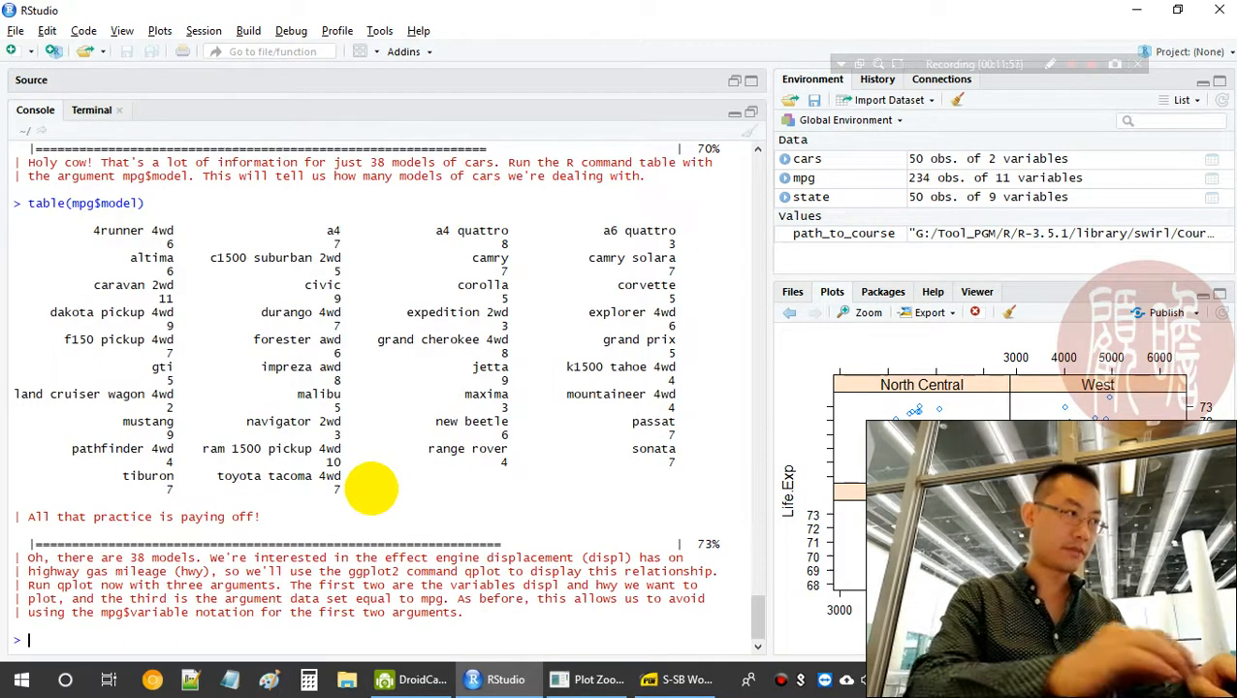
pyautogui.moveTo(422, 513)
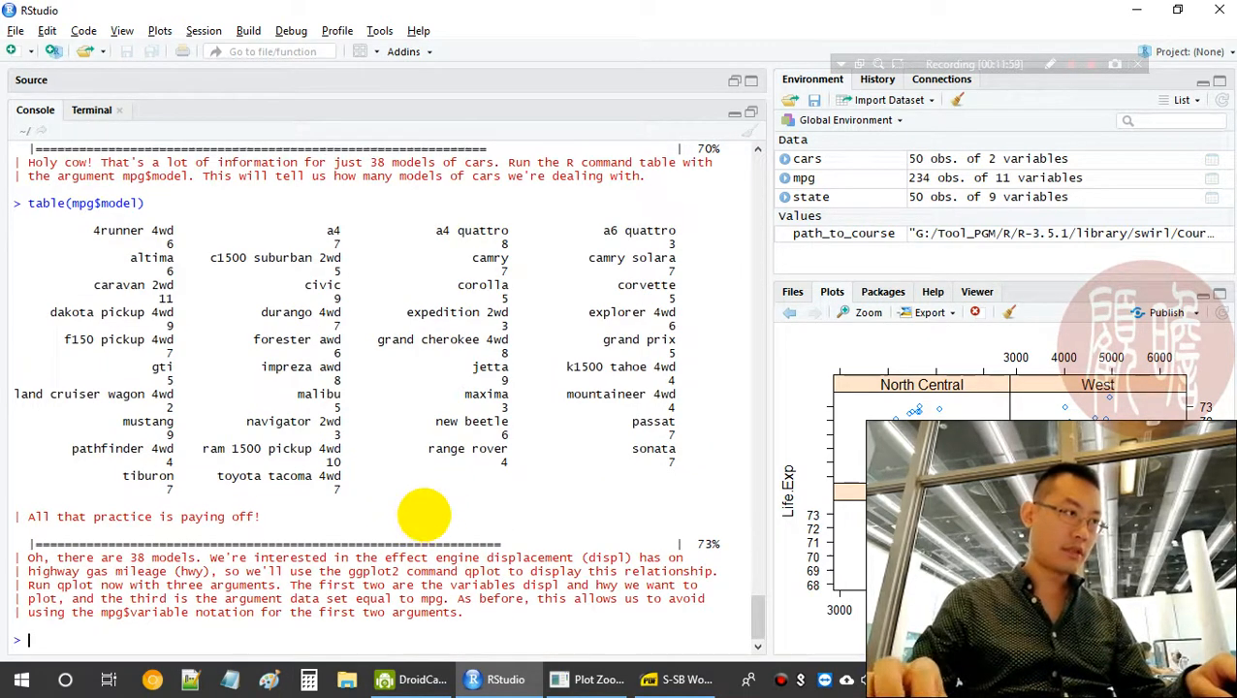
pyautogui.moveTo(334, 231)
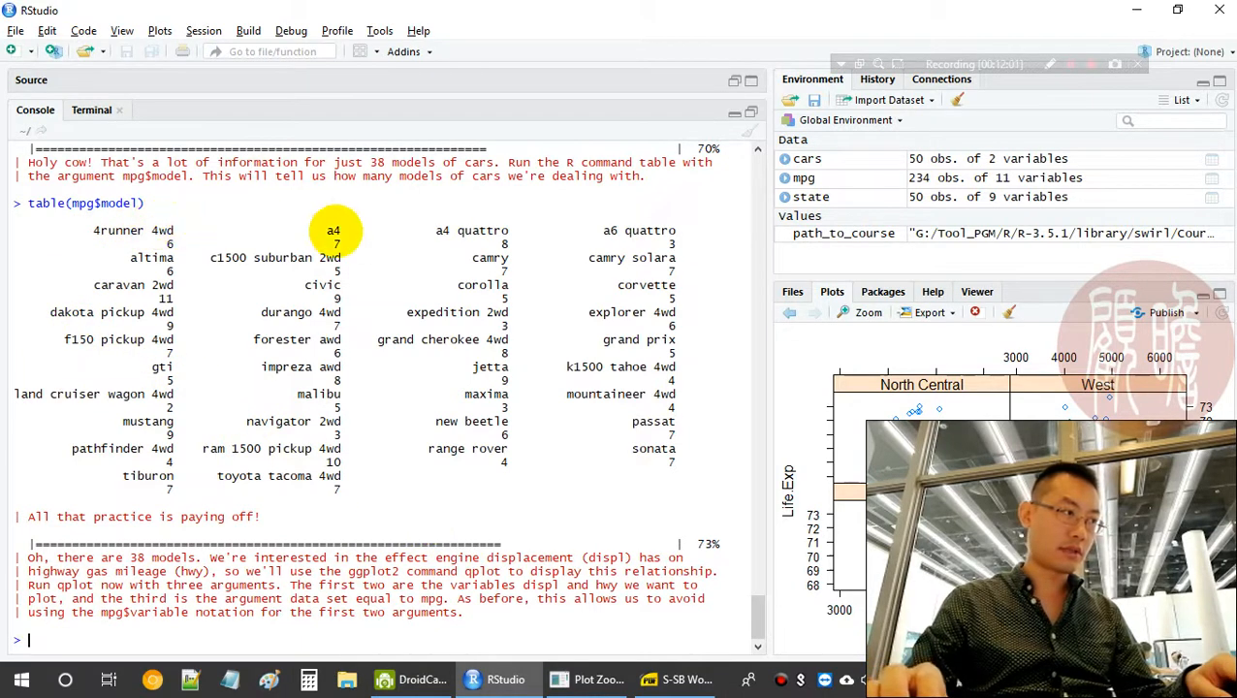
pyautogui.moveTo(593, 287)
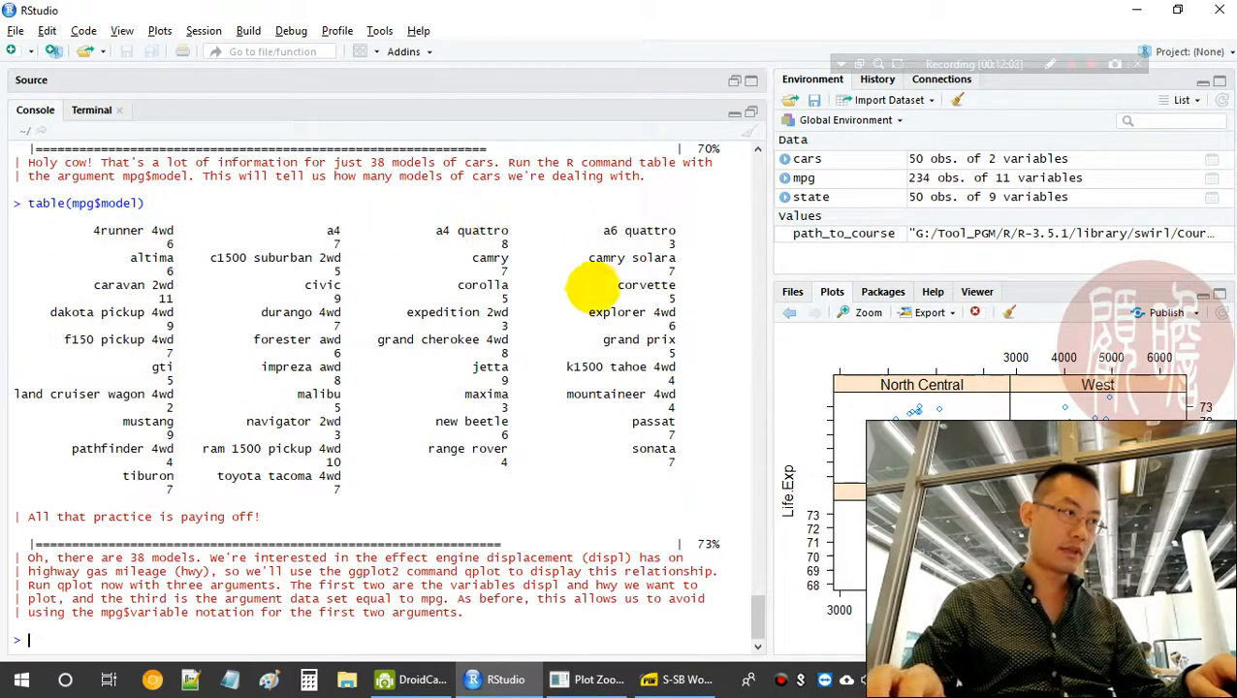
pyautogui.moveTo(725, 487)
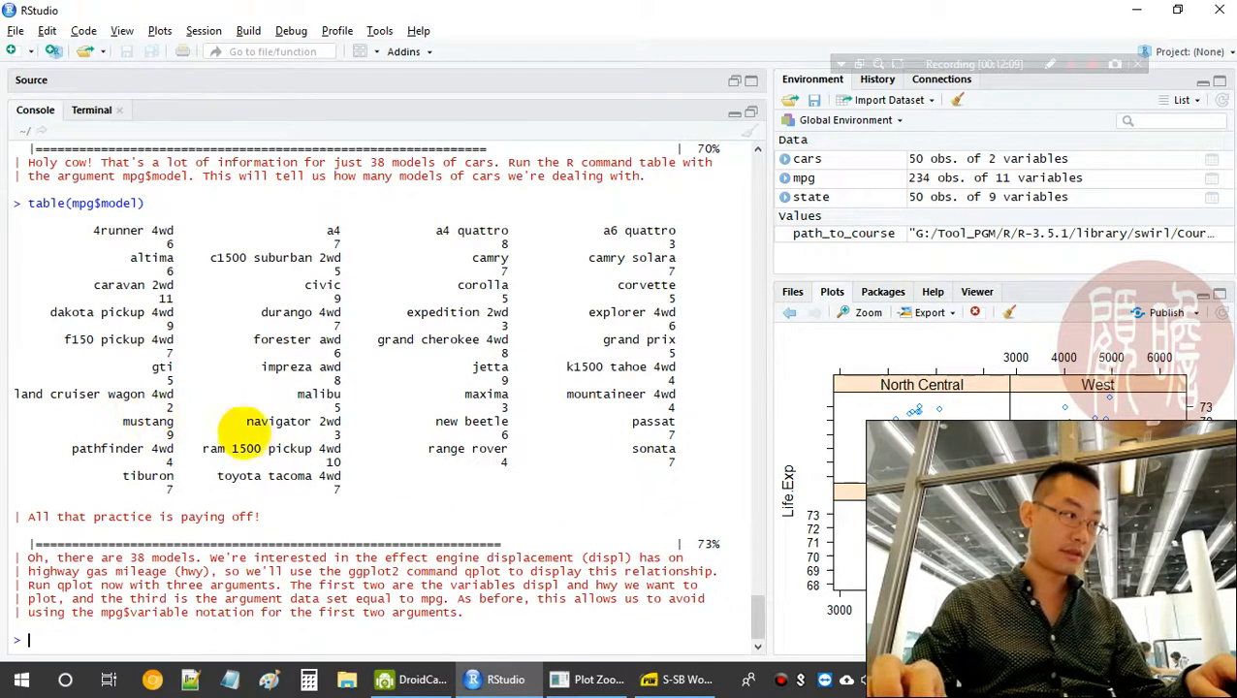
pyautogui.moveTo(562, 514)
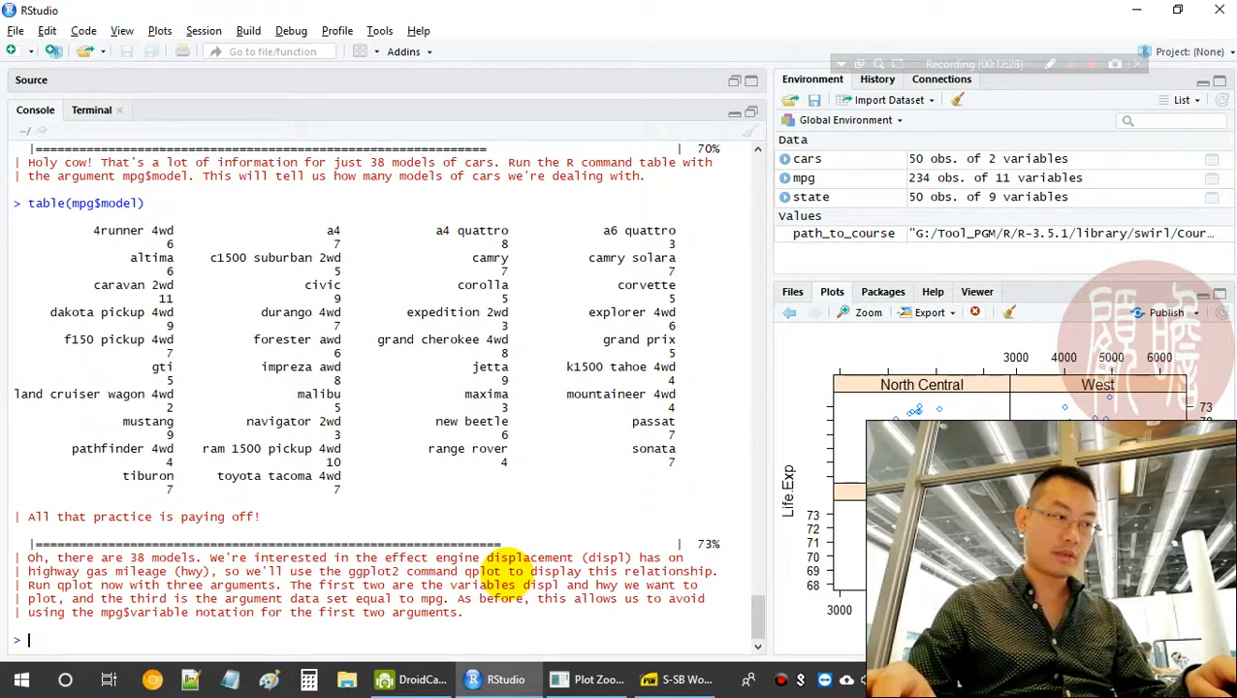
pyautogui.moveTo(558, 516)
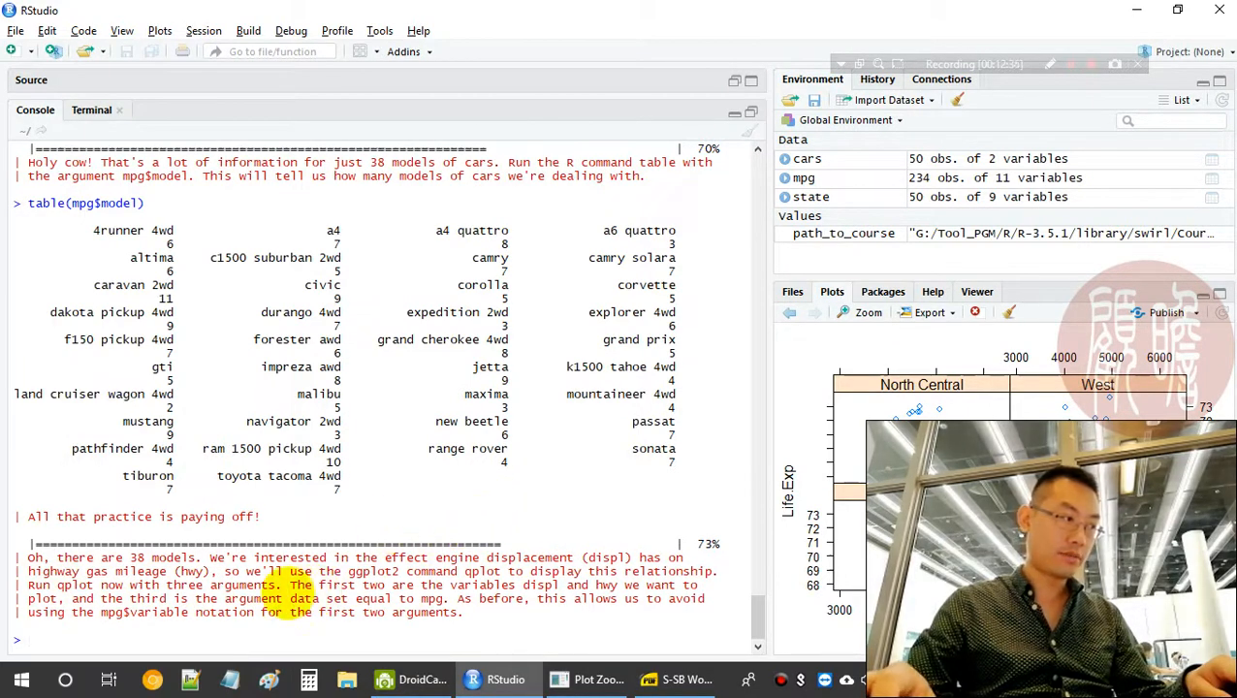
# Enter qplot(displ, hwy, data = mpg) to plot displacement against highway mileage
pyautogui.write('q')
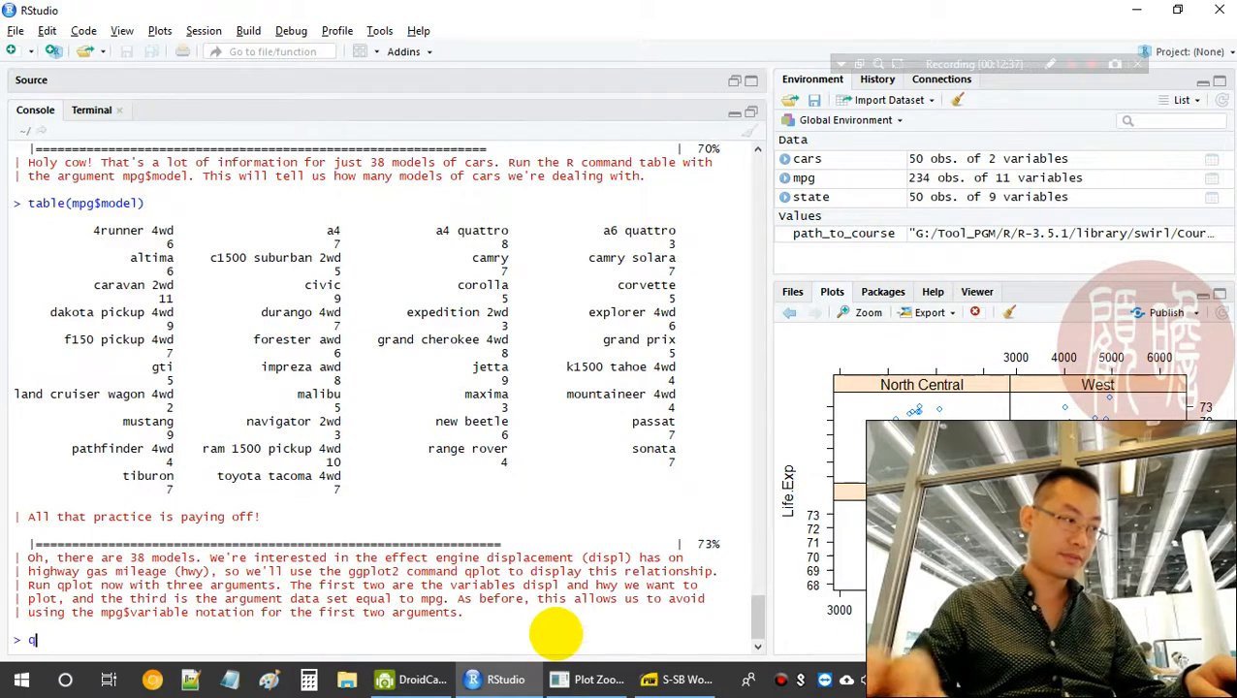
pyautogui.write('plot(')
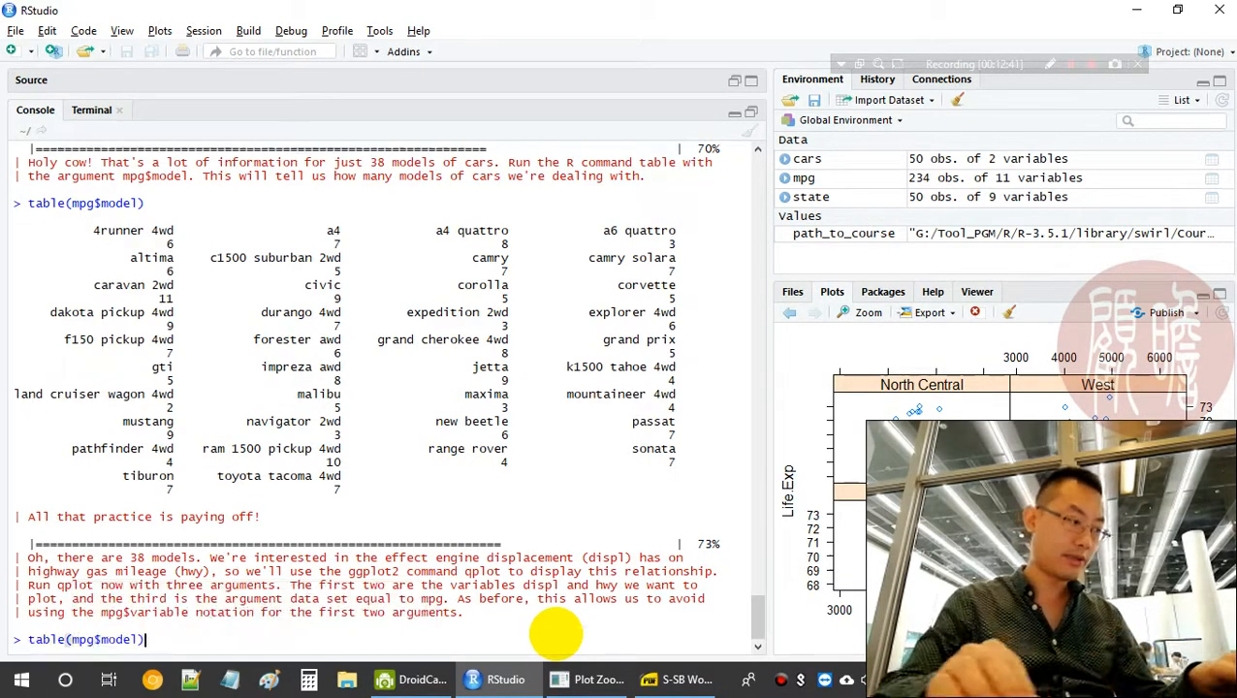
pyautogui.write('qplot(')
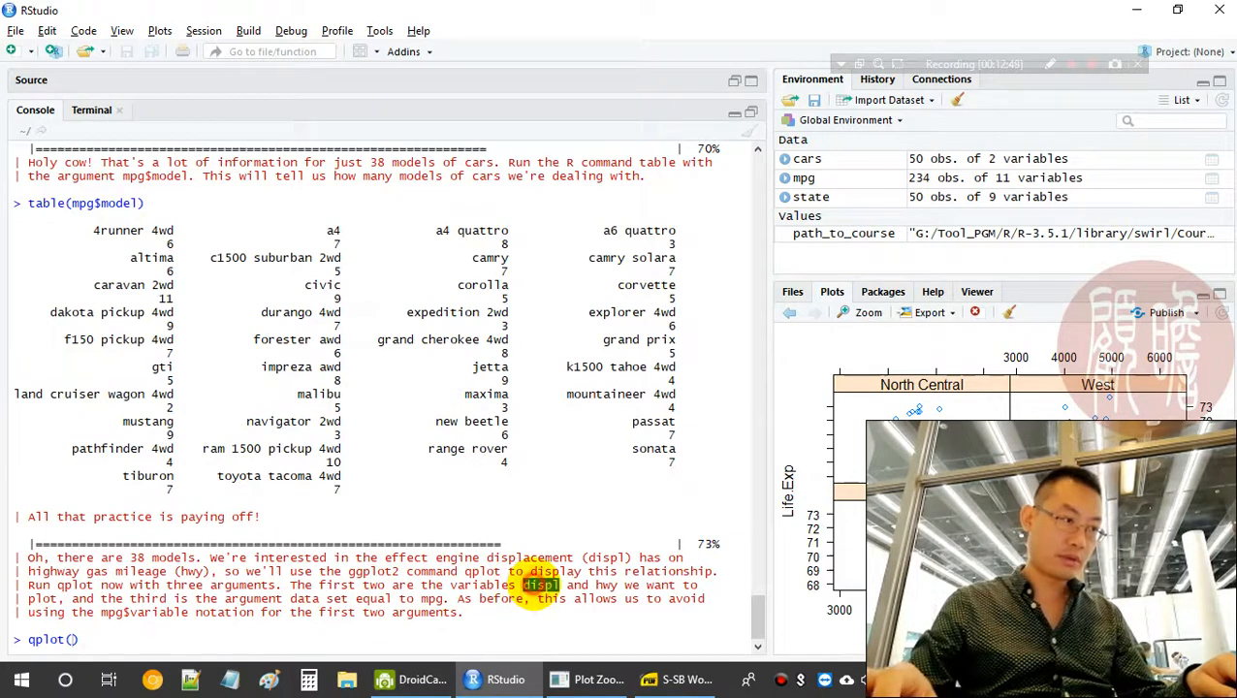
pyautogui.write('displ')
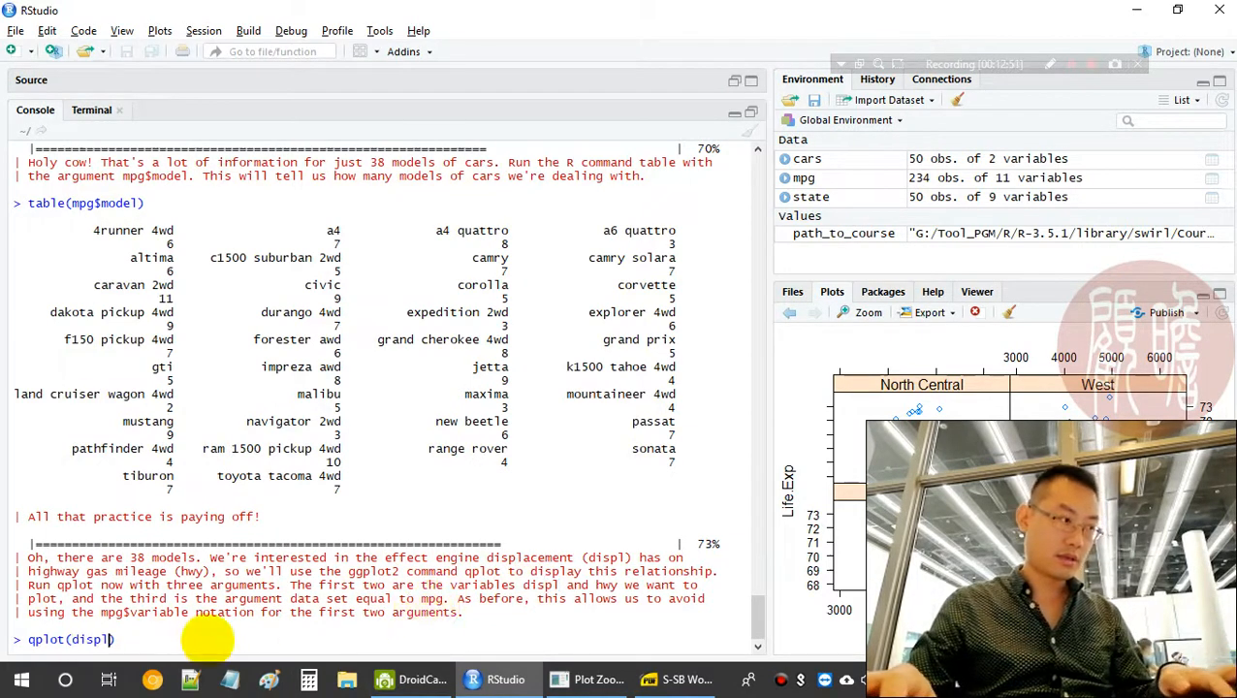
pyautogui.write(',')
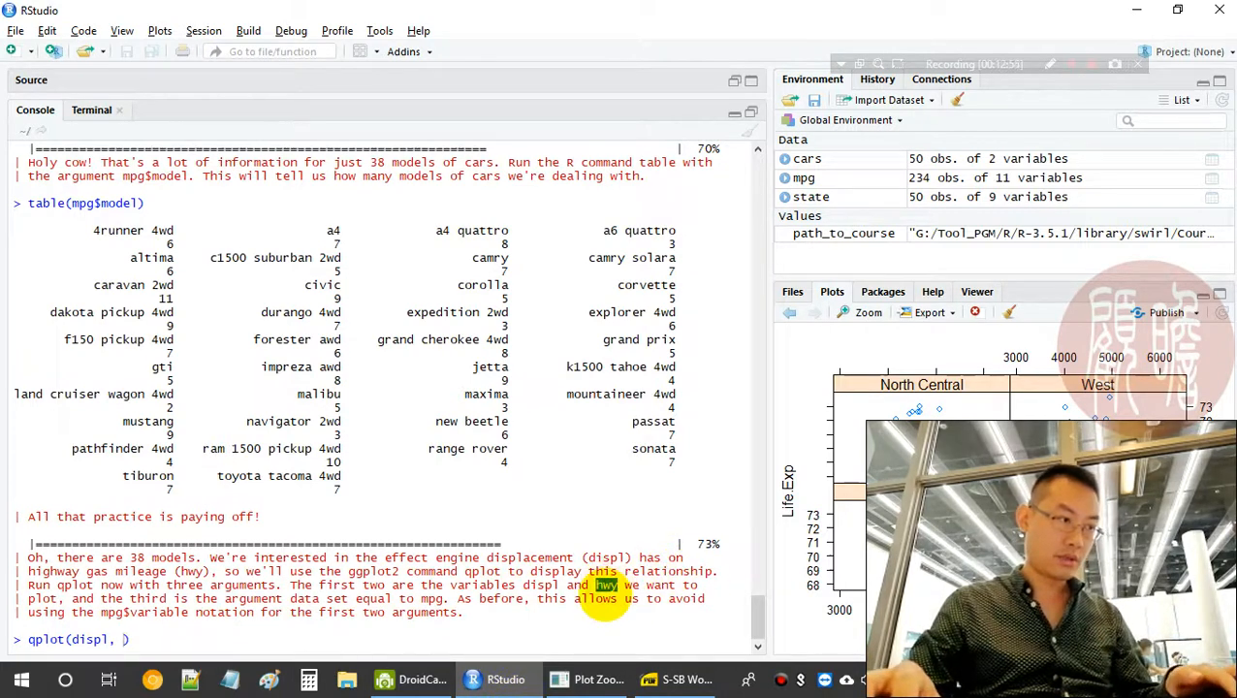
pyautogui.write('hwy,')
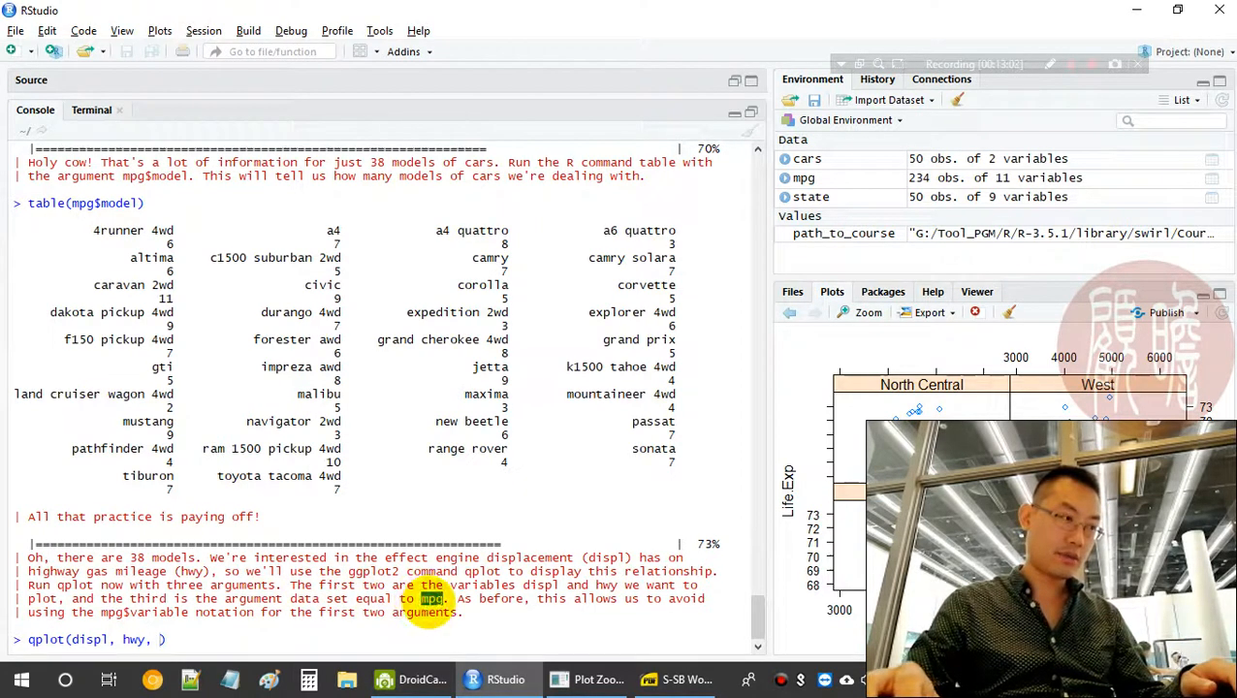
pyautogui.write('data = mp')
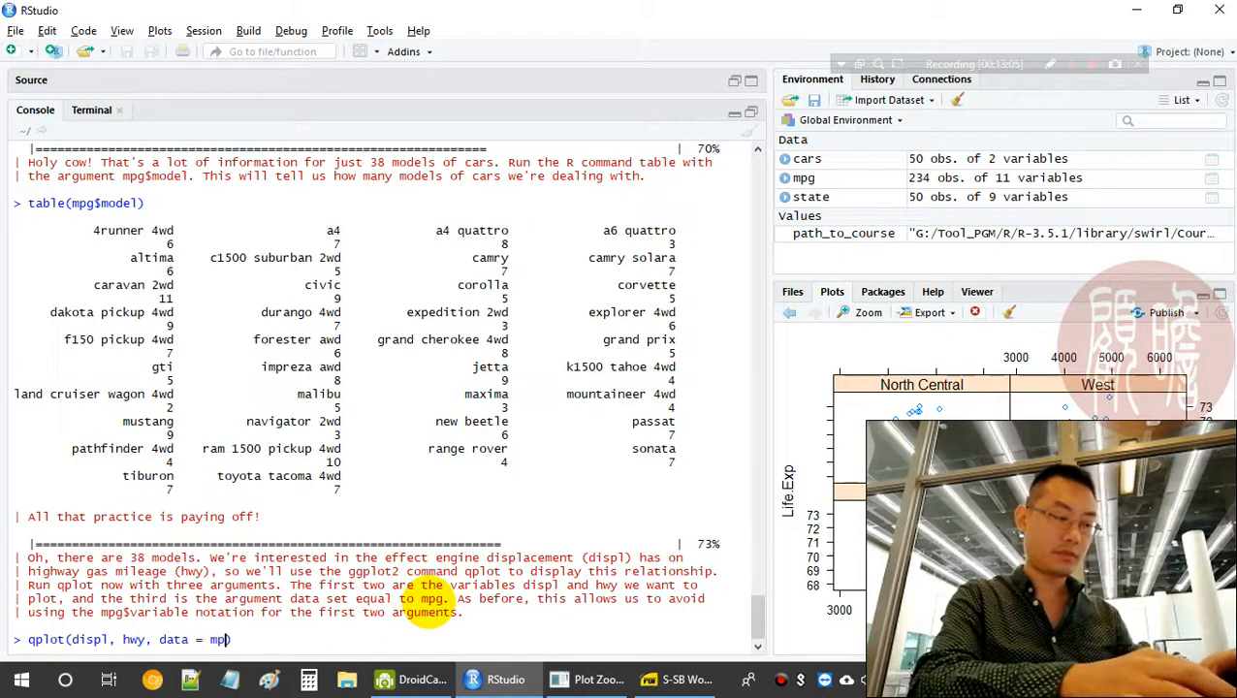
pyautogui.write('g')
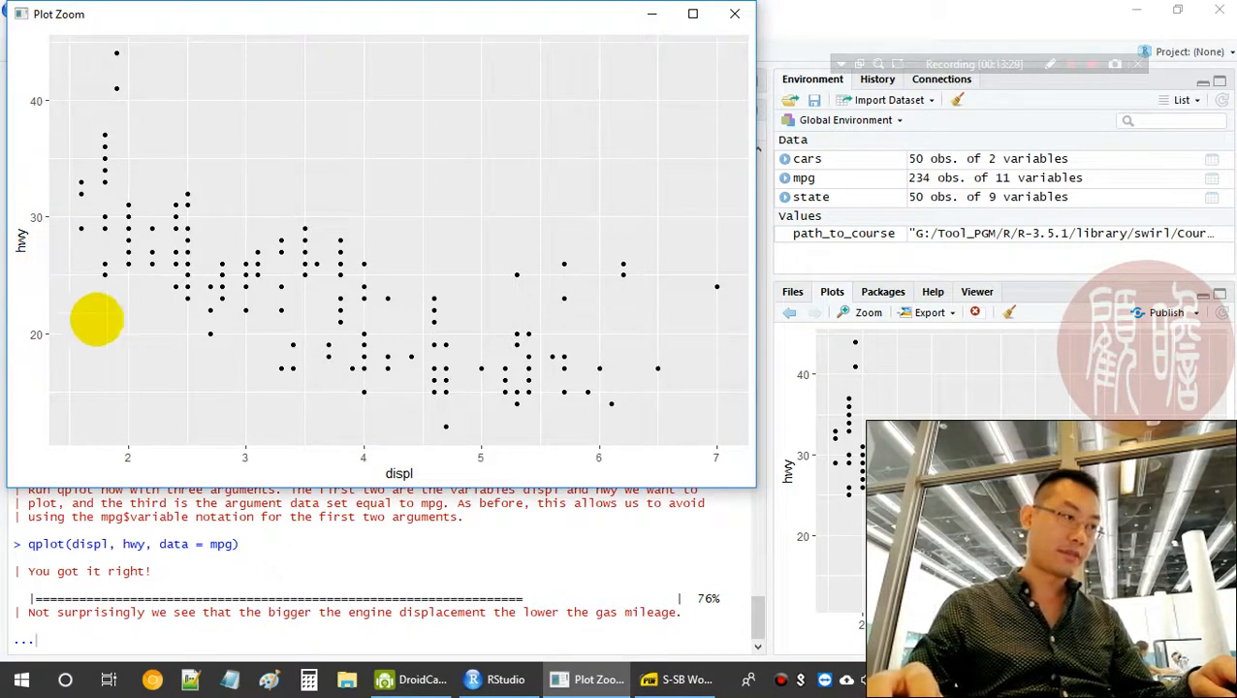
pyautogui.moveTo(688, 465)
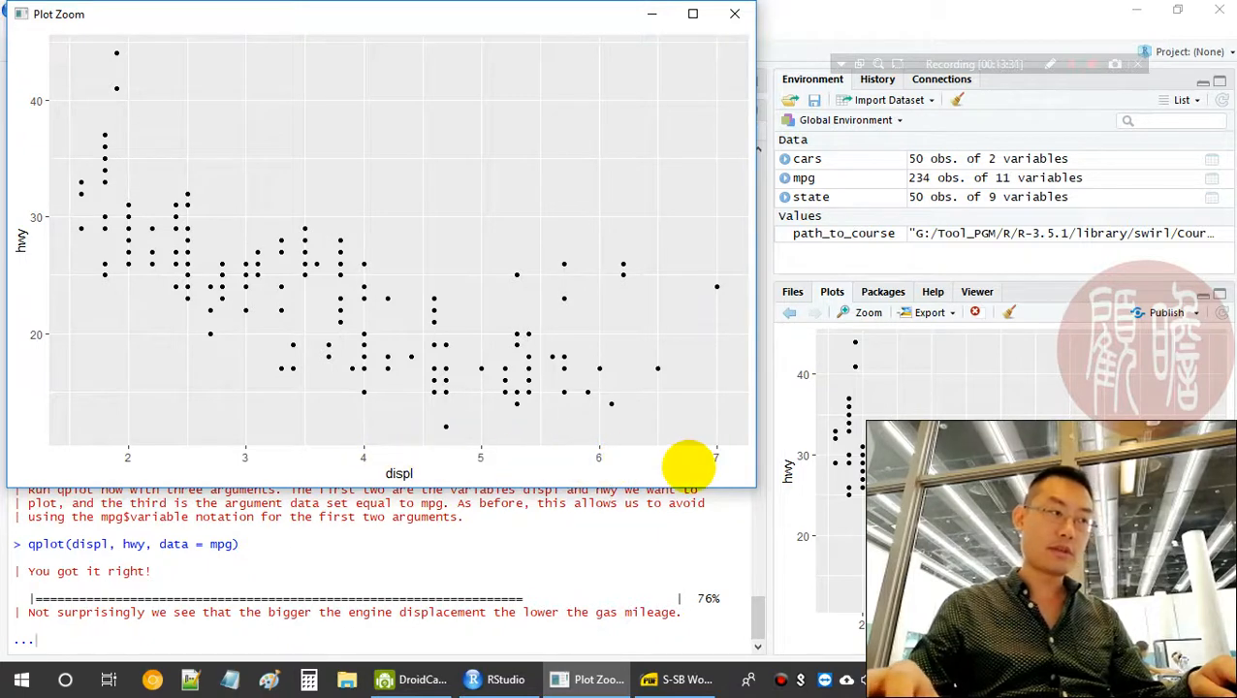
pyautogui.moveTo(426, 474)
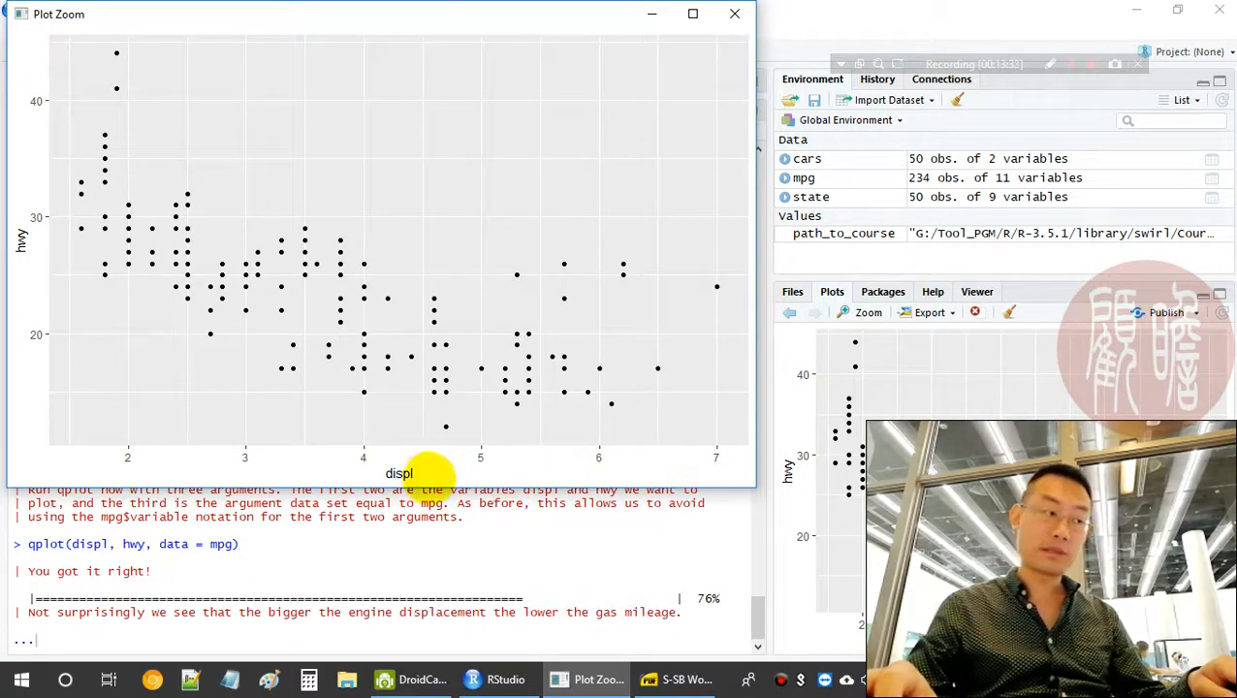
pyautogui.moveTo(38, 256)
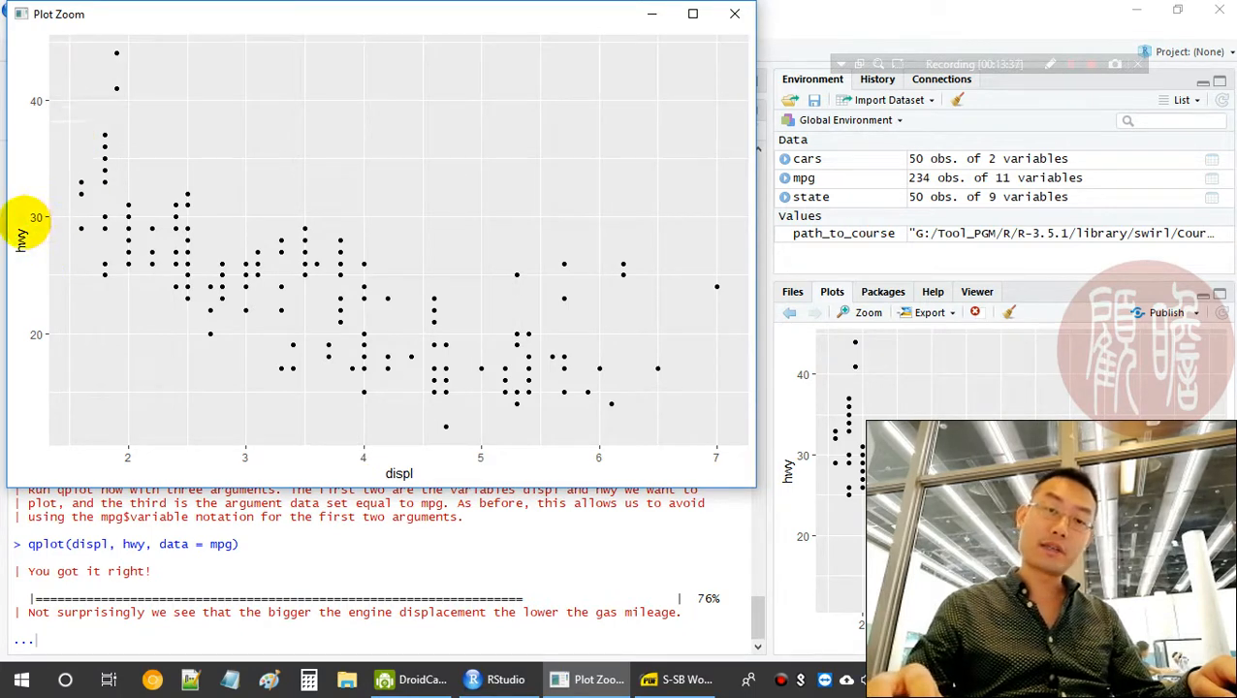
pyautogui.moveTo(25, 248)
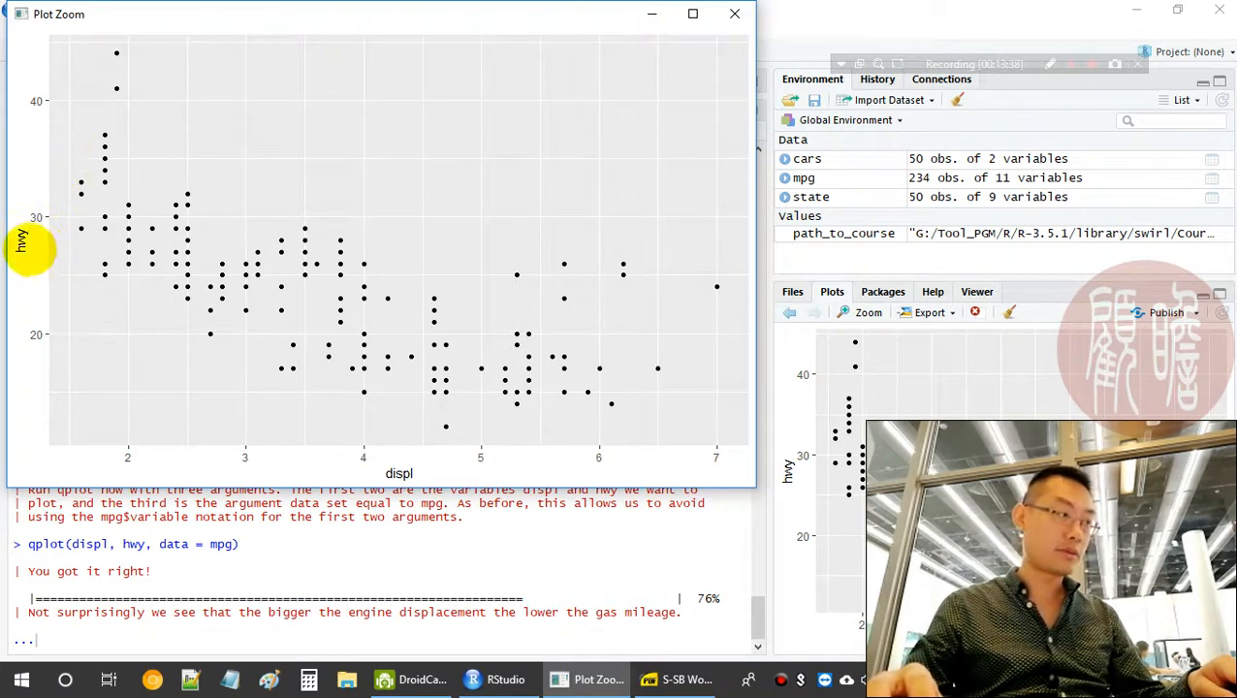
pyautogui.moveTo(223, 269)
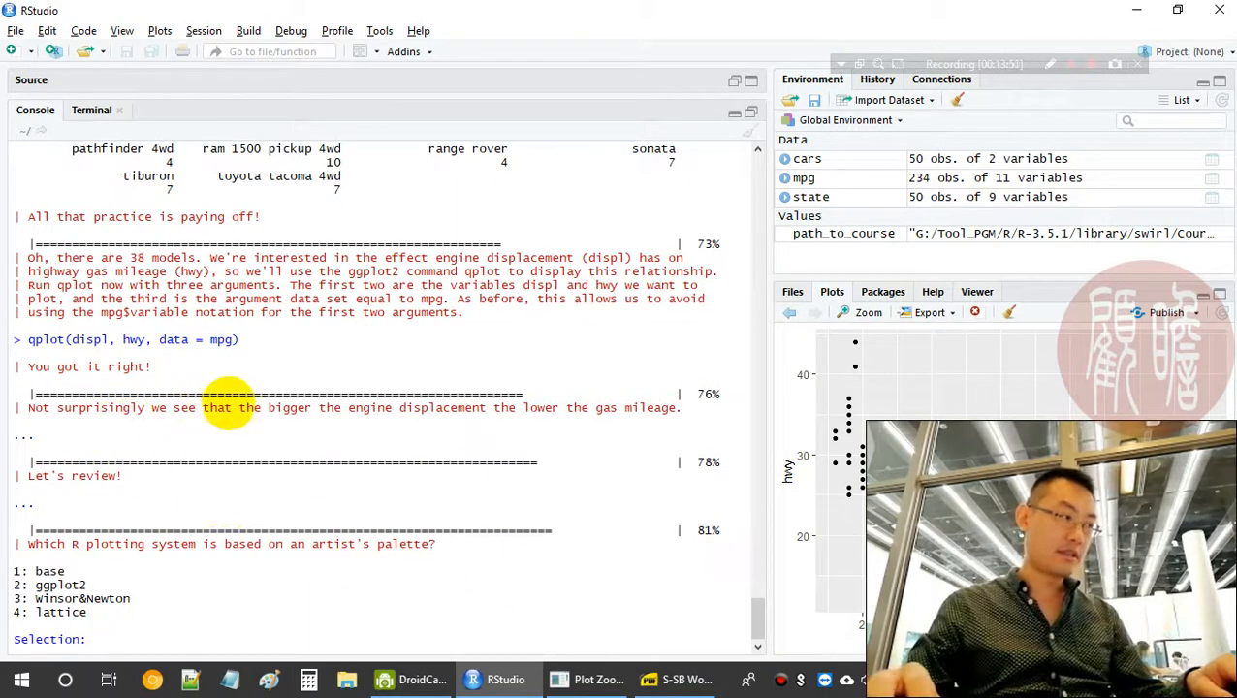
pyautogui.moveTo(562, 407)
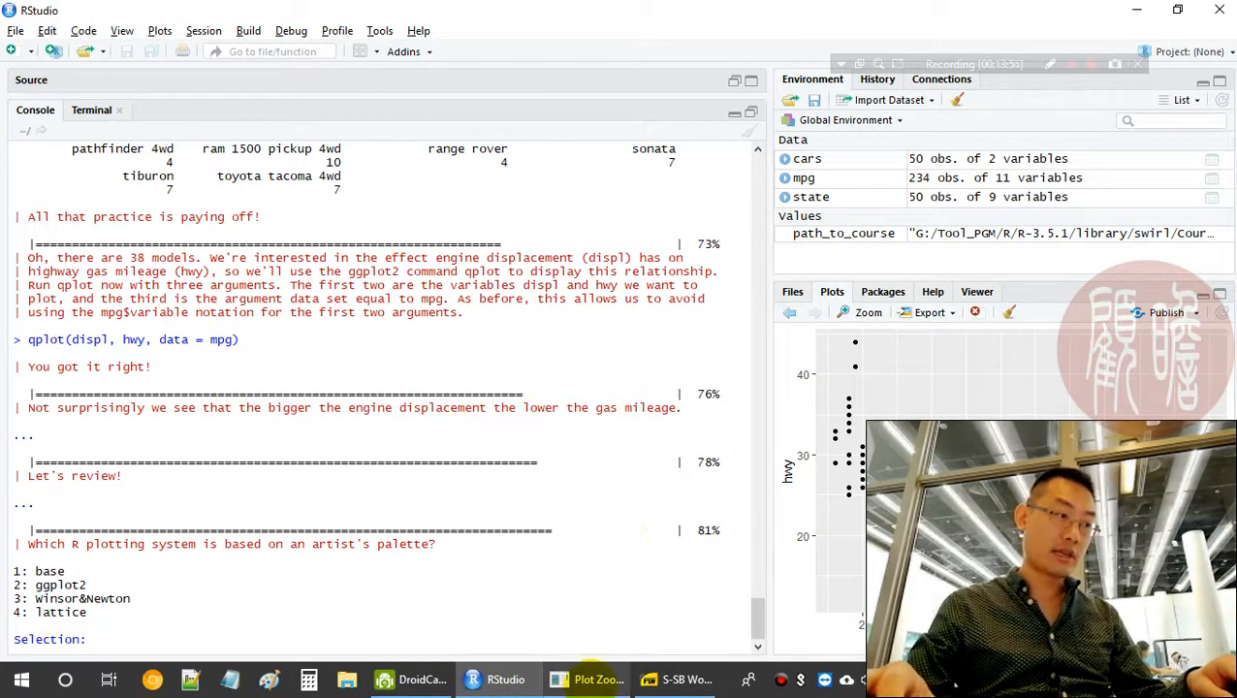
# Answer 1 (base) for the artist's palette and 2 (lattice) for no separate annotation calls
pyautogui.click(861, 312)
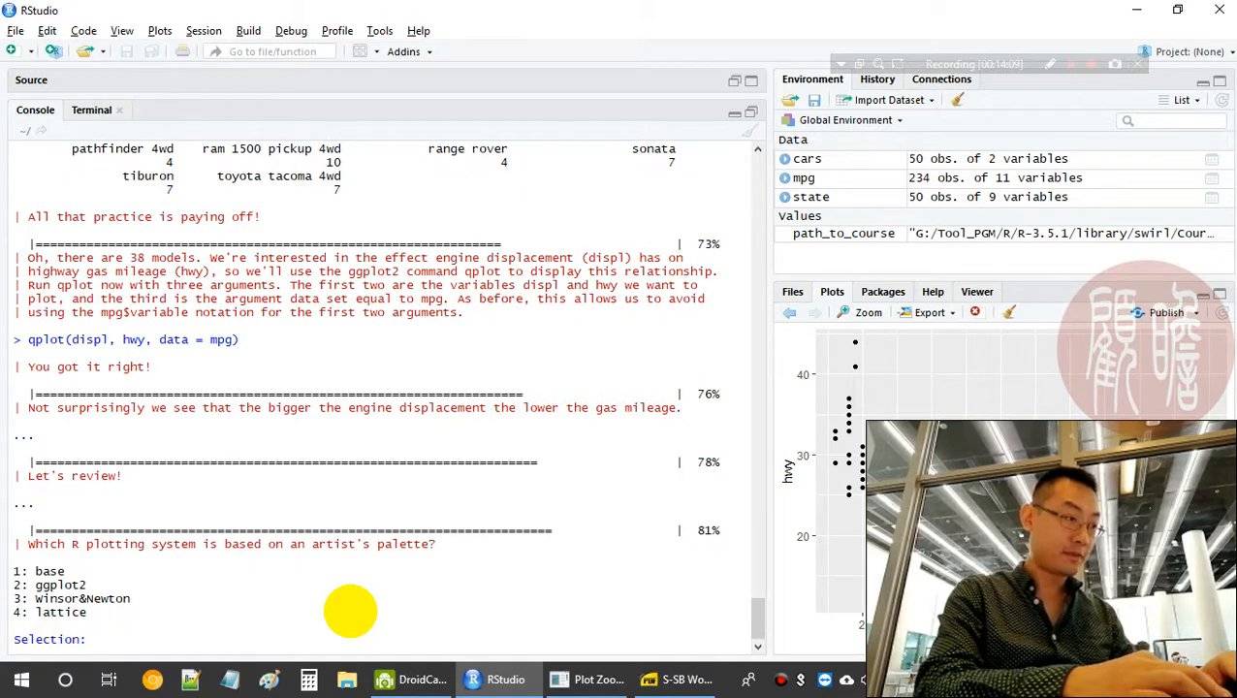
pyautogui.write('1')
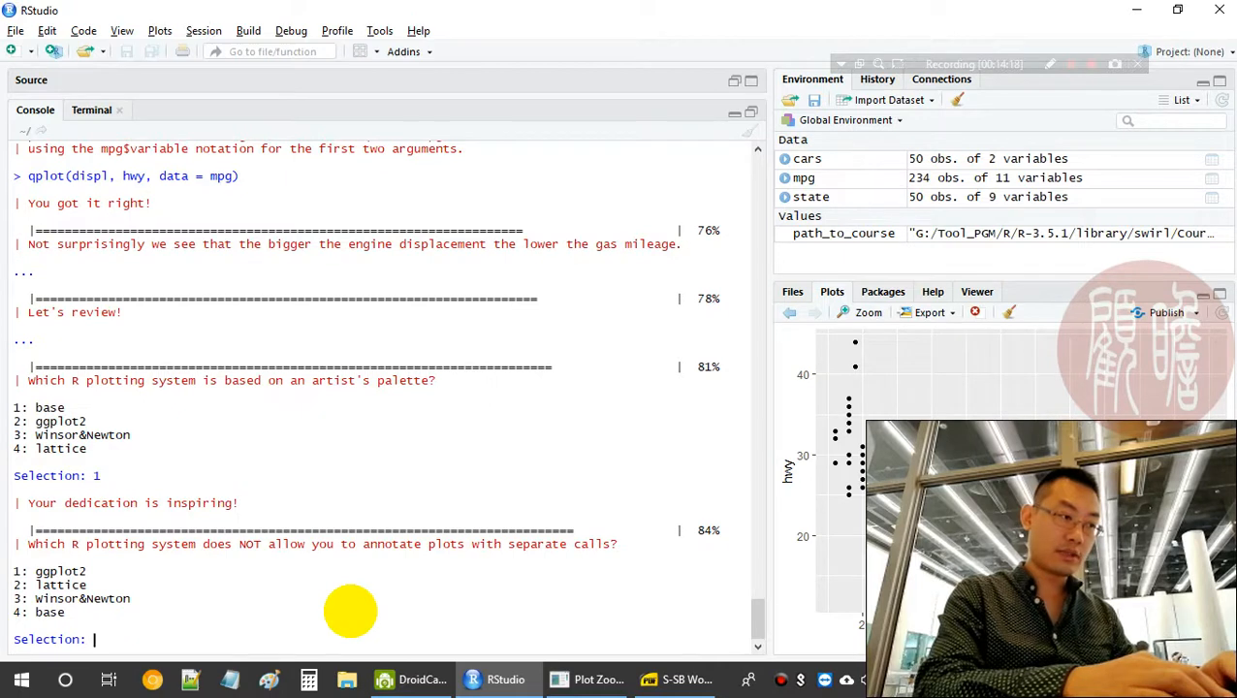
pyautogui.write('2')
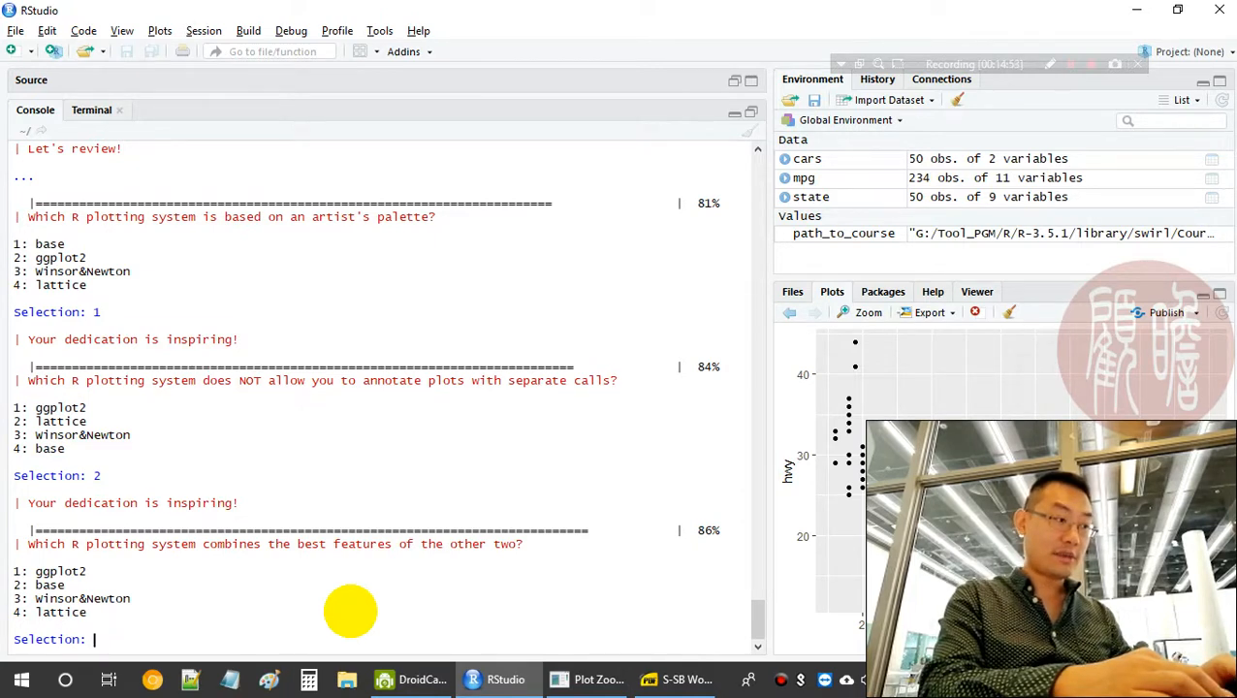
# Answer the remaining review questions with 1, 1, 2 and respond 1 to the Coursera credit prompt
pyautogui.write('1')
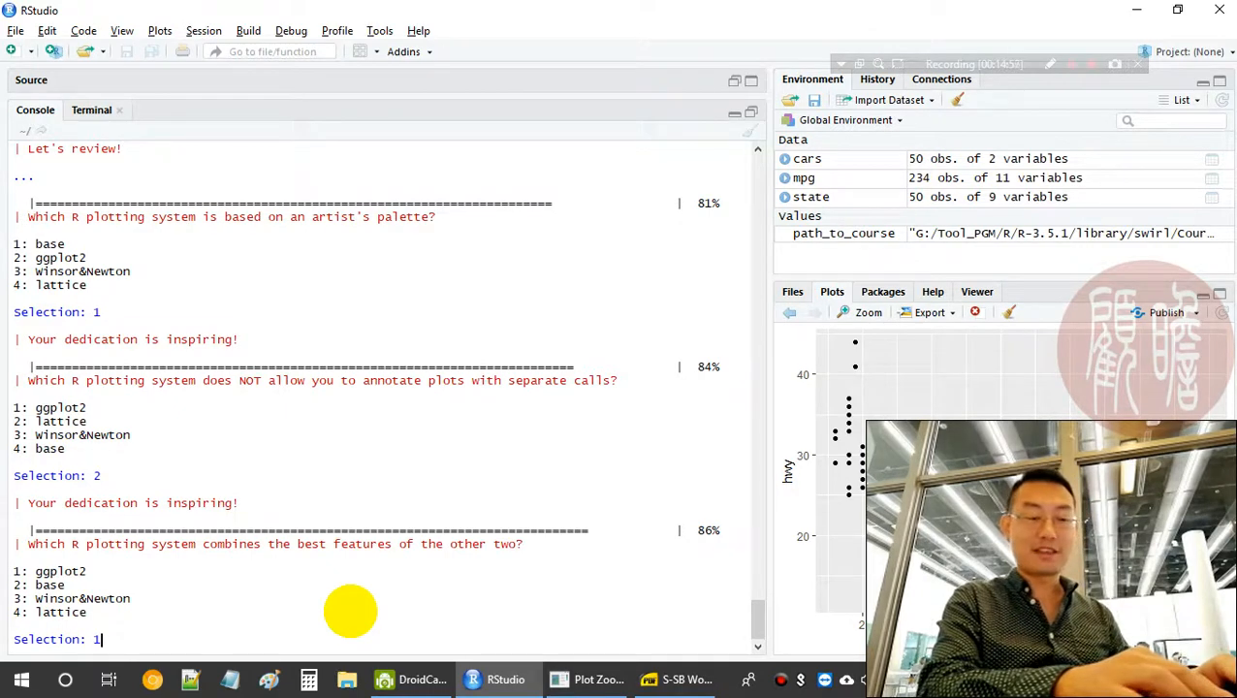
pyautogui.press('Return')
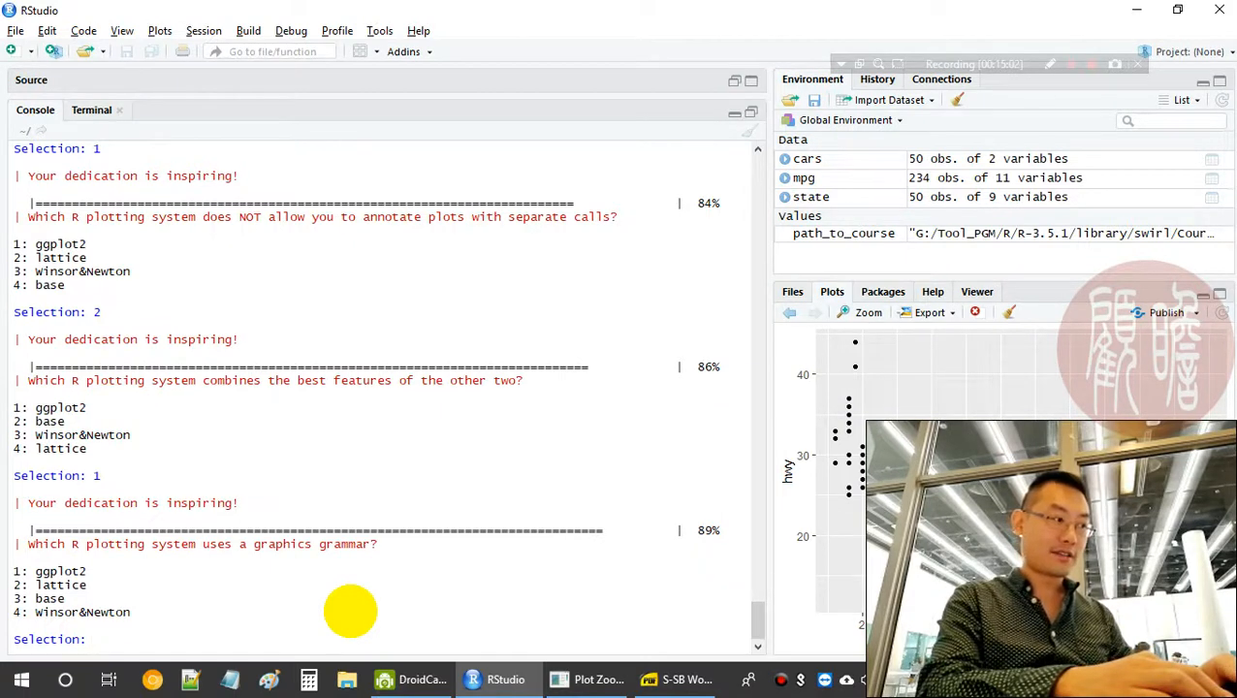
pyautogui.moveTo(574, 655)
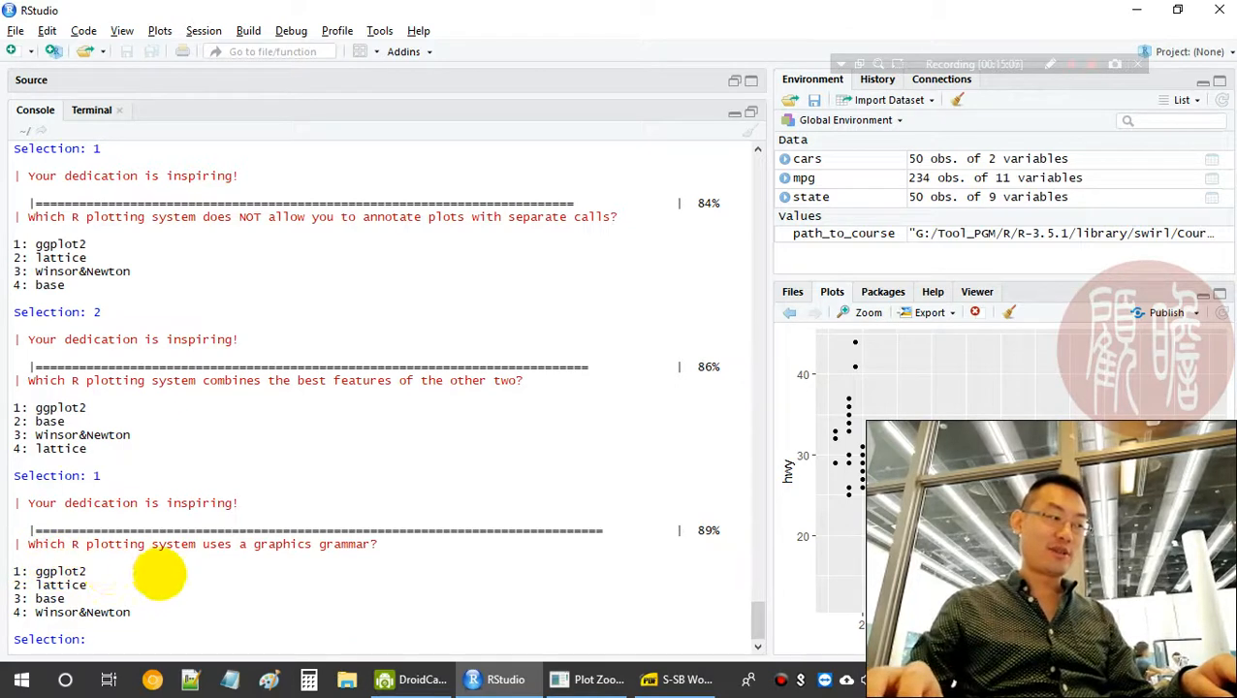
pyautogui.moveTo(364, 543)
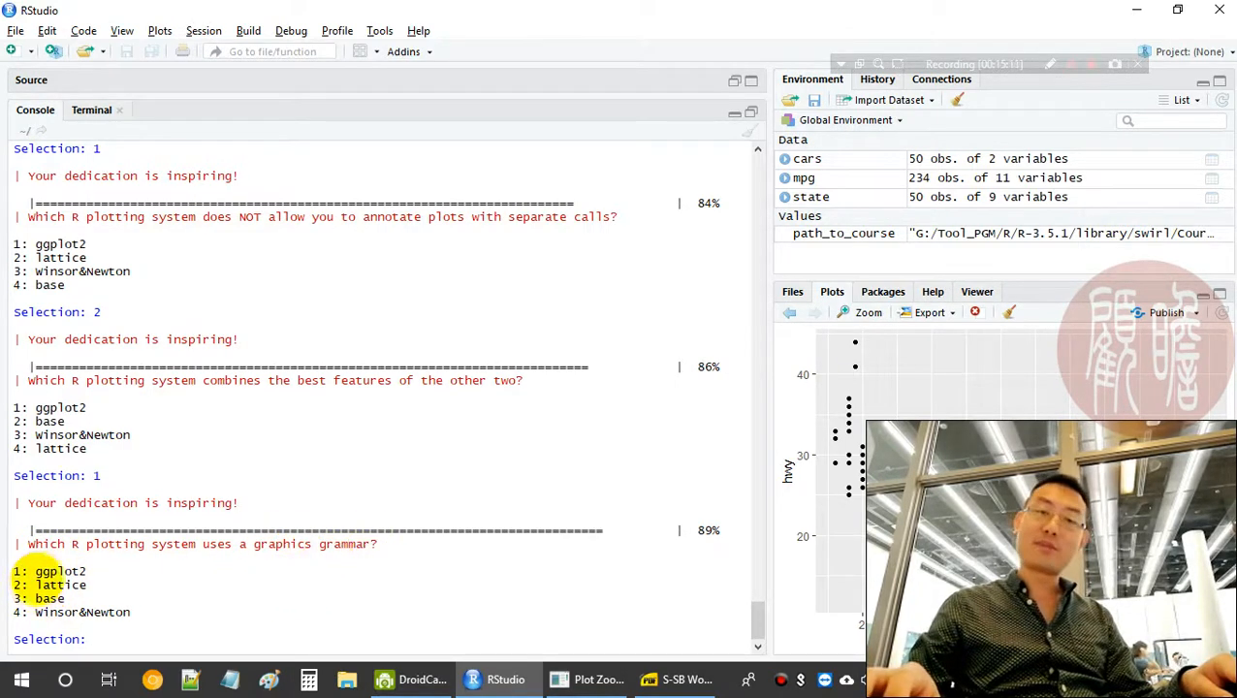
pyautogui.write('1')
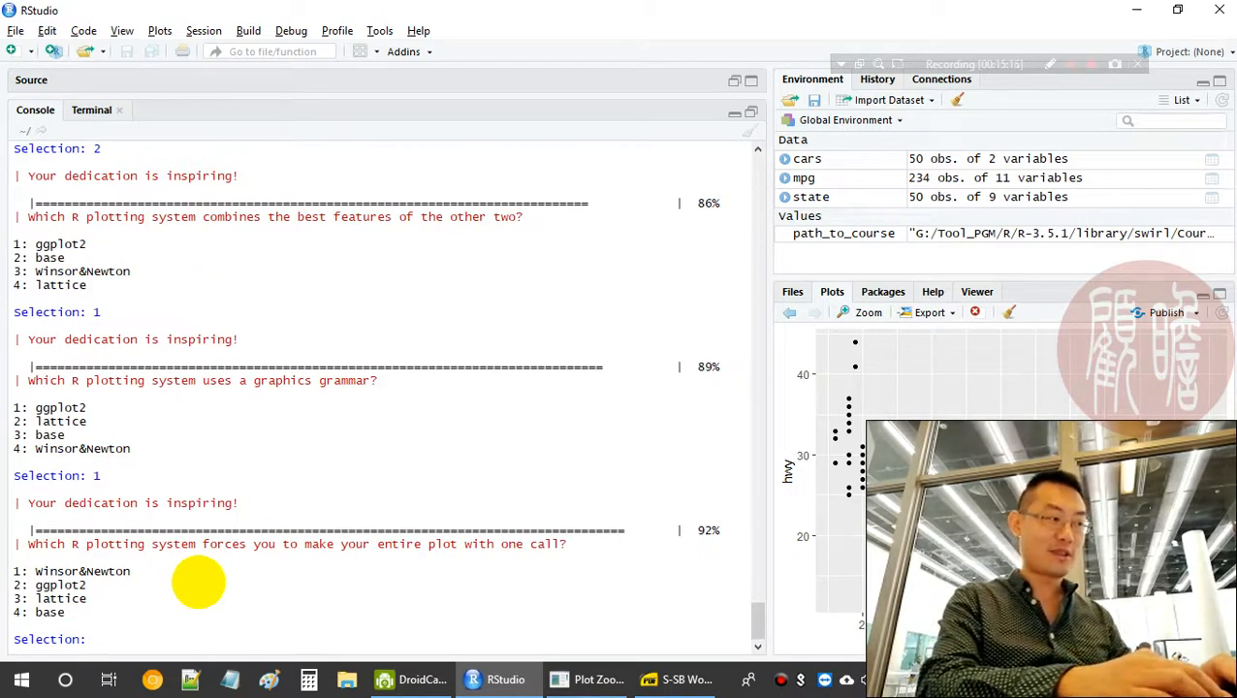
pyautogui.moveTo(291, 558)
pyautogui.write('3')
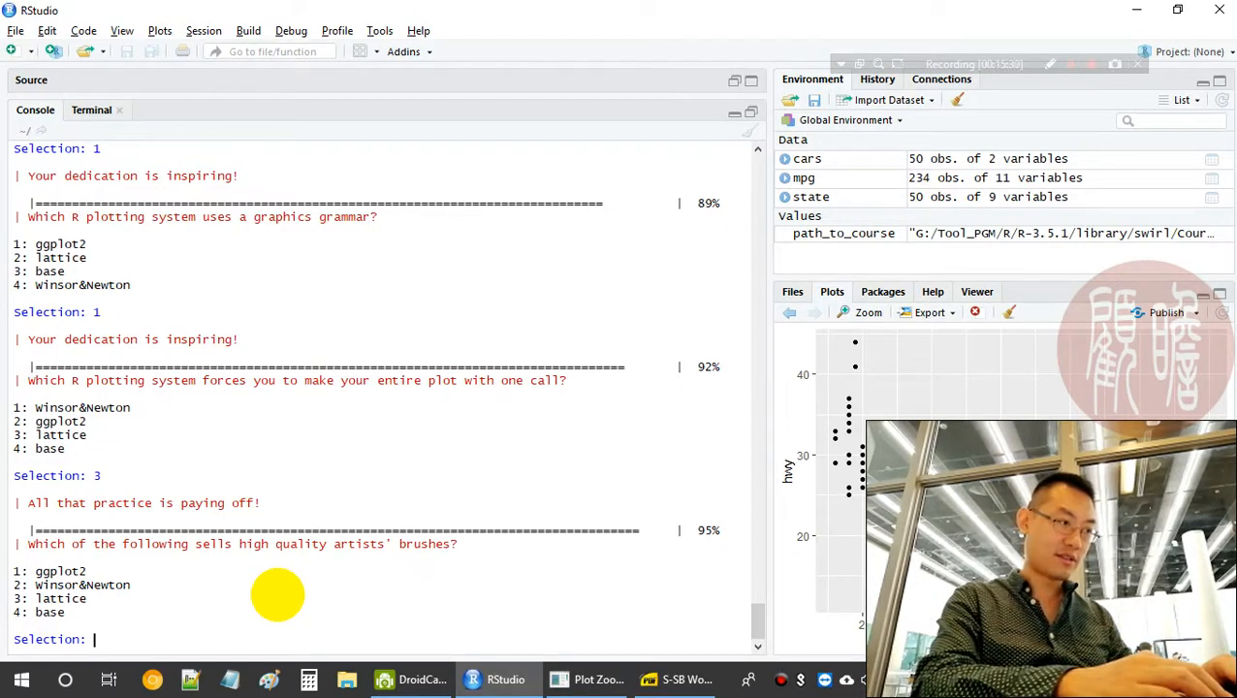
pyautogui.write('2')
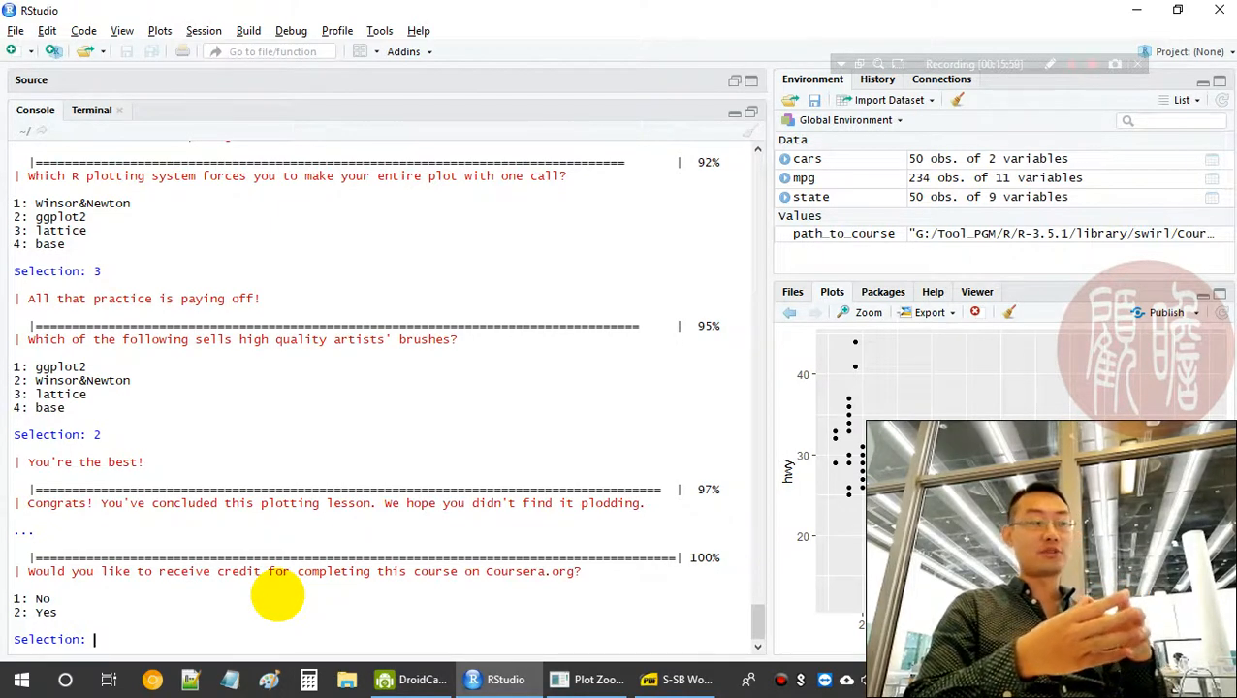
pyautogui.write('1')
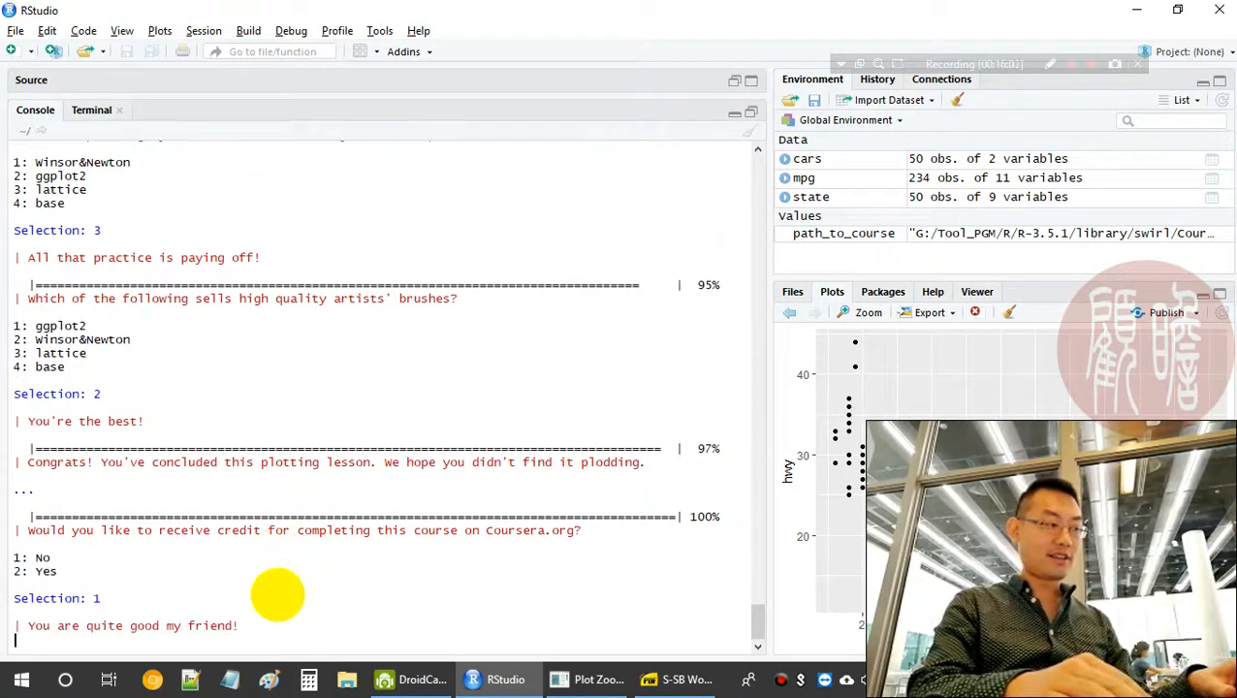